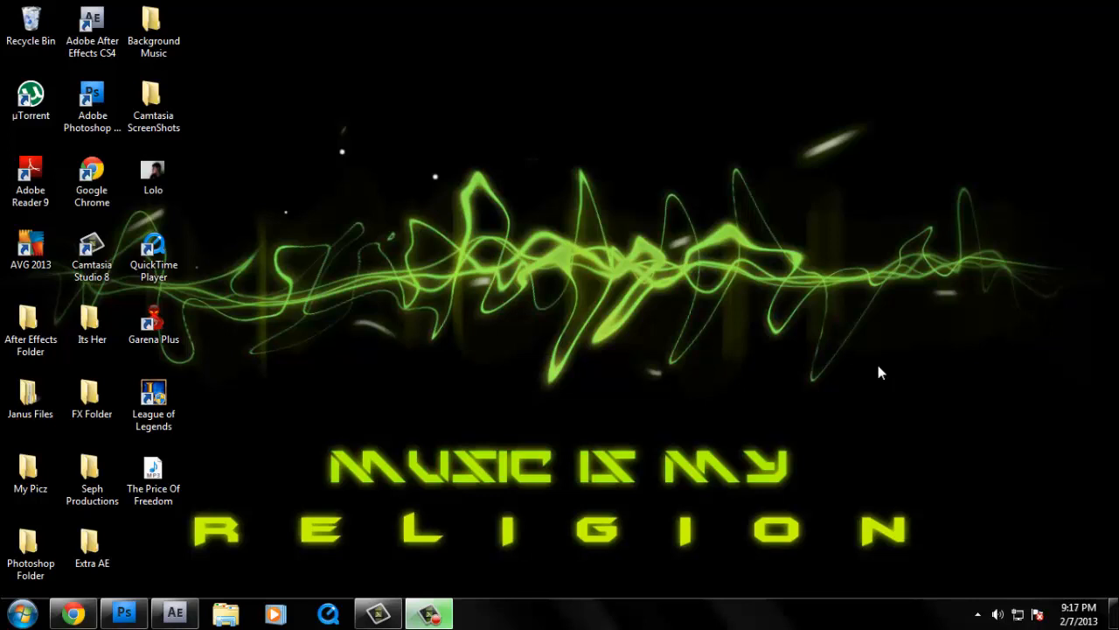
pyautogui.moveTo(586, 311)
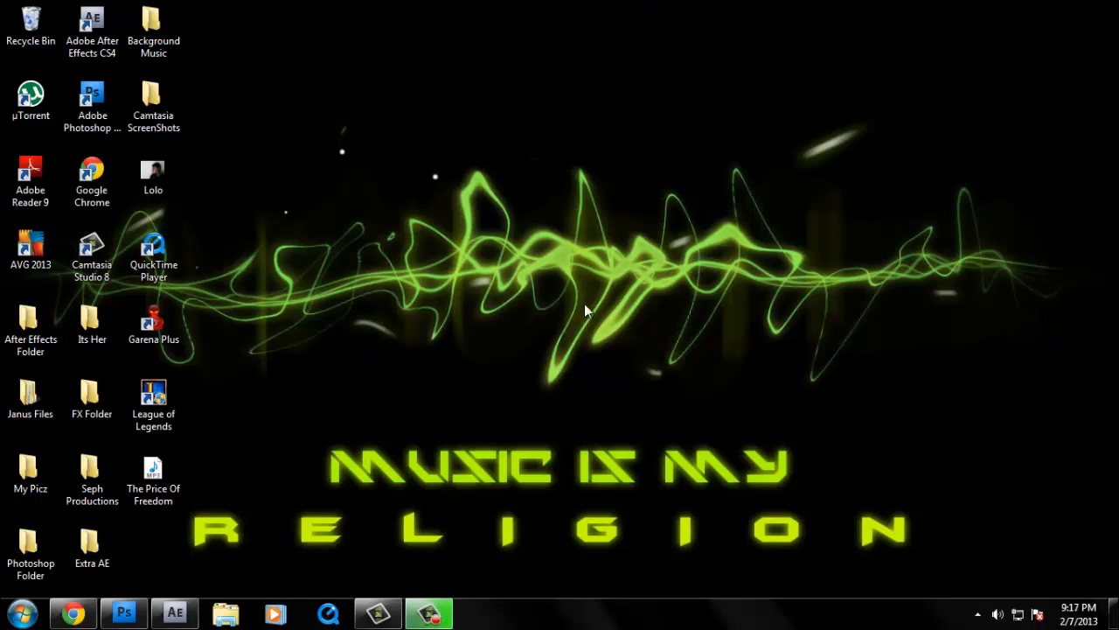
# - Refresh the desktop and open the FX Folder in Windows Explorer
pyautogui.rightClick(586, 311)
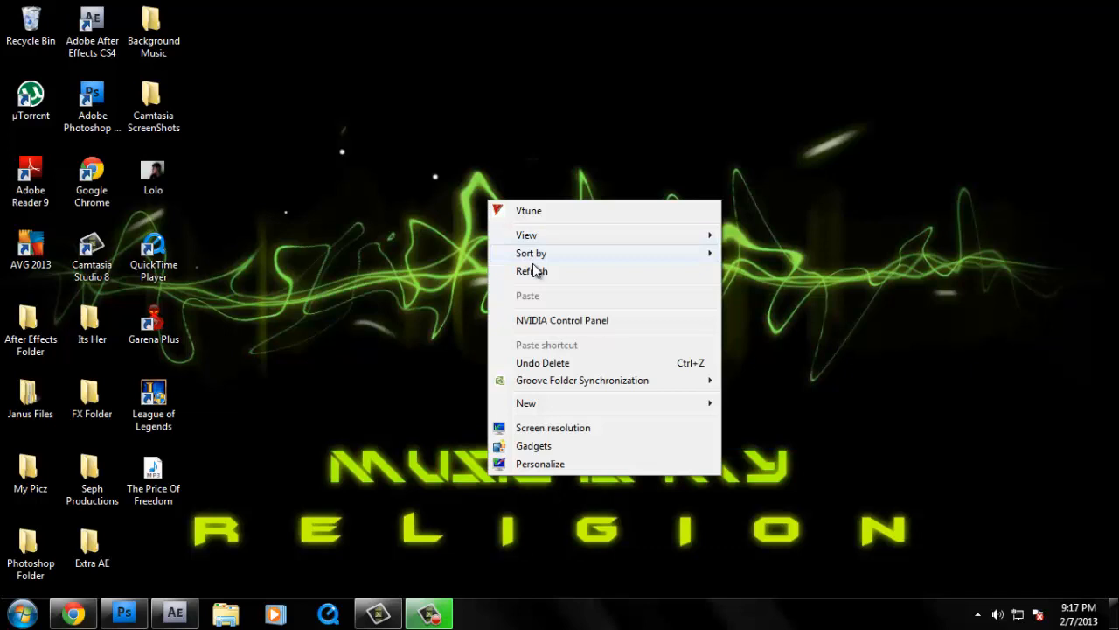
pyautogui.click(531, 271)
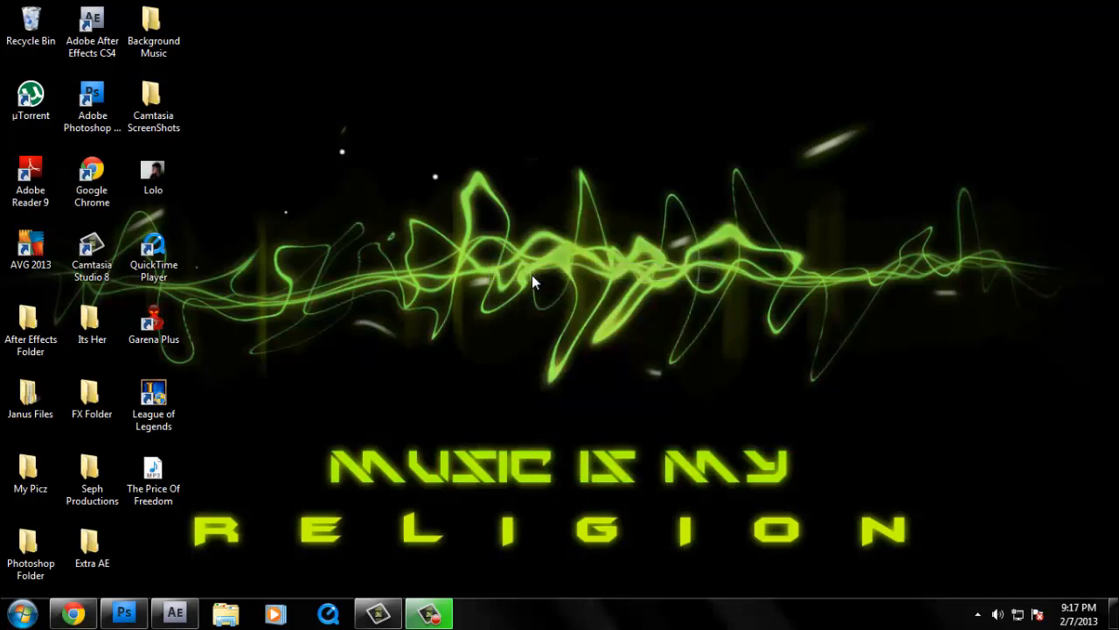
pyautogui.moveTo(605, 98)
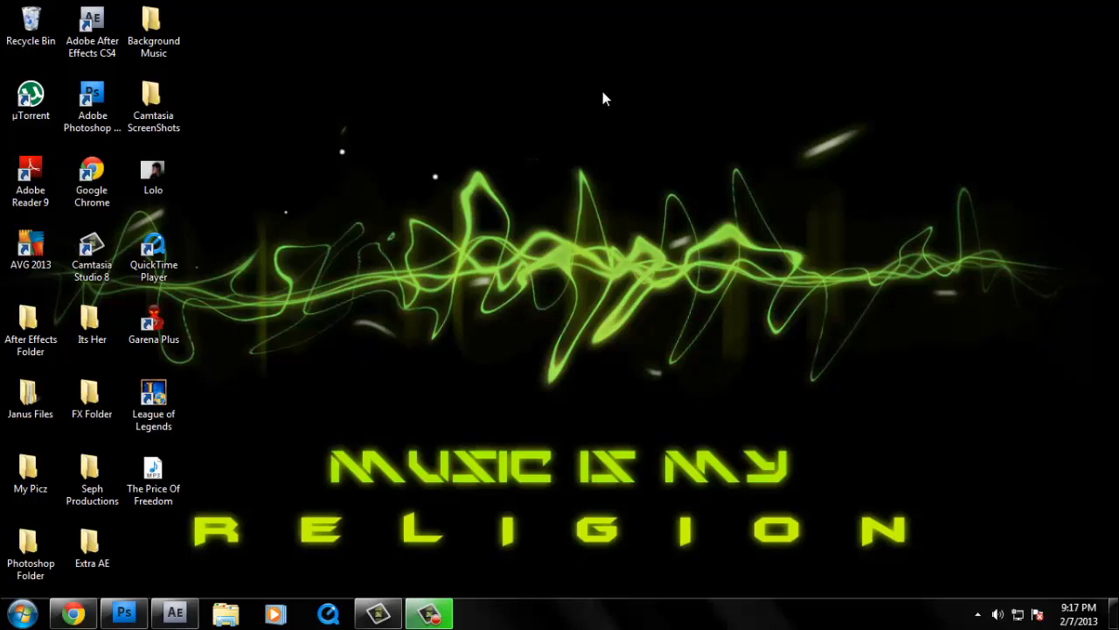
pyautogui.click(91, 393)
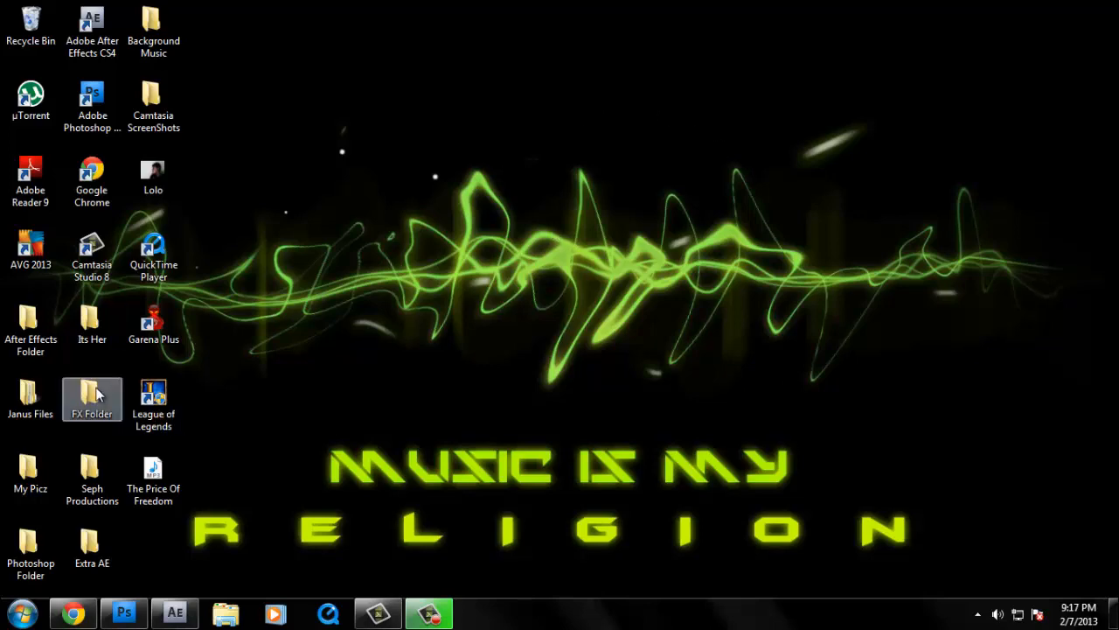
pyautogui.doubleClick(91, 394)
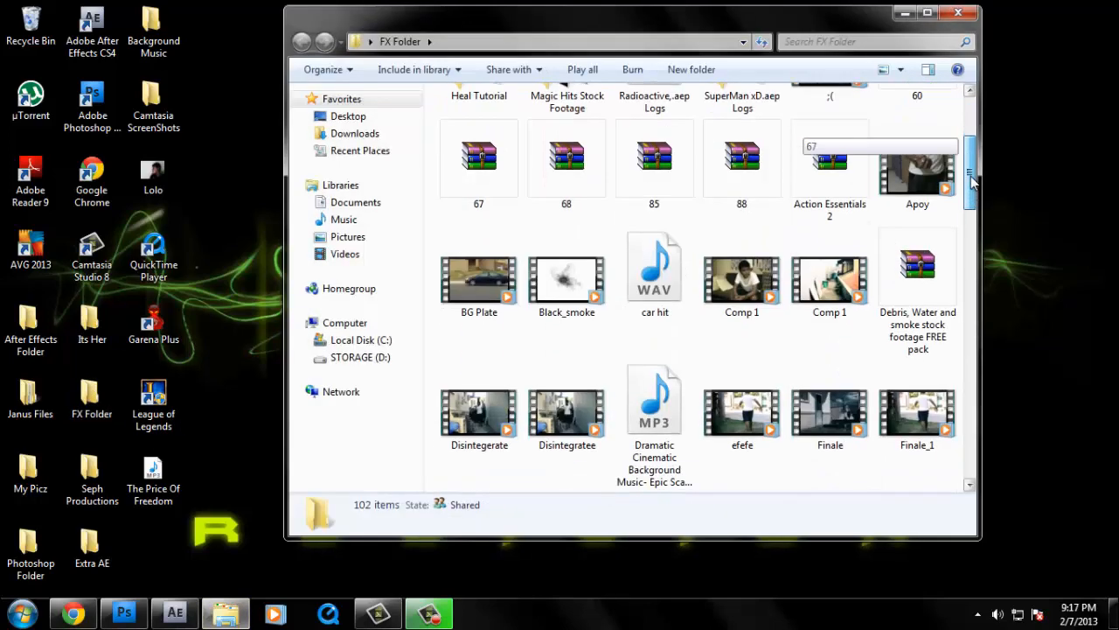
# - Preview the Apoy video file, then close the FX Folder window
pyautogui.click(916, 166)
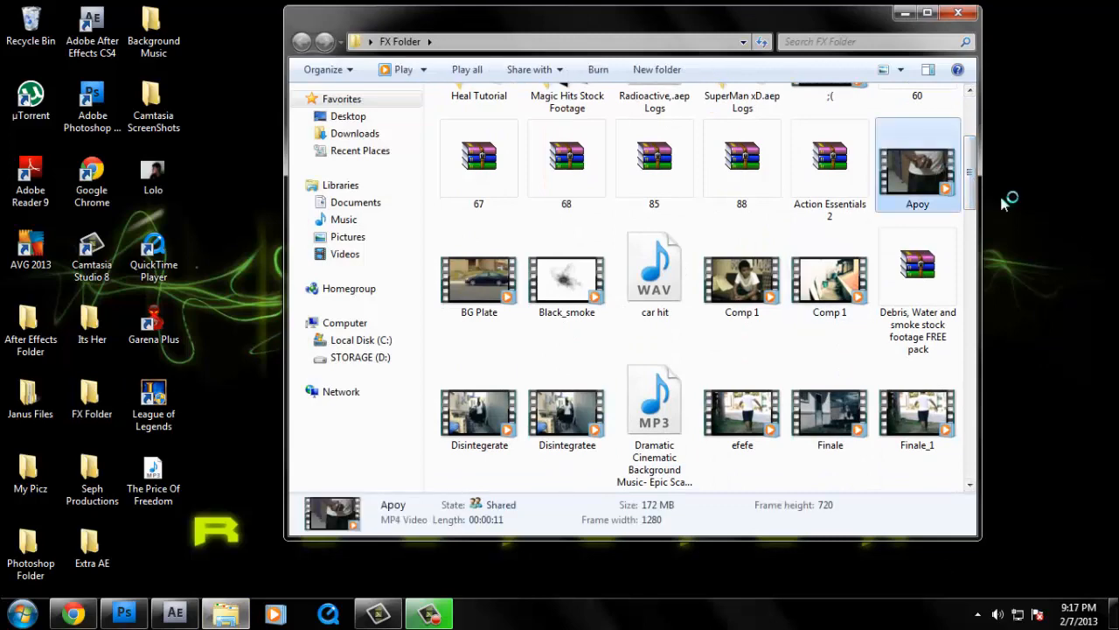
pyautogui.doubleClick(917, 166)
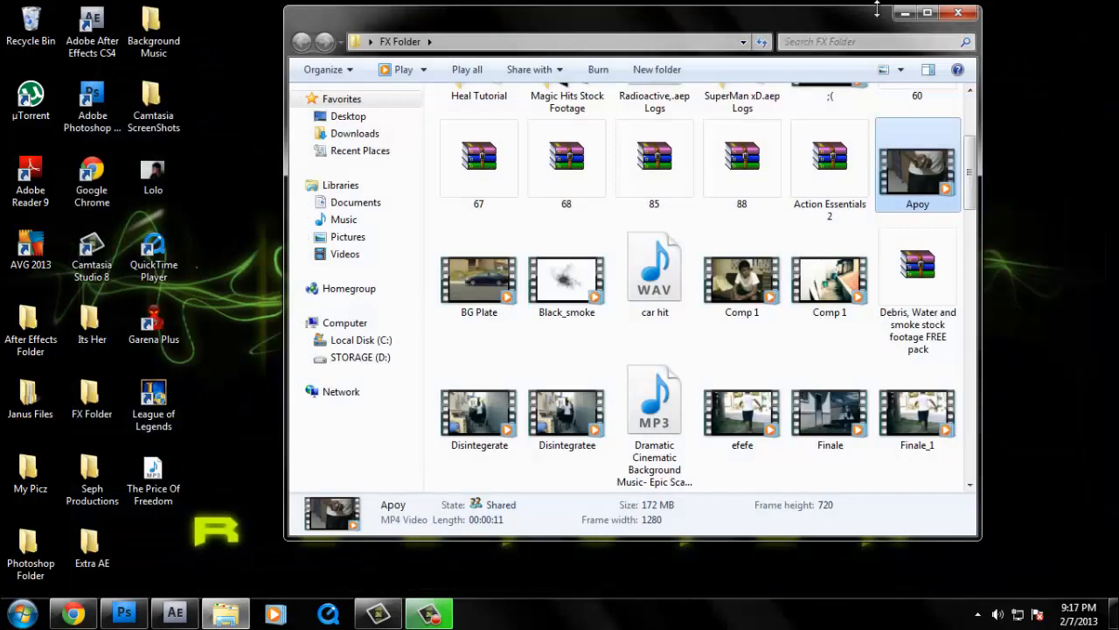
pyautogui.click(959, 11)
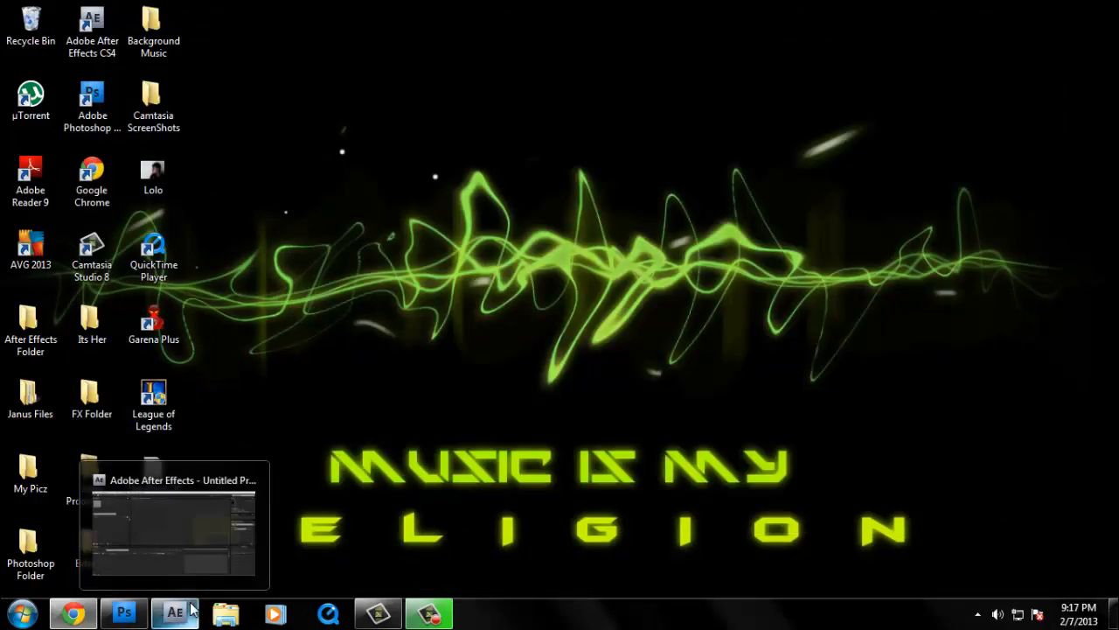
pyautogui.moveTo(361, 378)
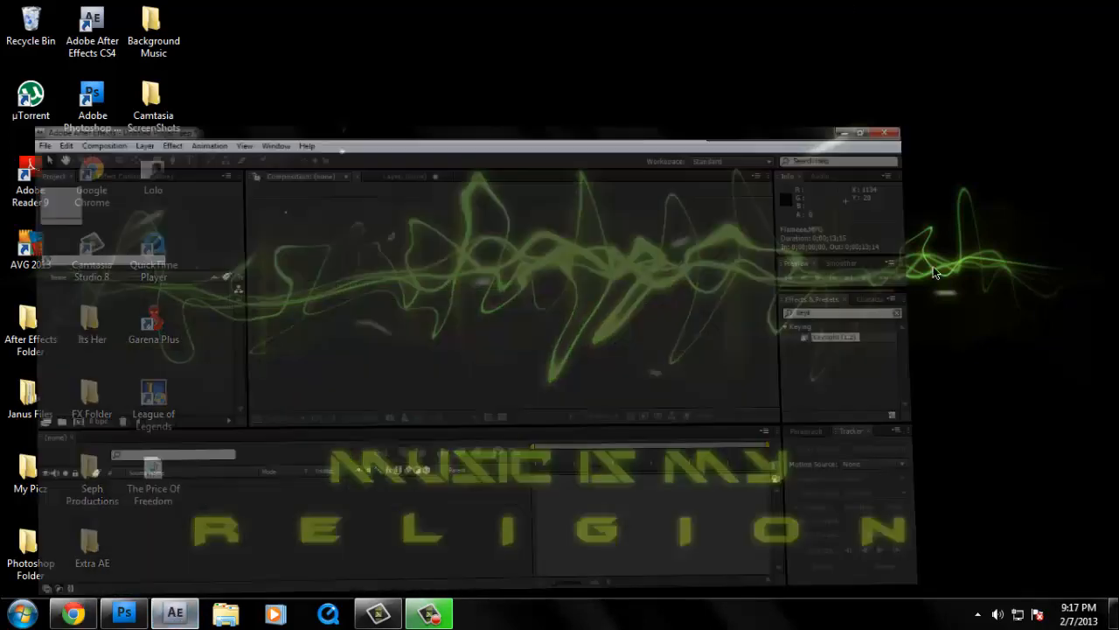
# - Bring After Effects forward and start a new composition with the HDV/HDTV 720 29.97 preset
pyautogui.click(869, 133)
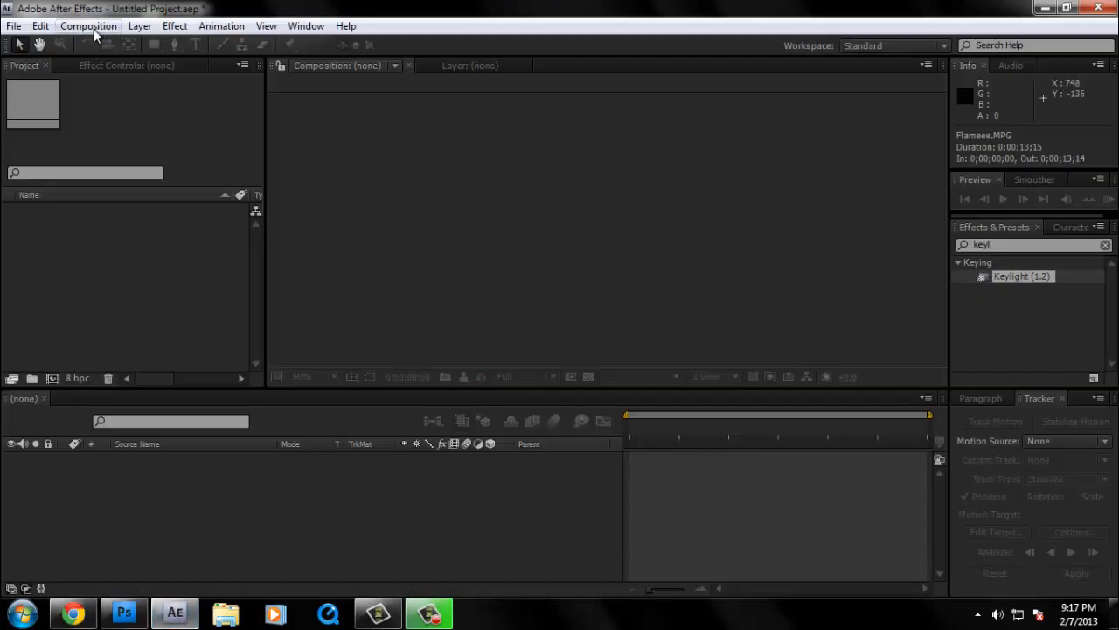
pyautogui.click(87, 26)
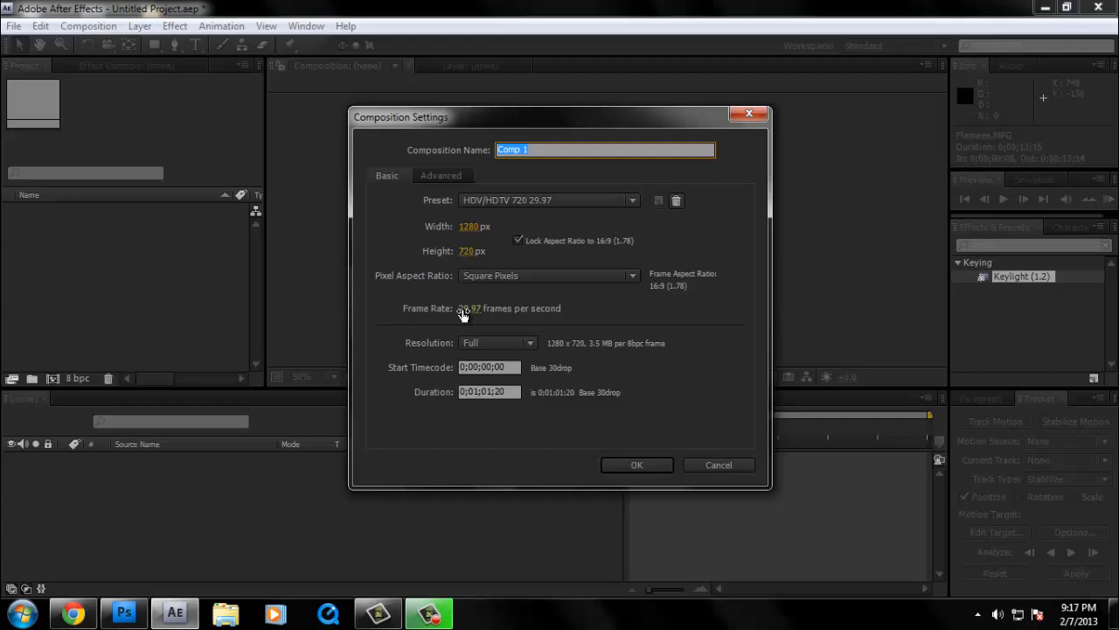
pyautogui.moveTo(474, 316)
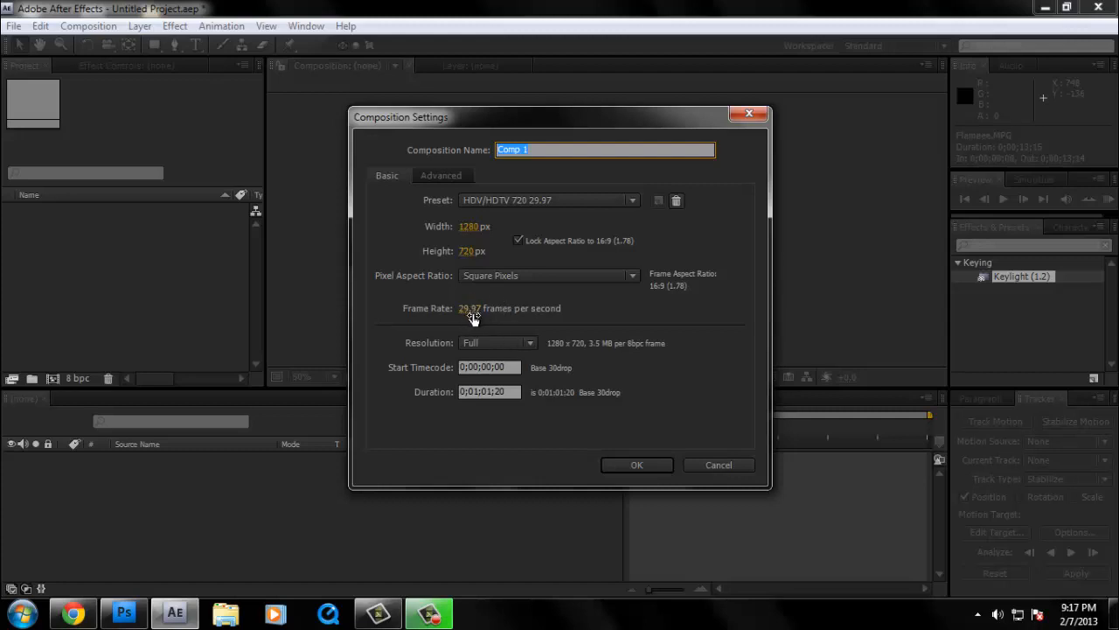
pyautogui.moveTo(472, 317)
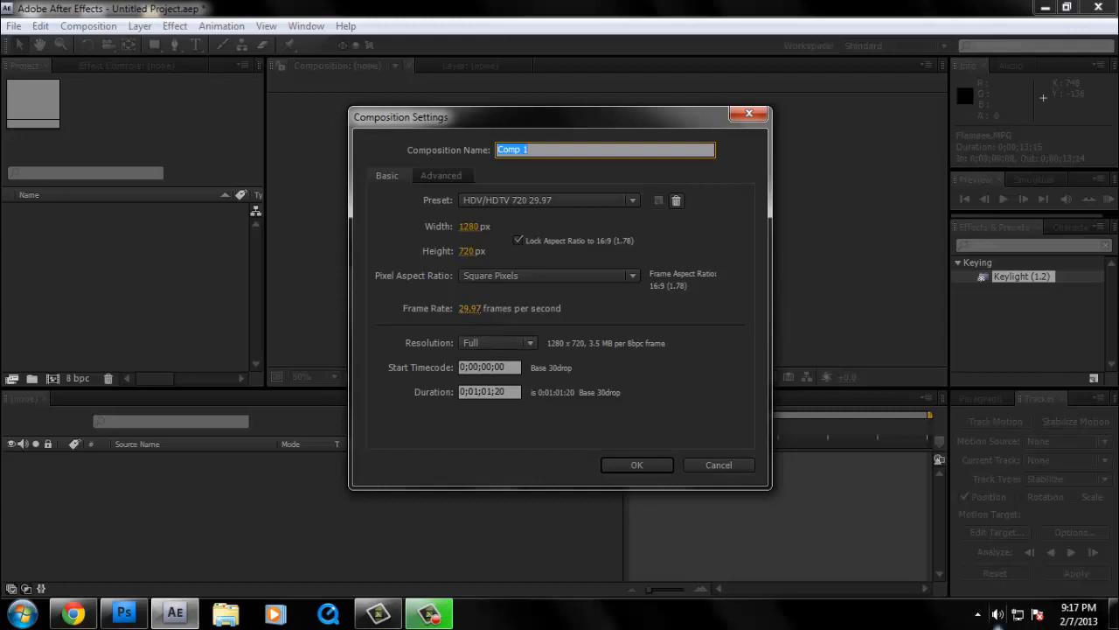
pyautogui.moveTo(551, 335)
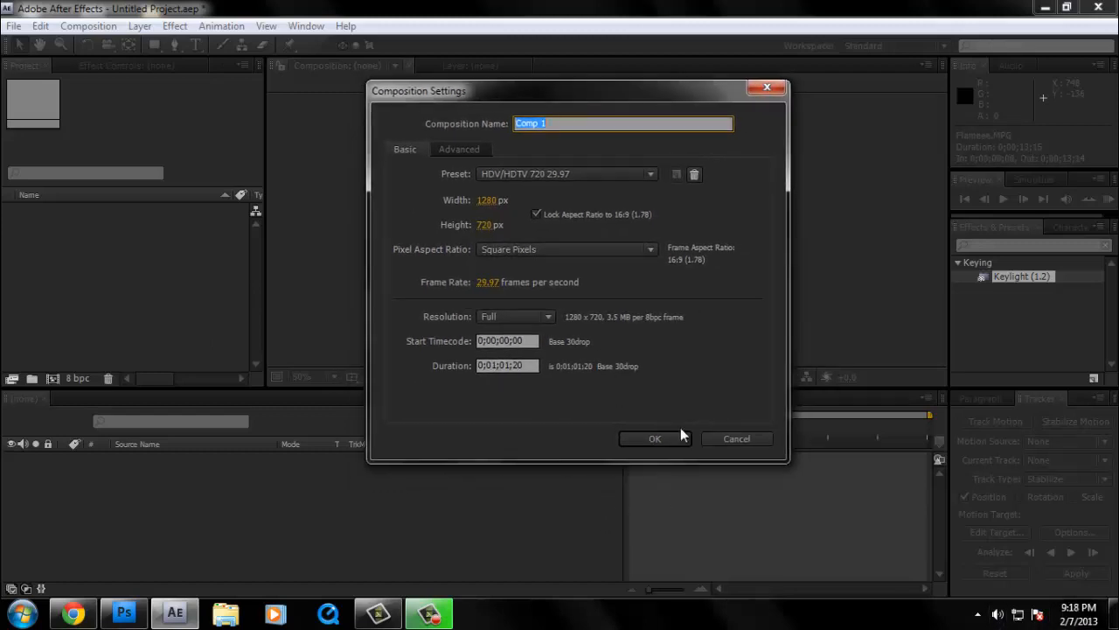
pyautogui.moveTo(602, 101)
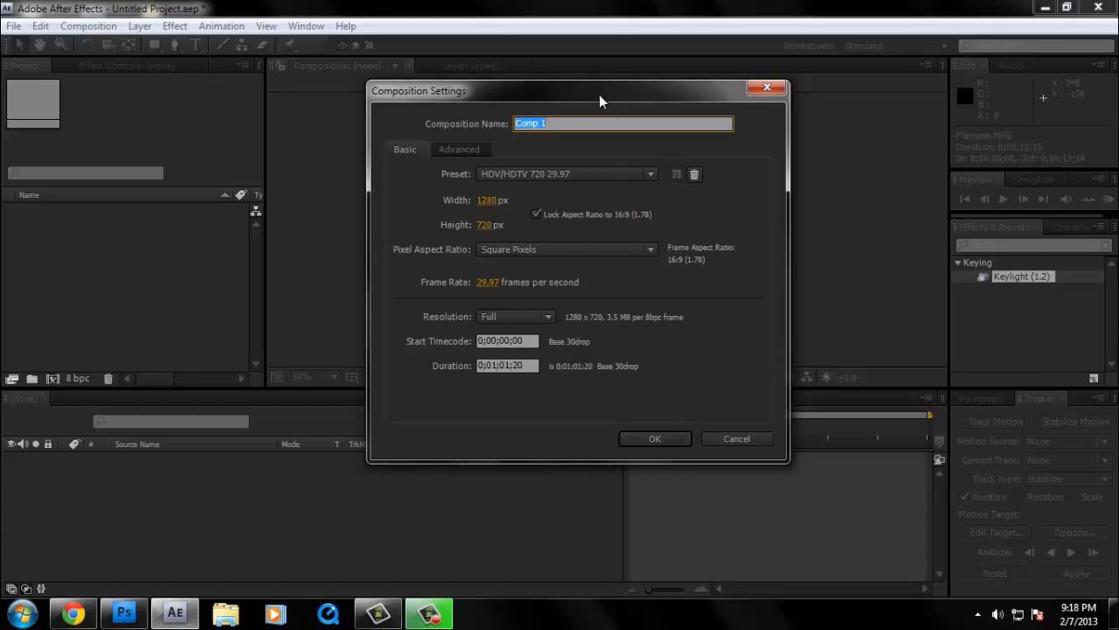
pyautogui.moveTo(689, 434)
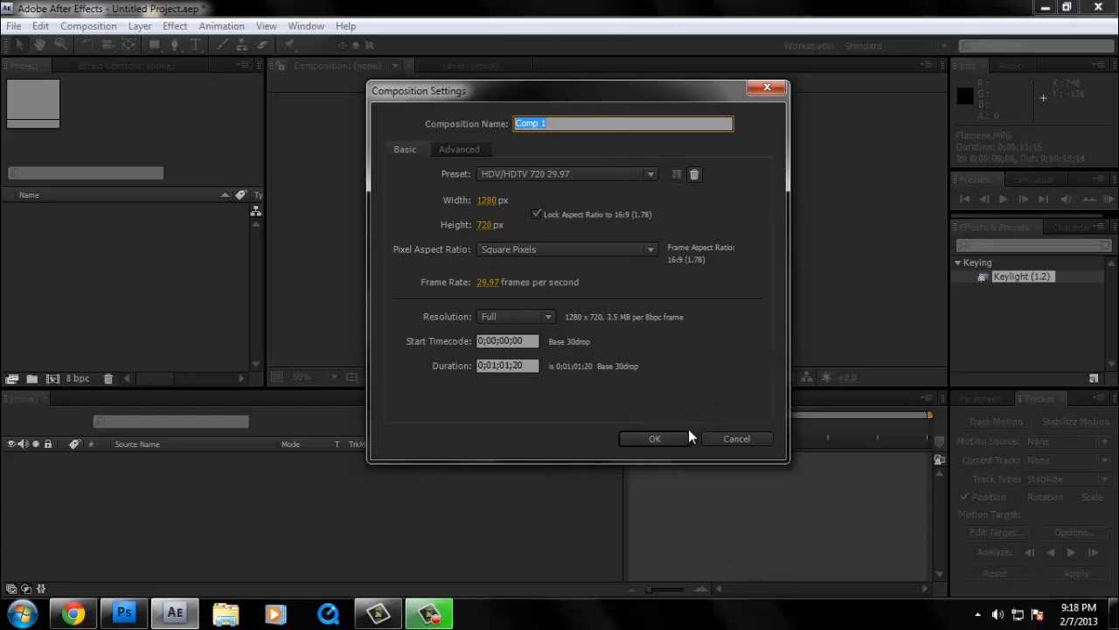
# - Confirm Comp 1, then import Flameee.MPG from the FX Folder into it
pyautogui.click(654, 437)
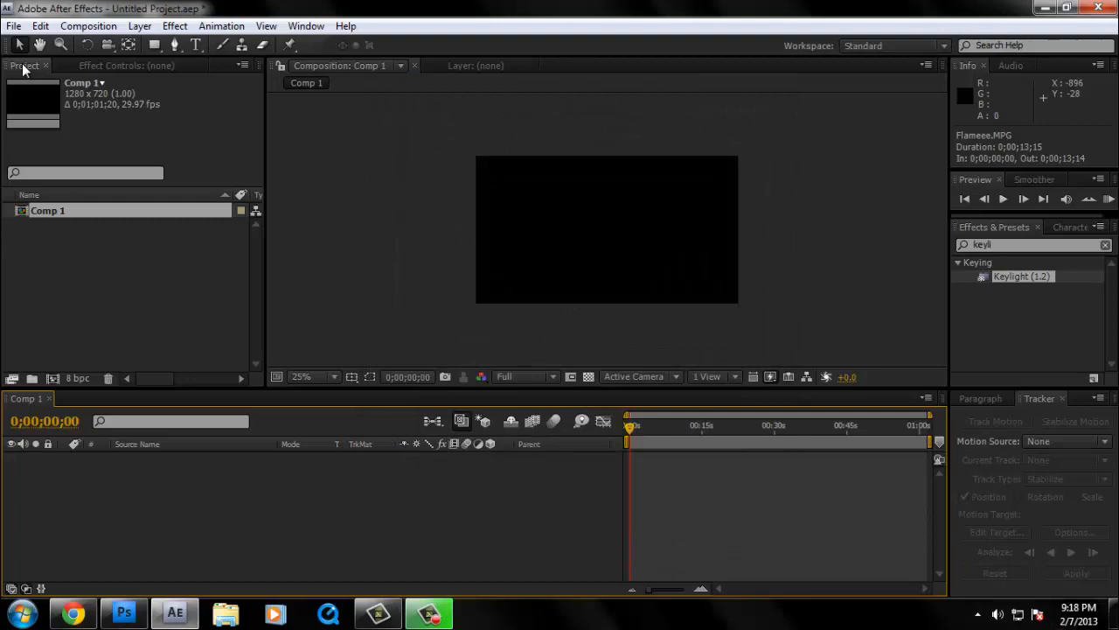
pyautogui.click(25, 26)
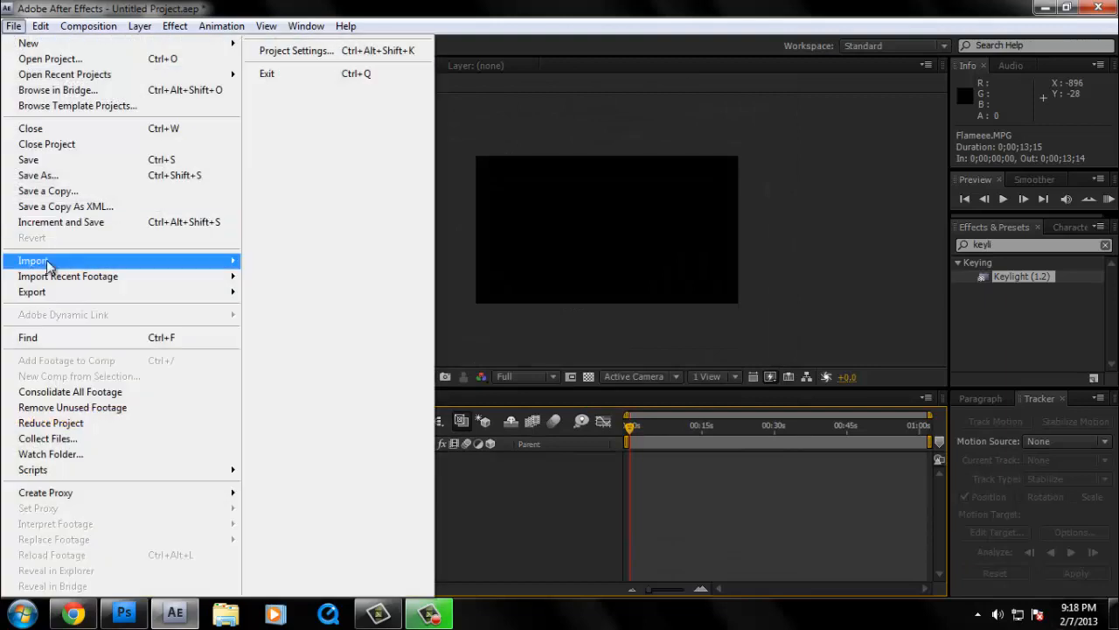
pyautogui.click(35, 261)
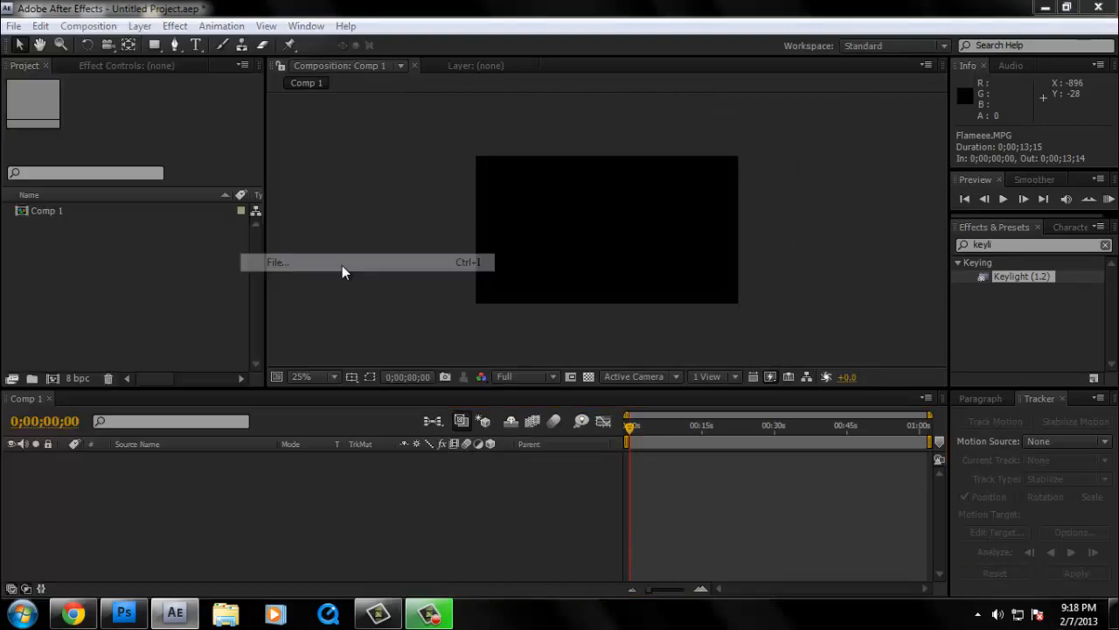
pyautogui.click(276, 262)
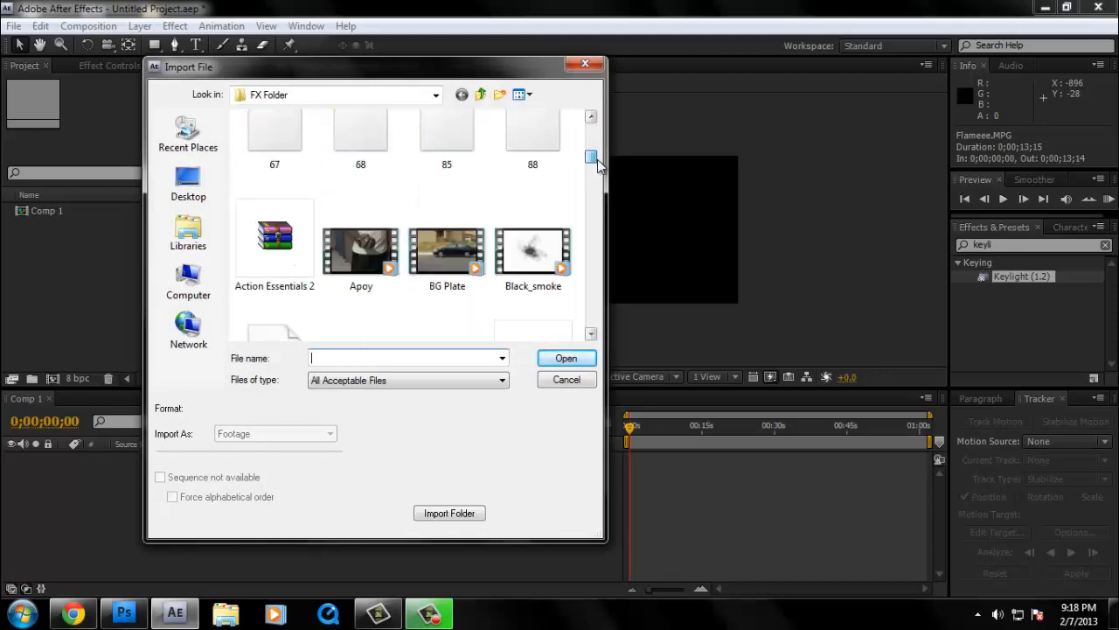
pyautogui.scroll(-3)
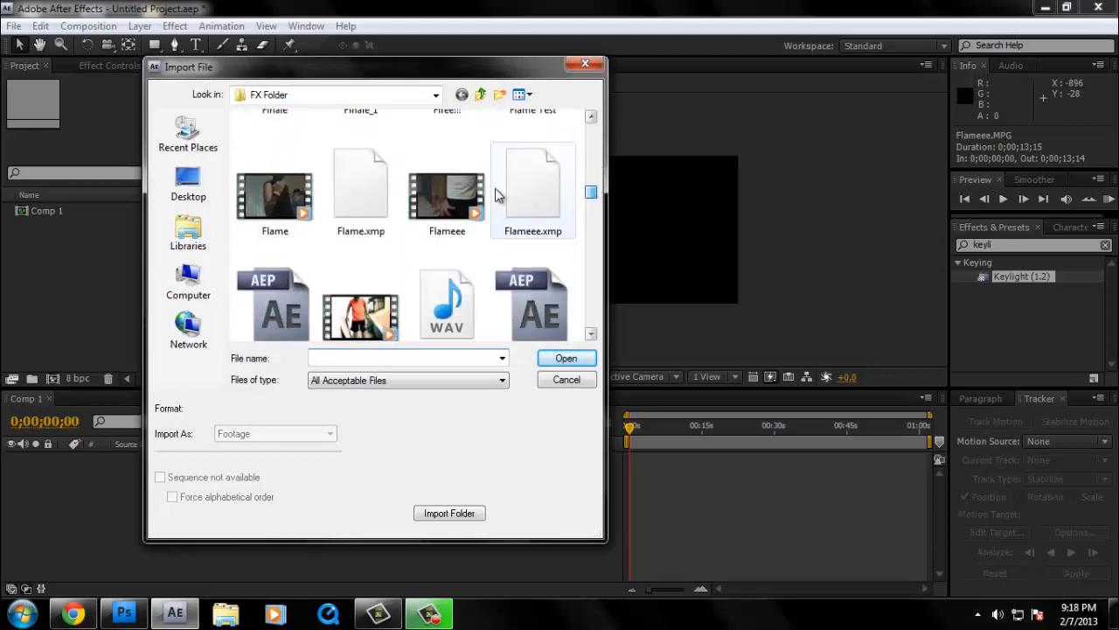
pyautogui.click(567, 357)
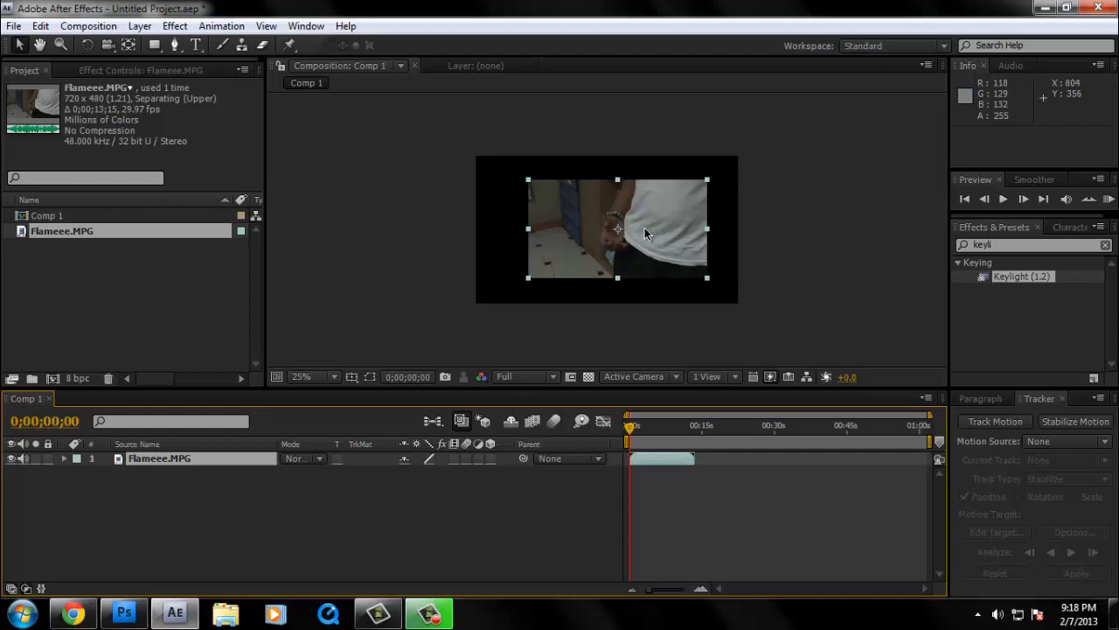
# - Fit the Flameee footage to the frame and scrub to about four seconds in
pyautogui.moveTo(661, 229); pyautogui.dragTo(618, 229)
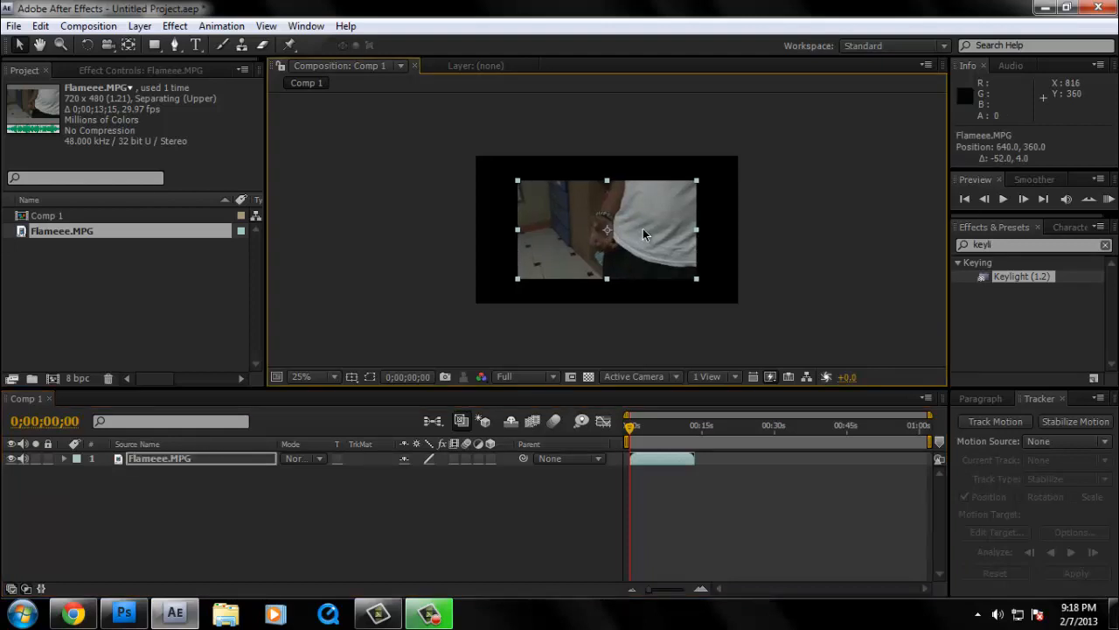
pyautogui.moveTo(674, 161)
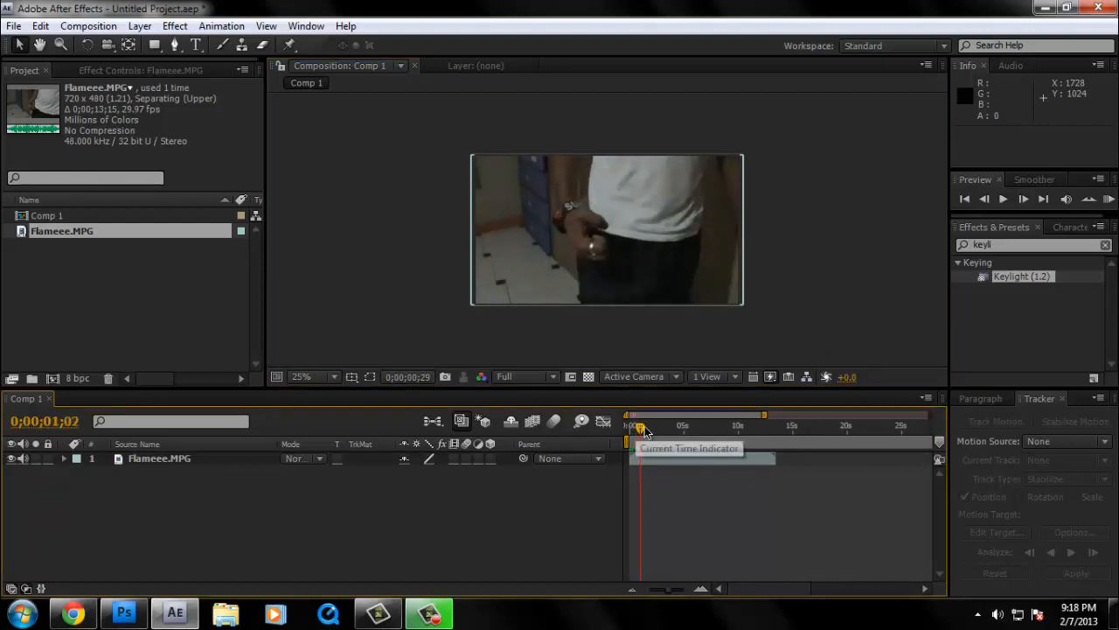
pyautogui.moveTo(639, 427); pyautogui.dragTo(649, 426)
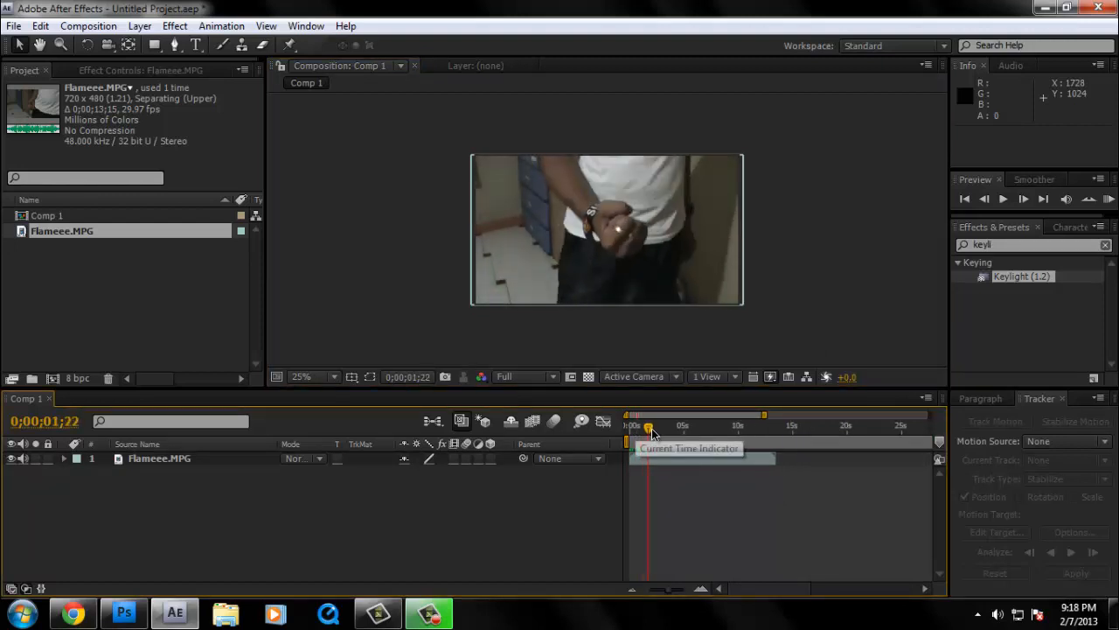
pyautogui.moveTo(647, 428); pyautogui.dragTo(654, 429)
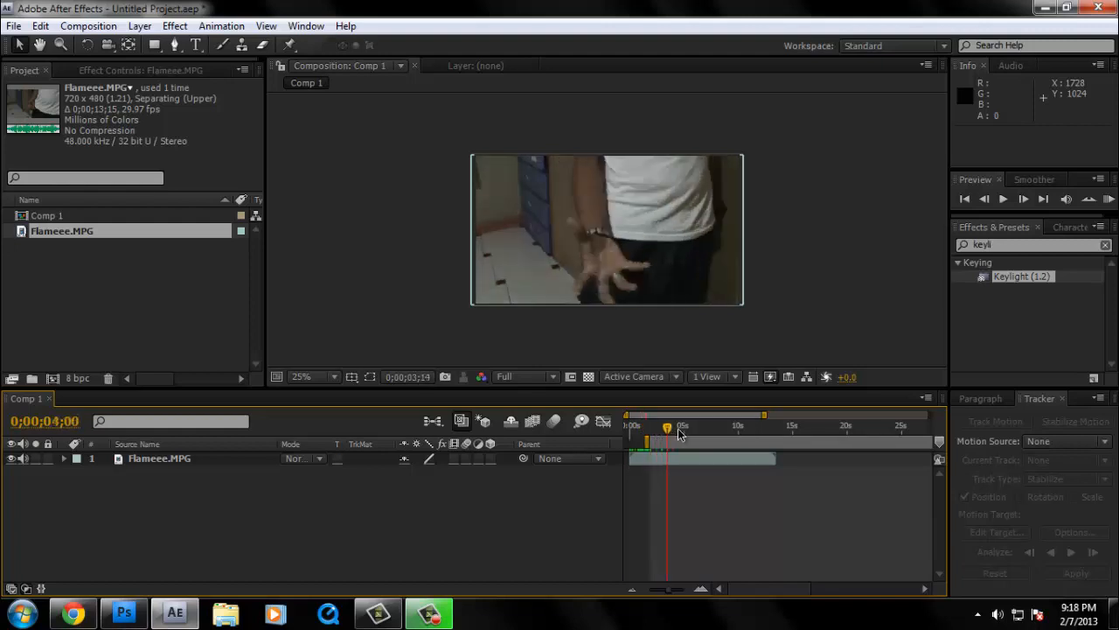
pyautogui.moveTo(668, 427); pyautogui.dragTo(744, 427)
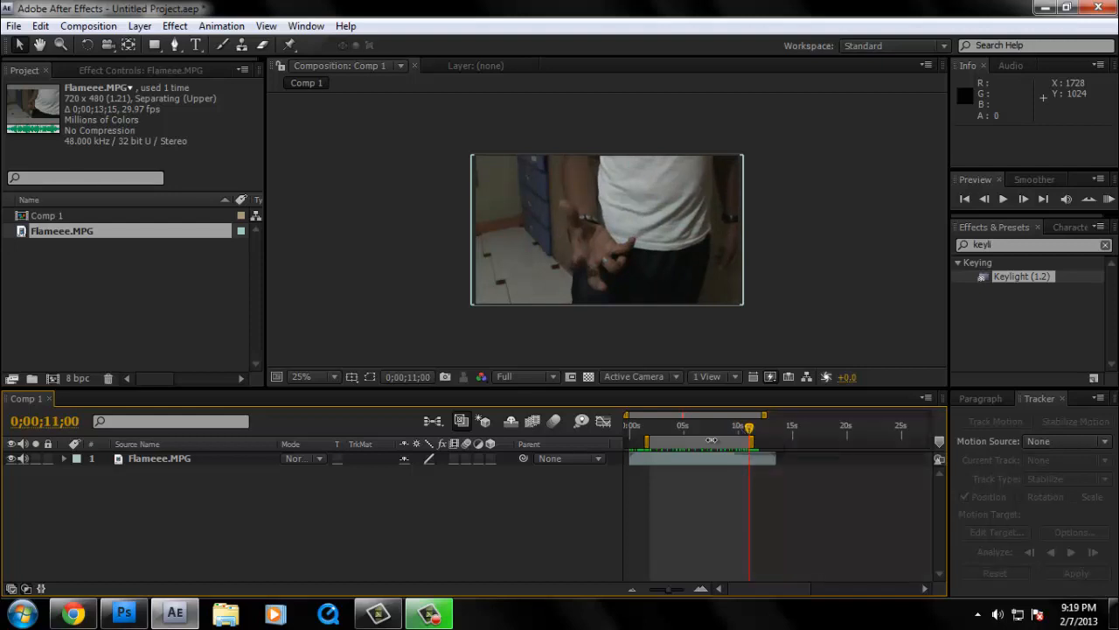
# - Mark the end of the usable footage and trim the composition to about nine seconds
pyautogui.click(91, 26)
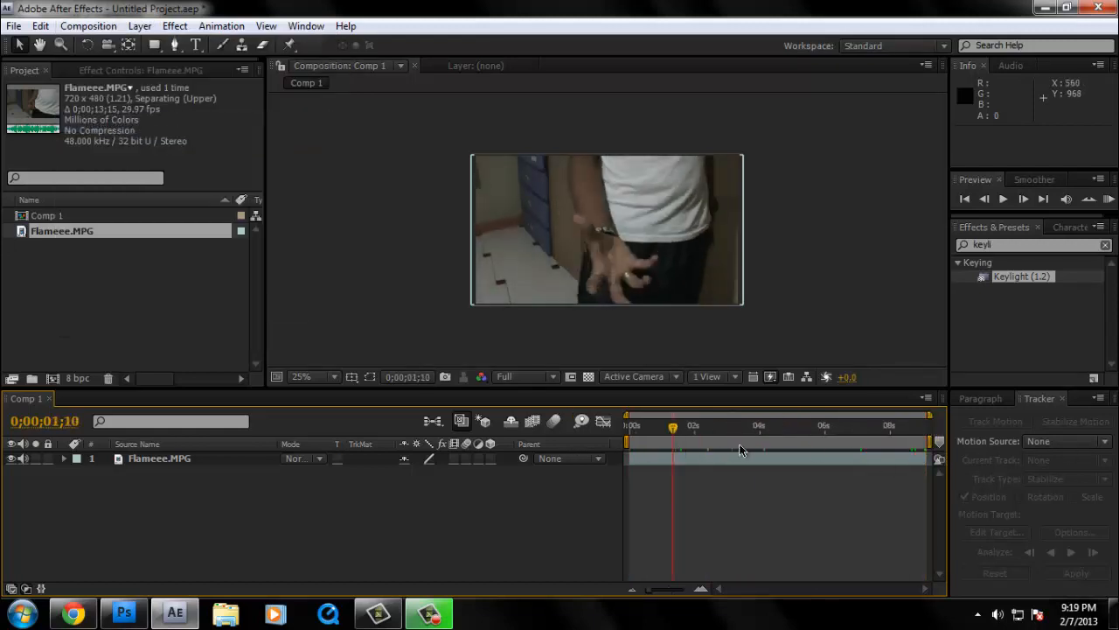
pyautogui.click(923, 427)
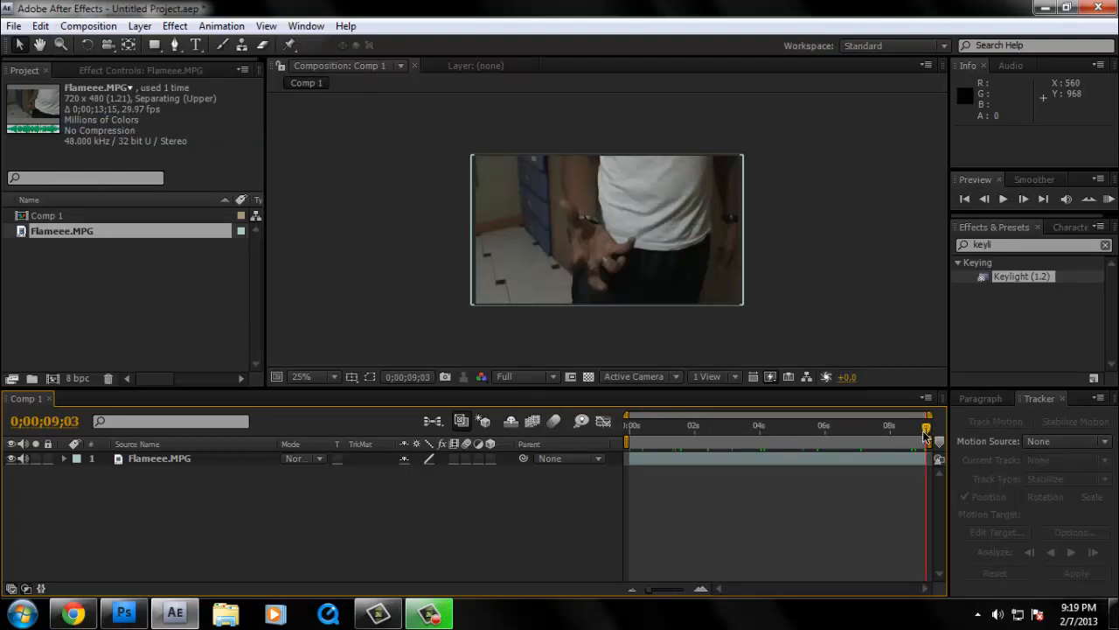
pyautogui.click(629, 426)
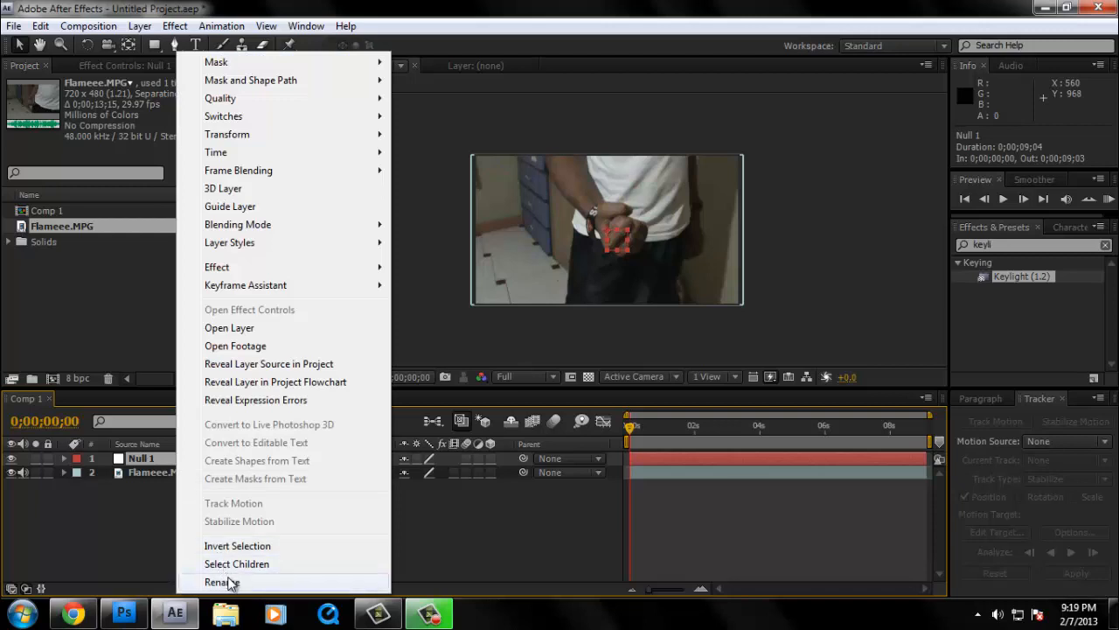
# - Rename the null layer to Tracker and select the Flameee.MPG footage layer
pyautogui.click(220, 580)
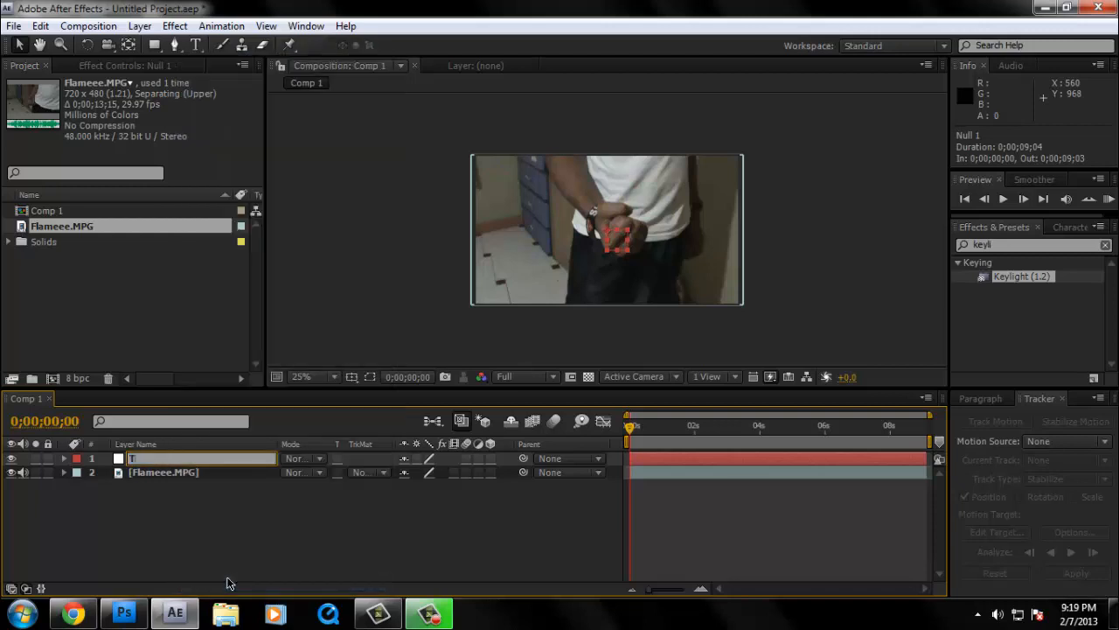
pyautogui.write('Tracker')
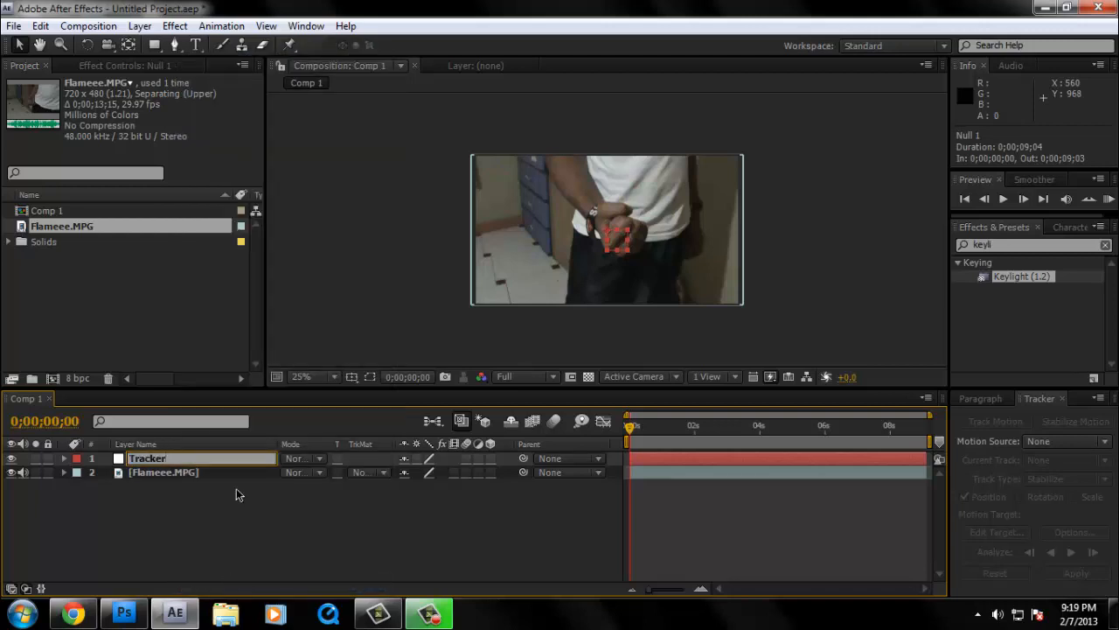
pyautogui.click(165, 472)
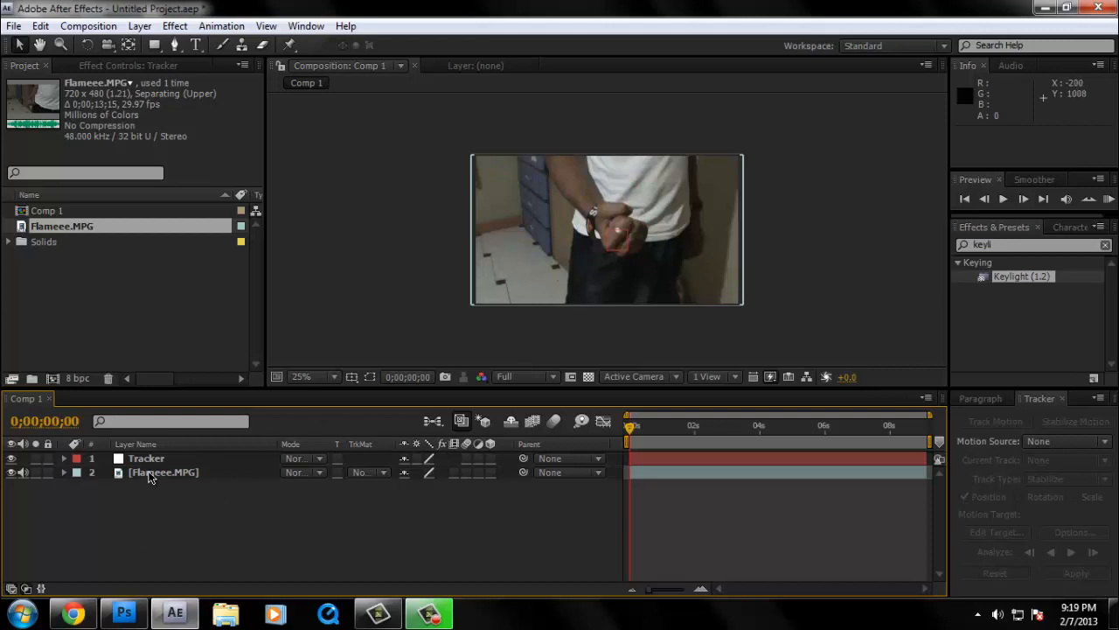
pyautogui.click(165, 472)
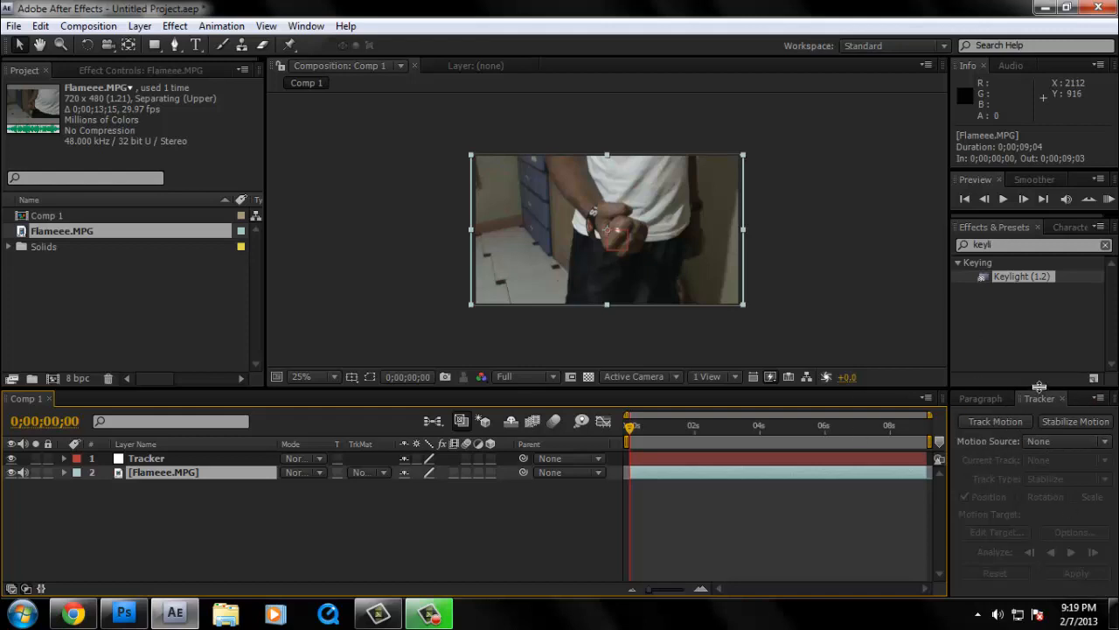
pyautogui.moveTo(1041, 399)
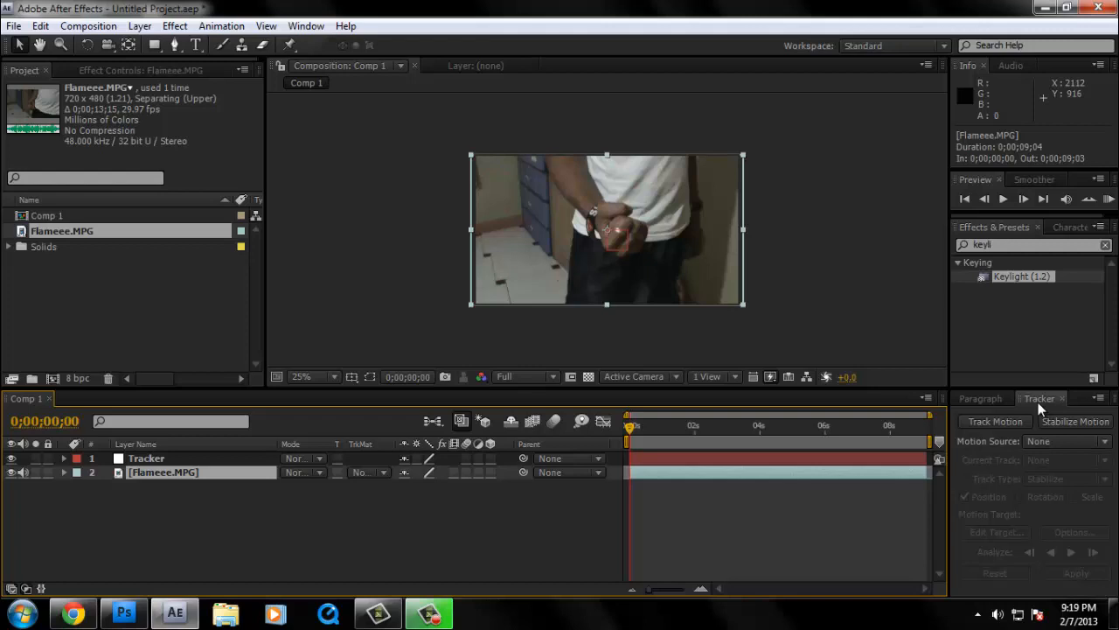
pyautogui.moveTo(846, 287)
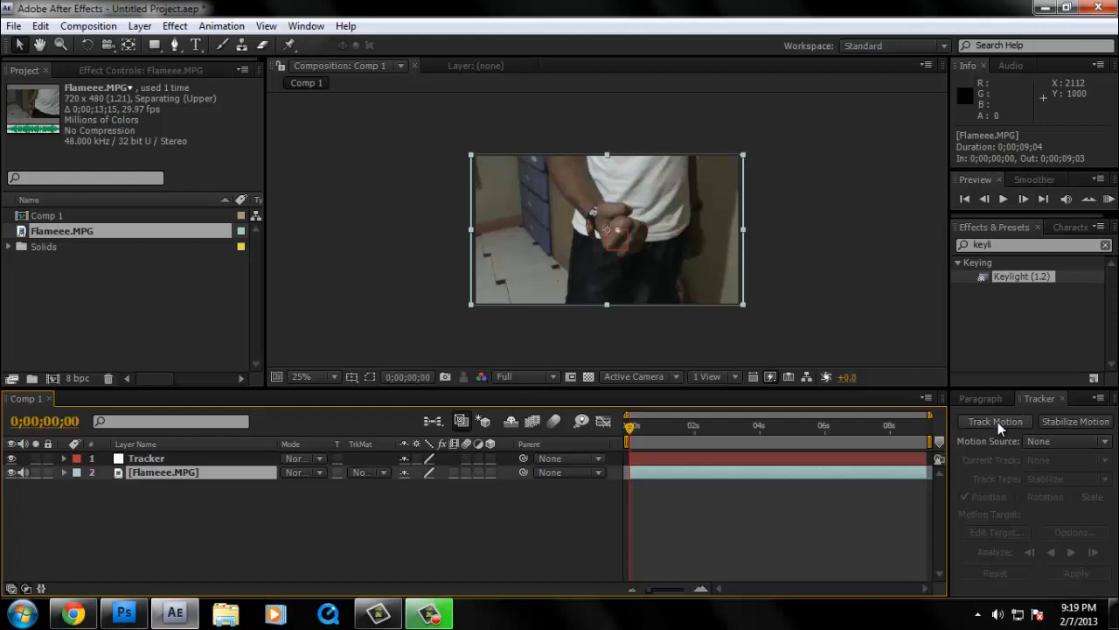
# - Start Track Motion and place an enlarged Track Point 1 on the back of the hand
pyautogui.click(993, 422)
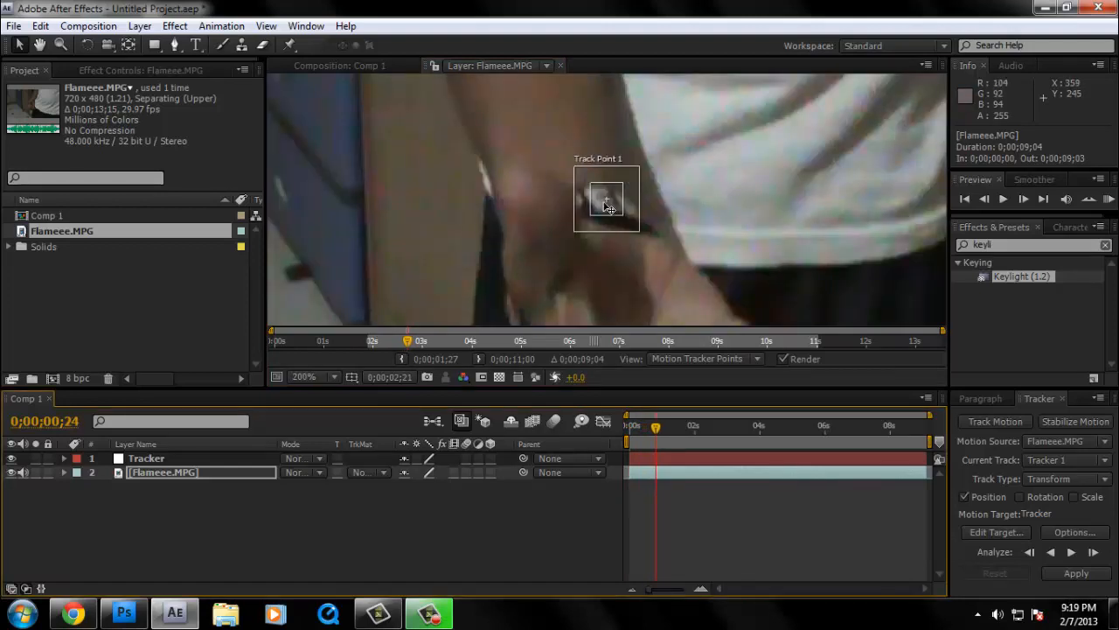
pyautogui.click(333, 378)
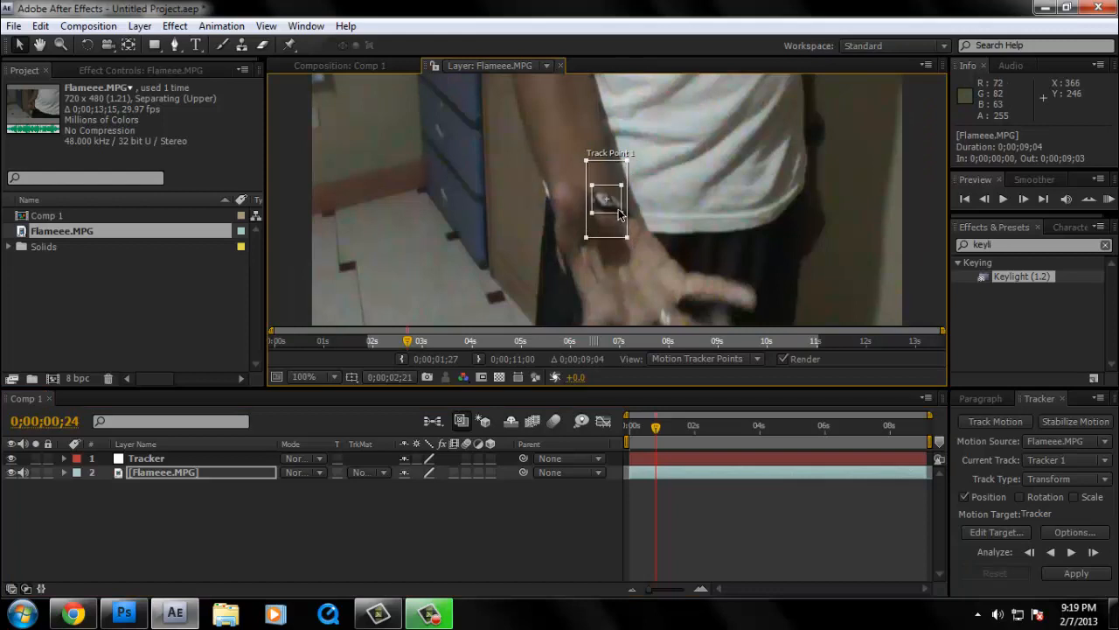
pyautogui.moveTo(608, 196); pyautogui.dragTo(605, 202)
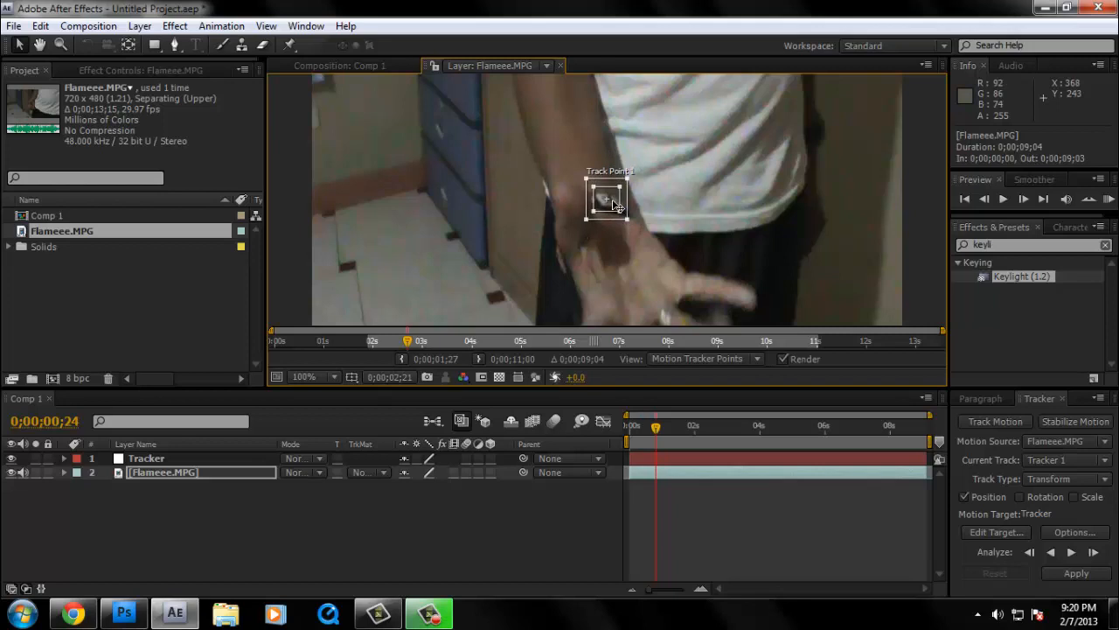
pyautogui.moveTo(605, 200); pyautogui.dragTo(633, 266)
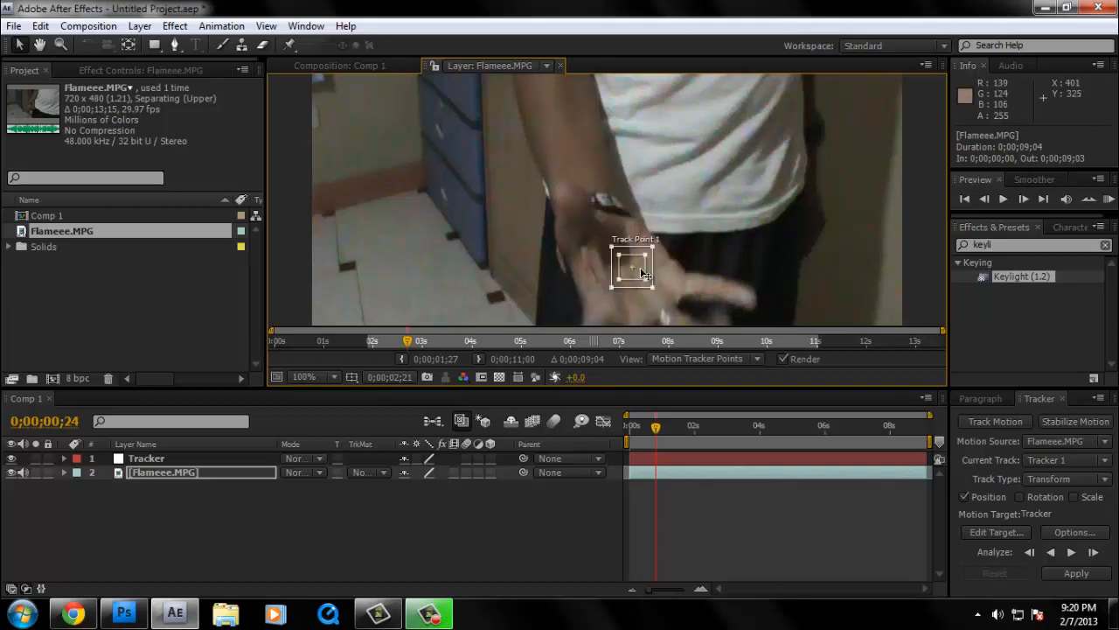
pyautogui.moveTo(633, 266); pyautogui.dragTo(623, 243)
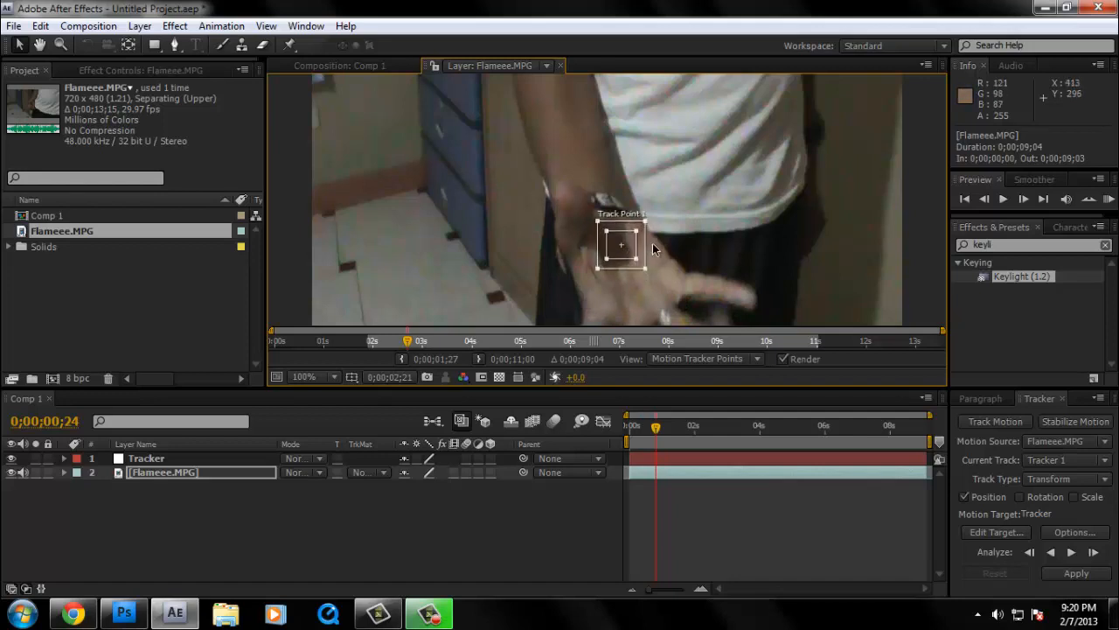
pyautogui.moveTo(621, 245); pyautogui.dragTo(609, 199)
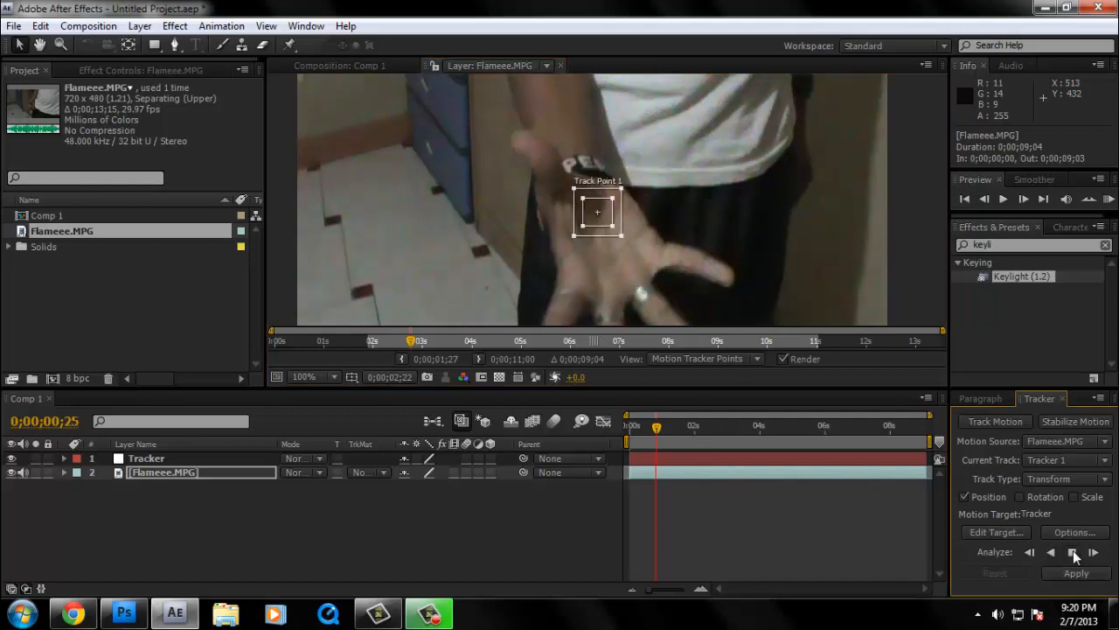
# - Analyze the hand's motion forward through to the end of the clip
pyautogui.click(1046, 553)
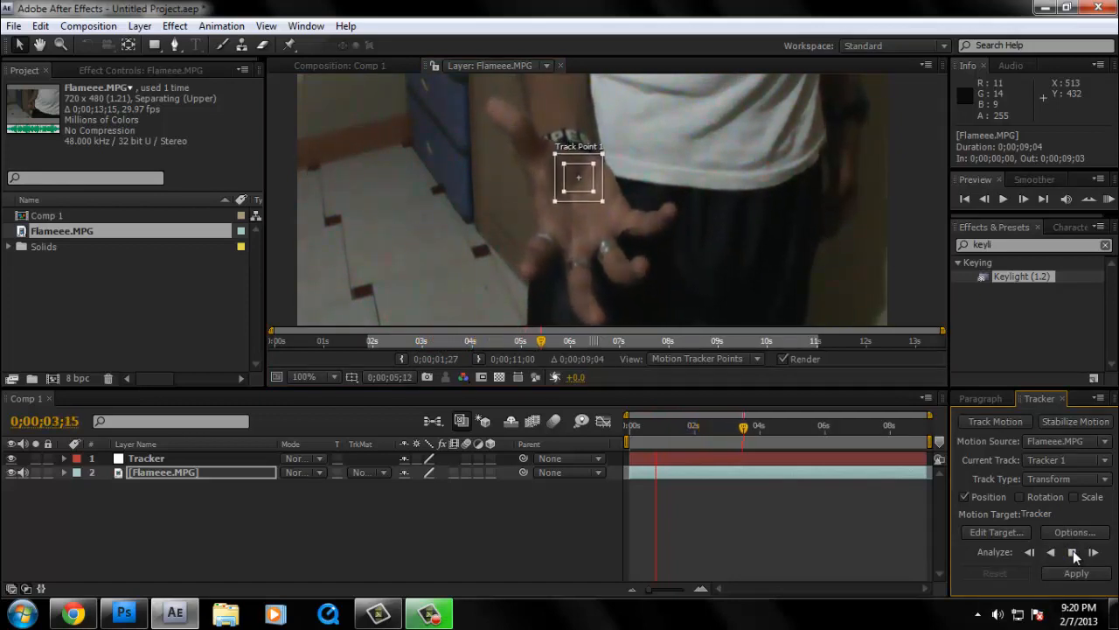
pyautogui.click(1070, 552)
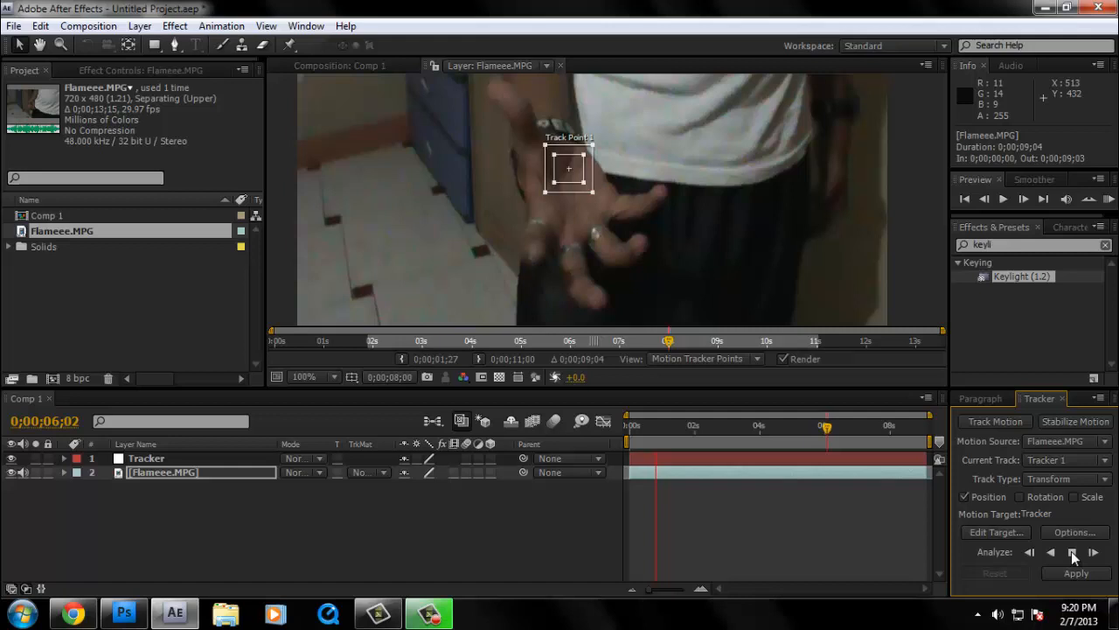
pyautogui.click(1055, 555)
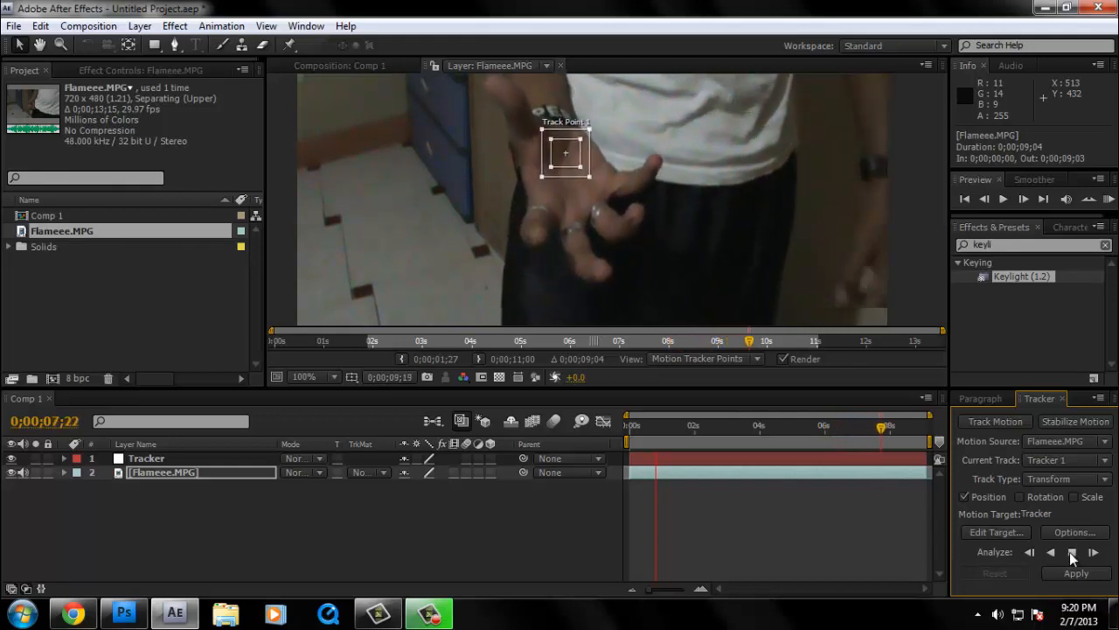
pyautogui.click(1045, 553)
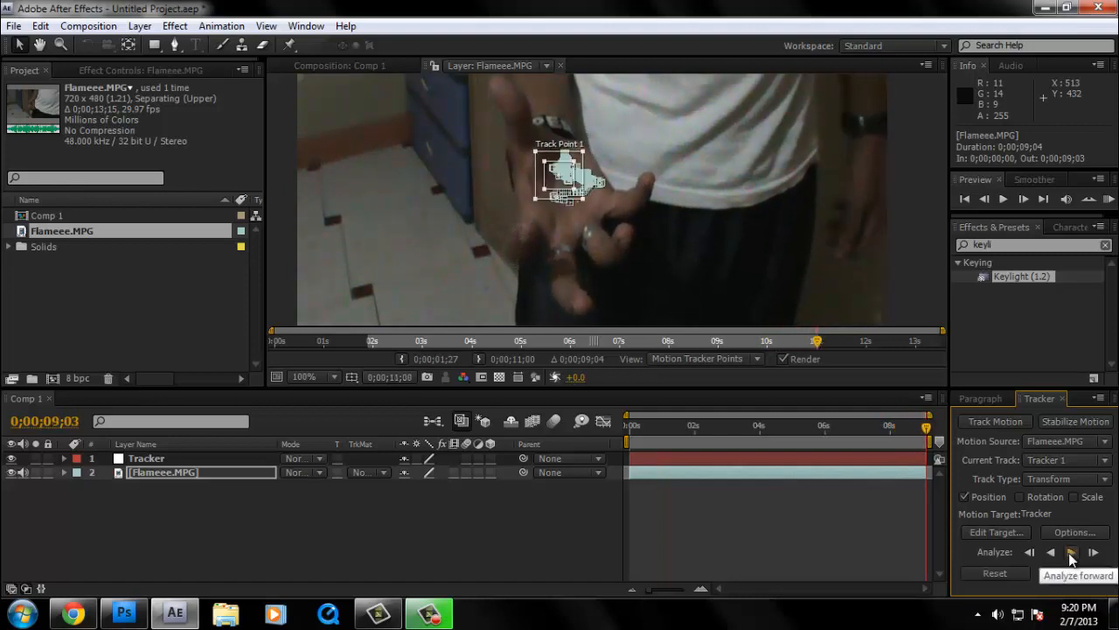
# - Apply the tracking data to the Tracker null in X and Y
pyautogui.click(1077, 574)
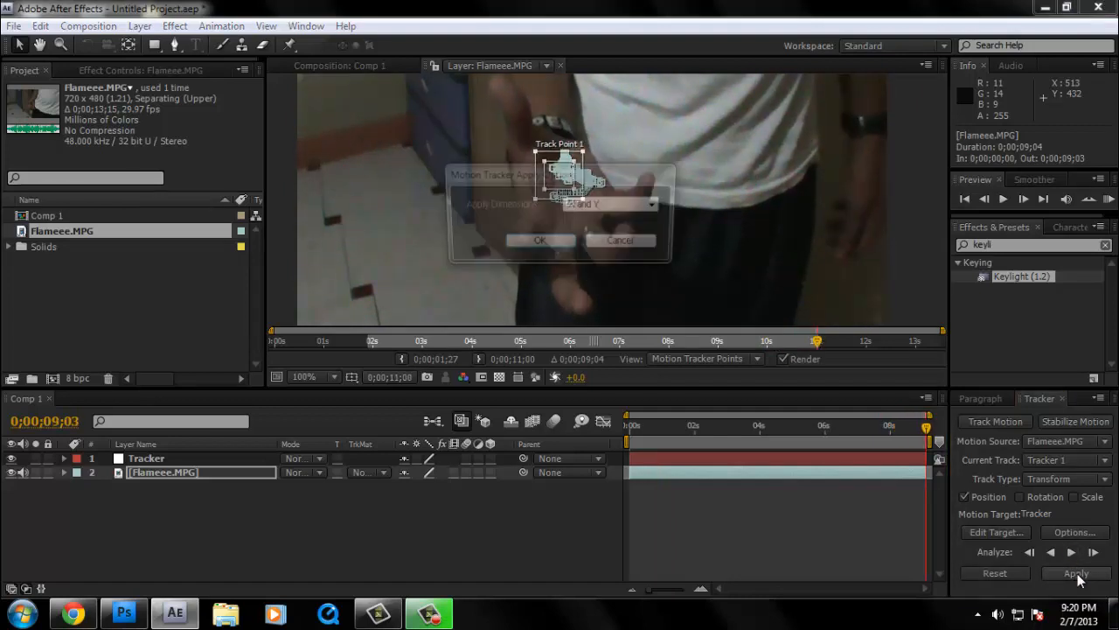
pyautogui.click(1078, 573)
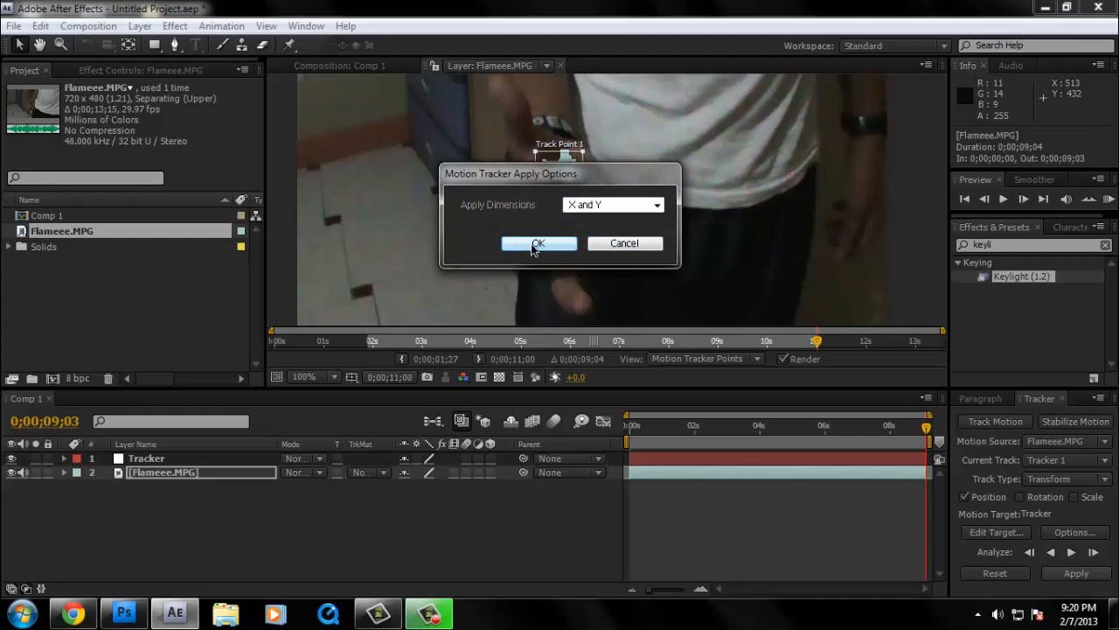
pyautogui.click(538, 243)
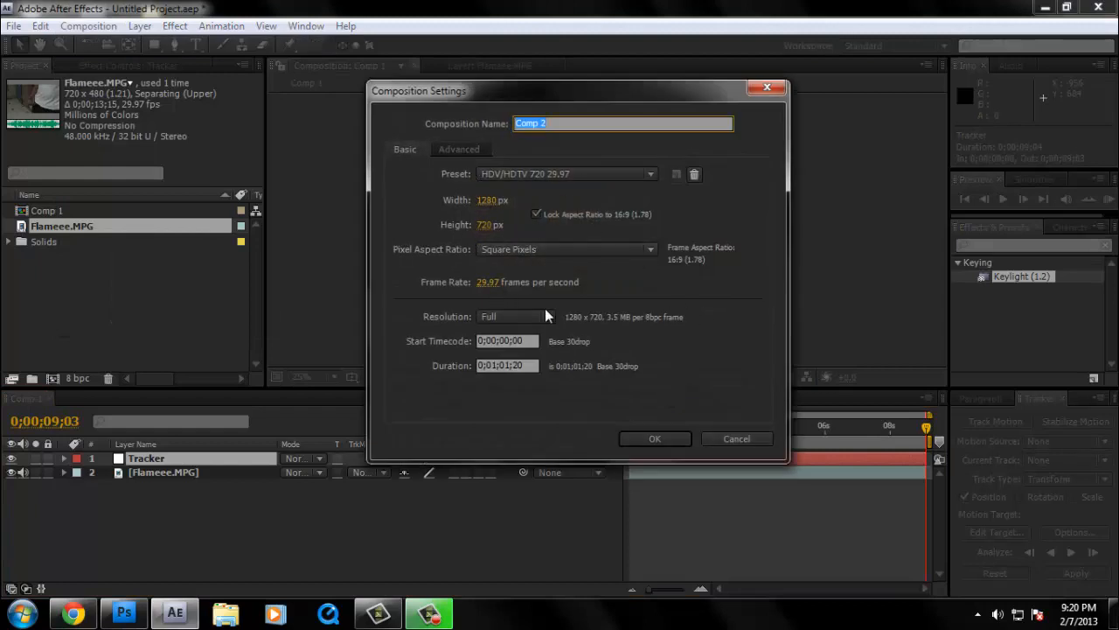
pyautogui.moveTo(668, 465)
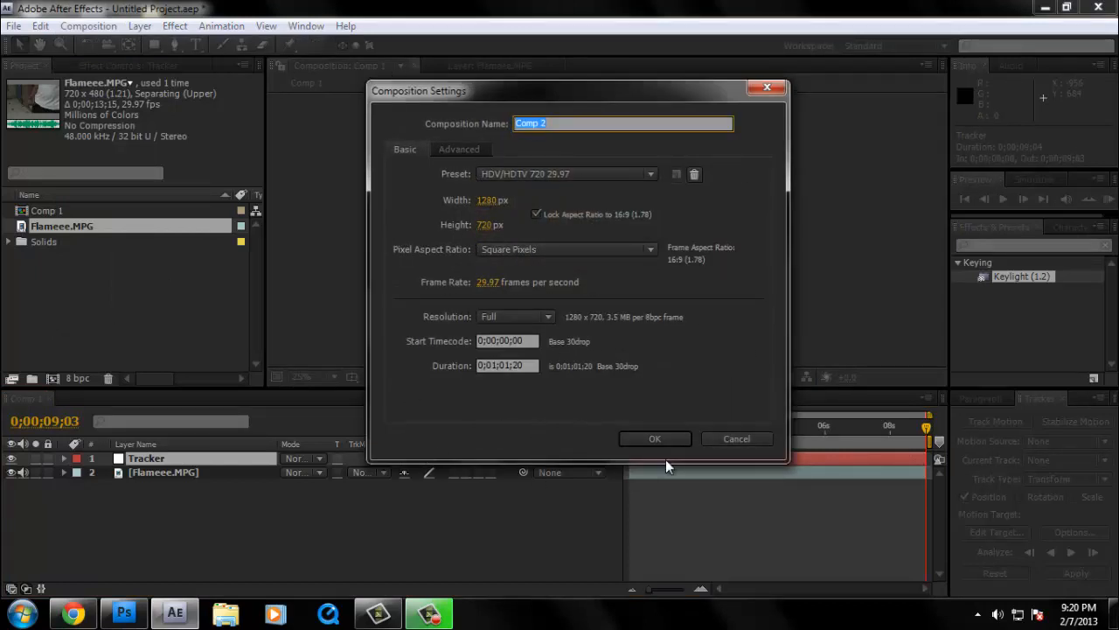
# - Confirm the new 1280×720 Comp 2 and begin importing footage
pyautogui.click(654, 437)
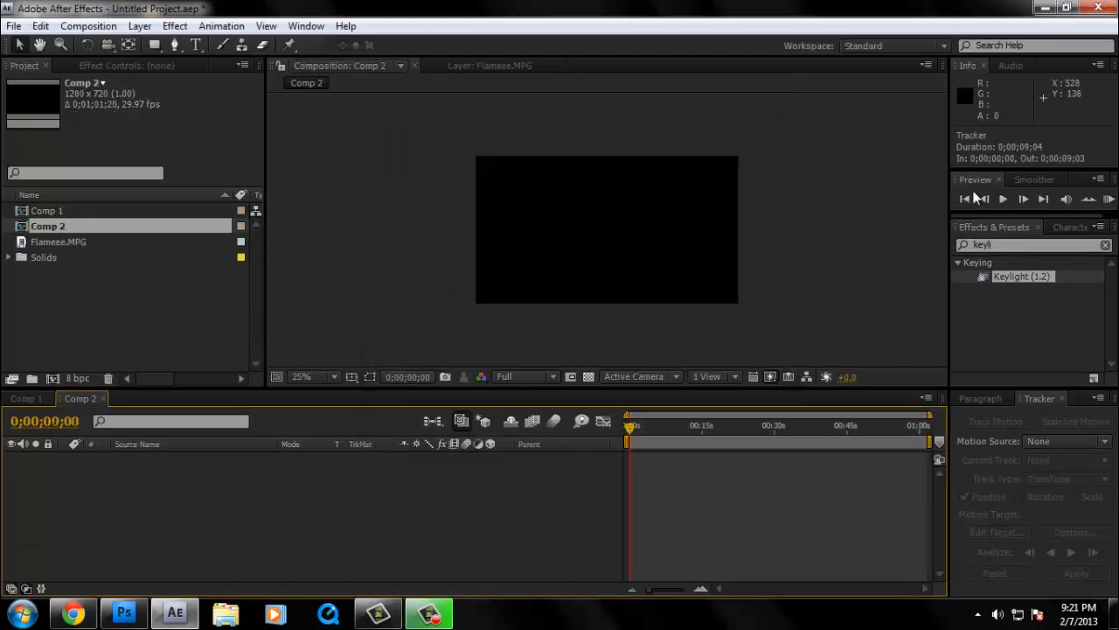
pyautogui.click(14, 25)
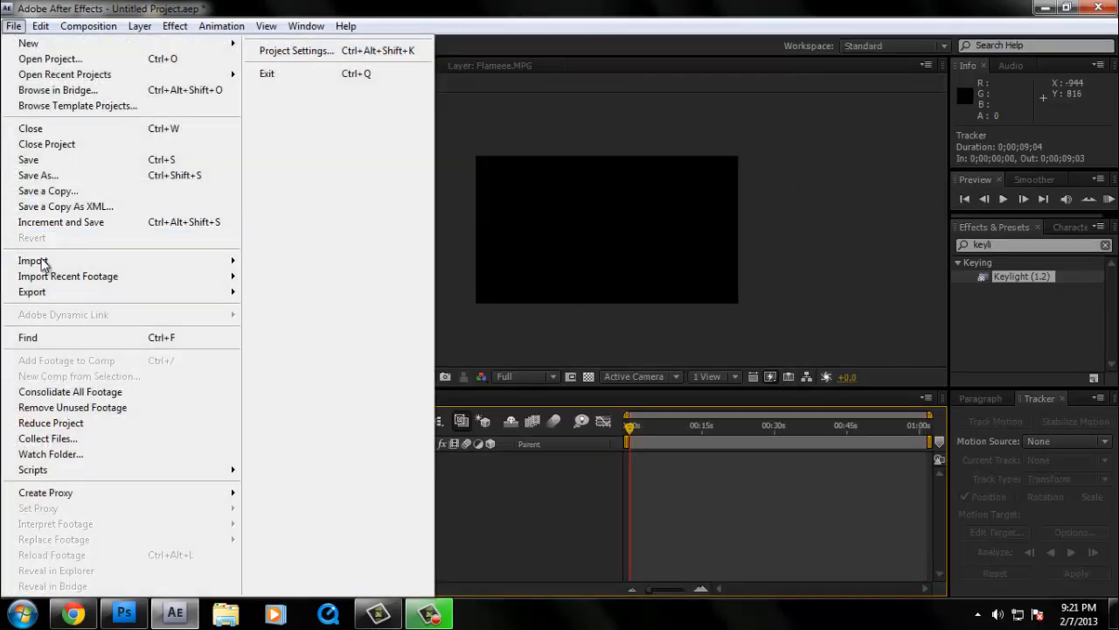
# - Browse the import dialog into the Essentials 2 > Fire stock footage folder
pyautogui.click(32, 261)
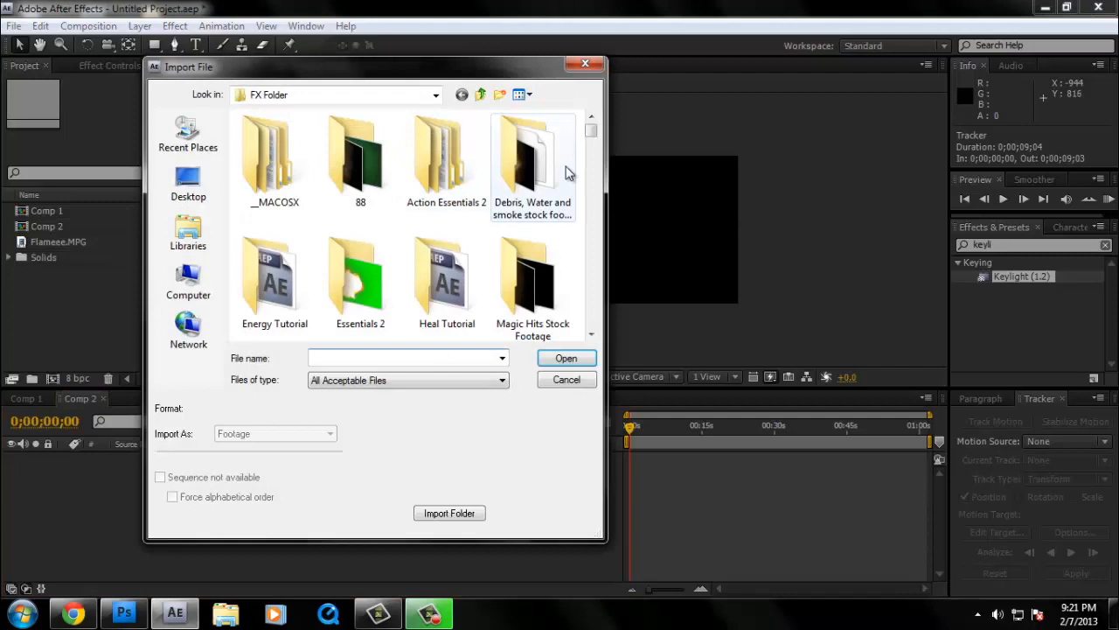
pyautogui.click(591, 140)
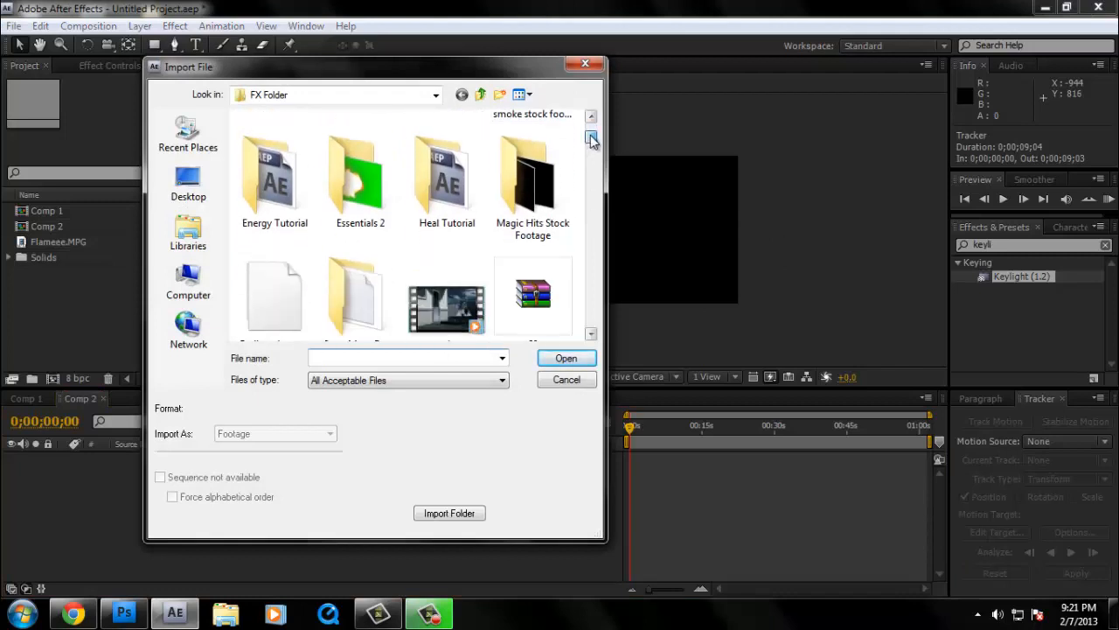
pyautogui.doubleClick(360, 175)
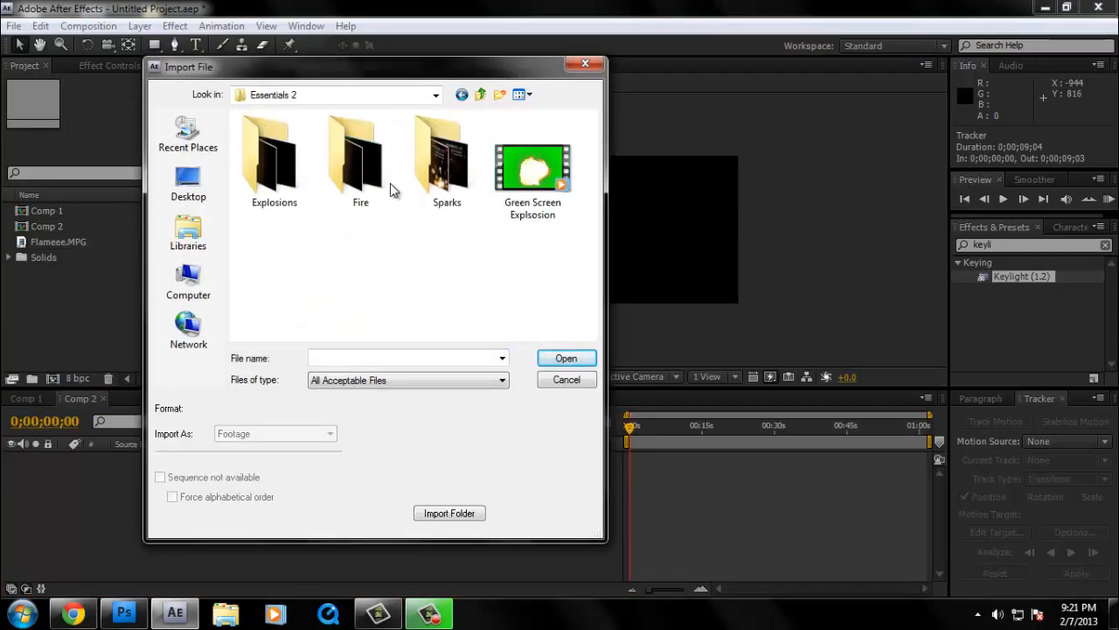
pyautogui.doubleClick(360, 160)
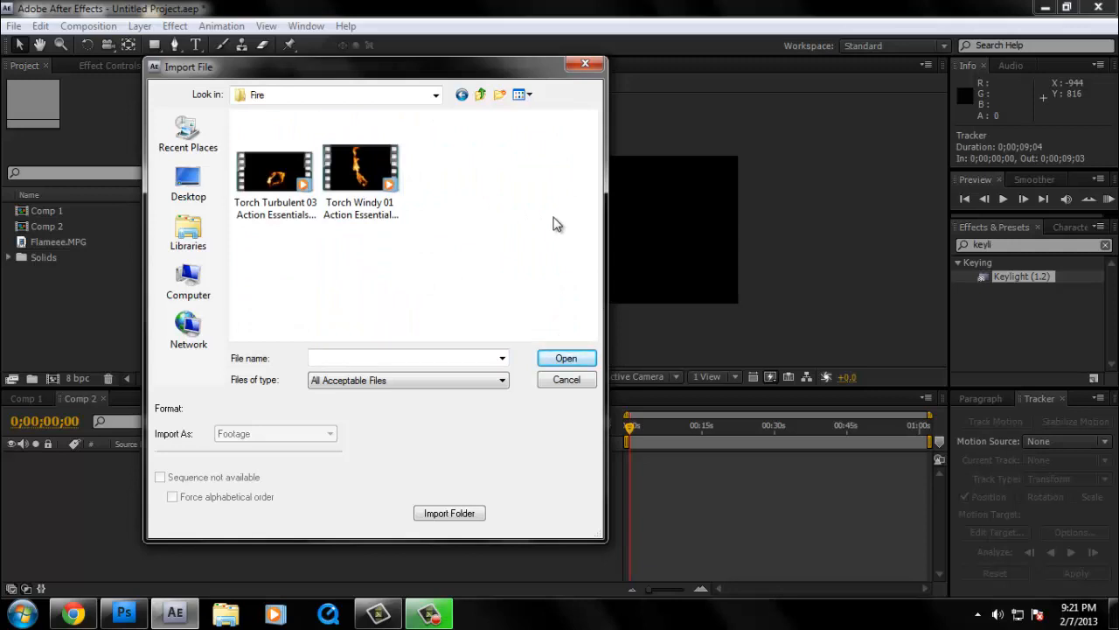
# - Import the Torch Turbulent 03 and Torch Windy 01 clips together
pyautogui.click(274, 171)
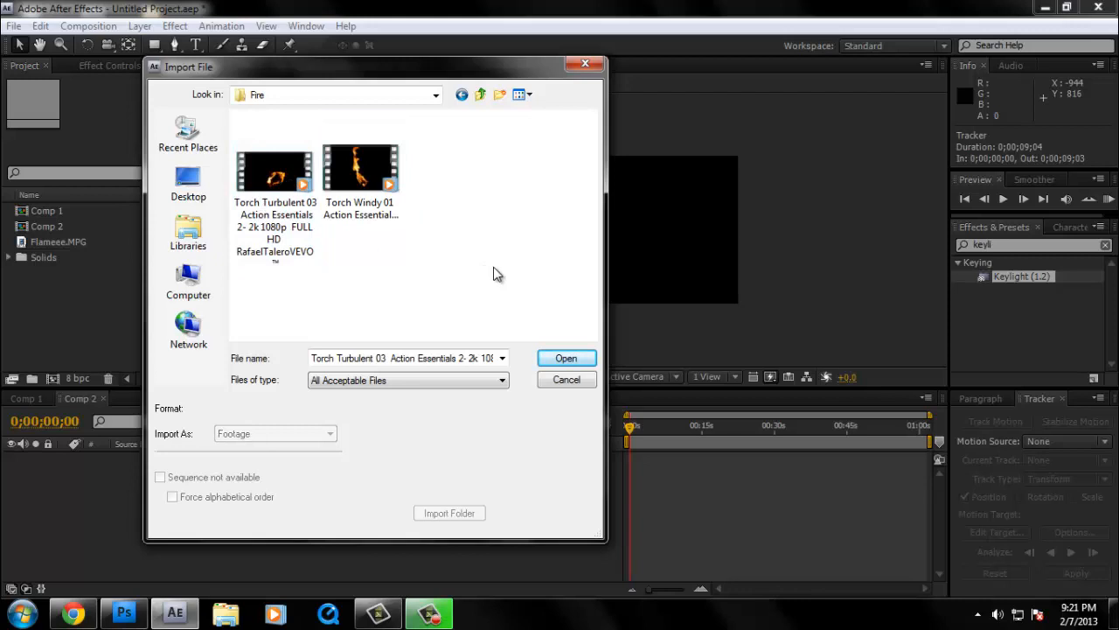
pyautogui.click(274, 173)
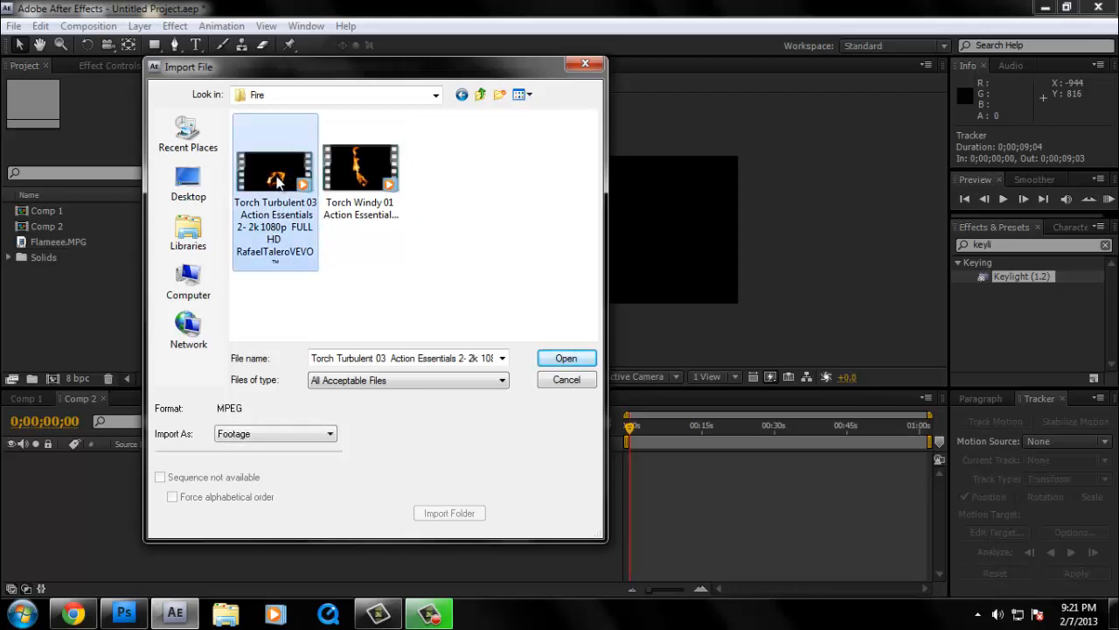
pyautogui.click(360, 166)
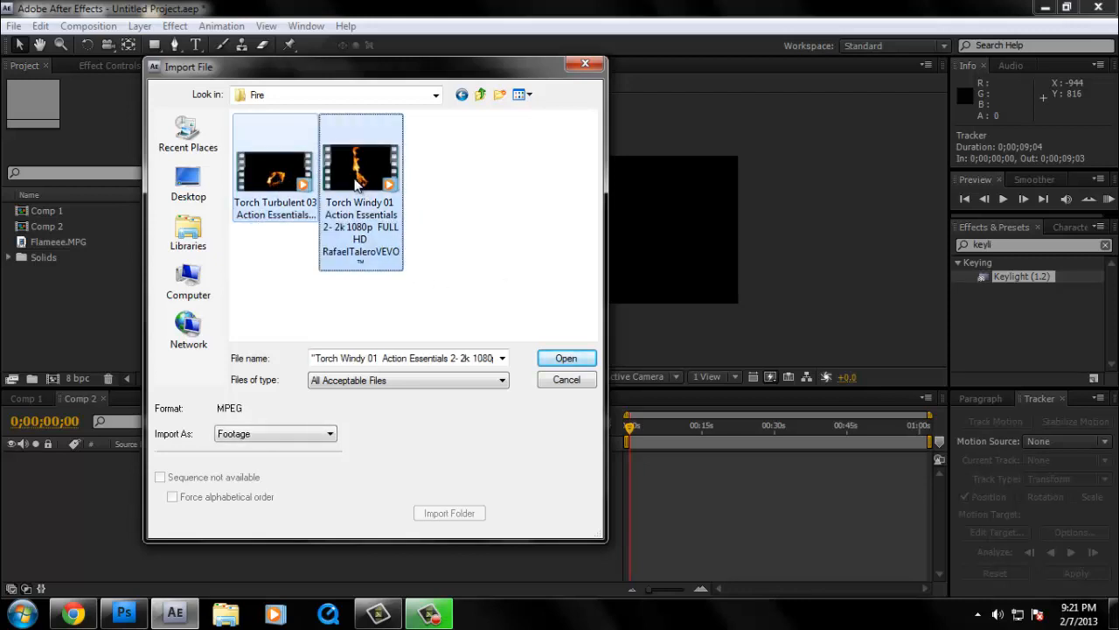
pyautogui.click(567, 357)
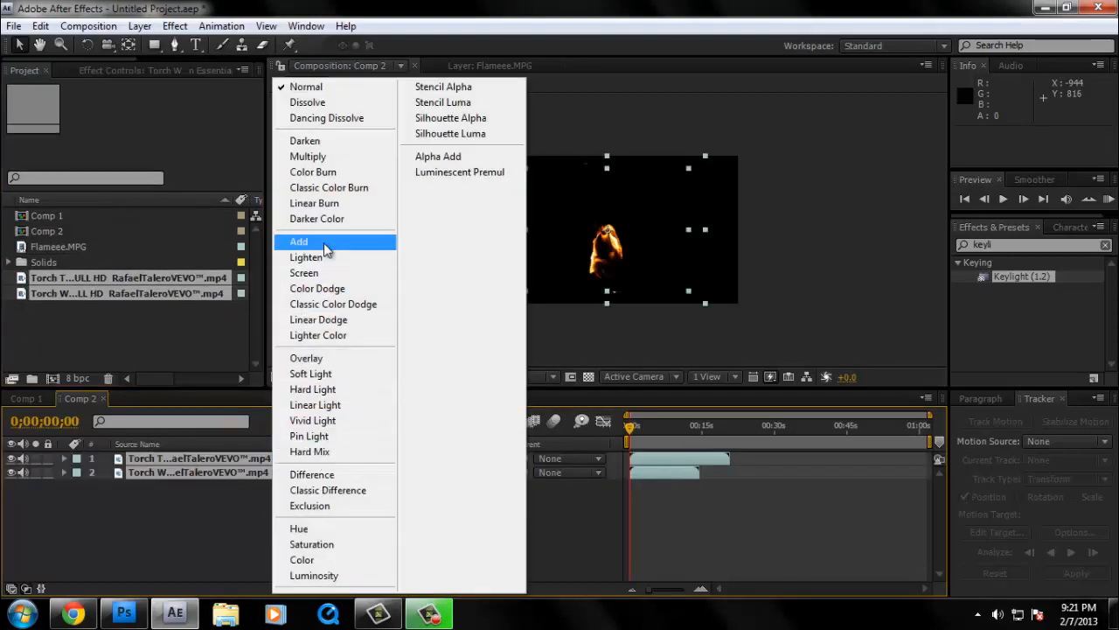
pyautogui.click(297, 241)
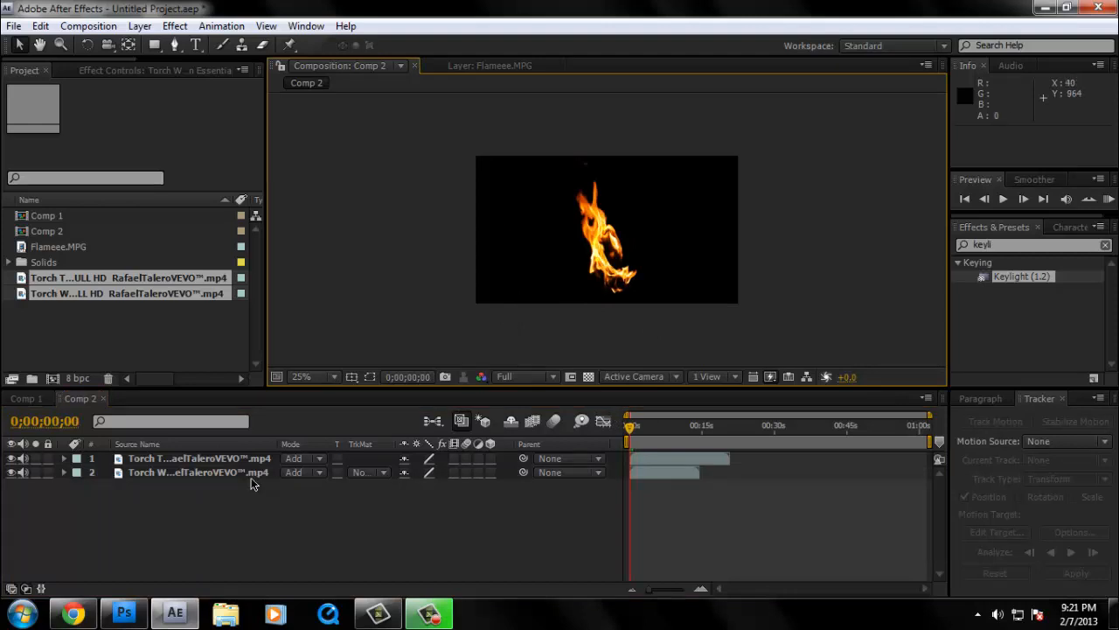
pyautogui.click(196, 472)
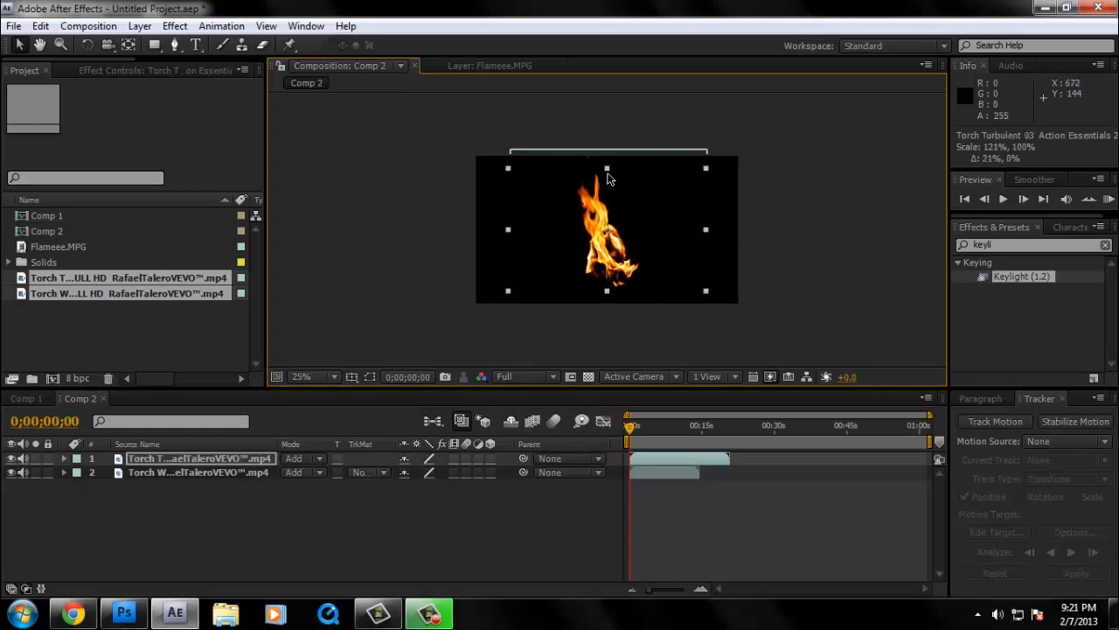
pyautogui.moveTo(608, 170)
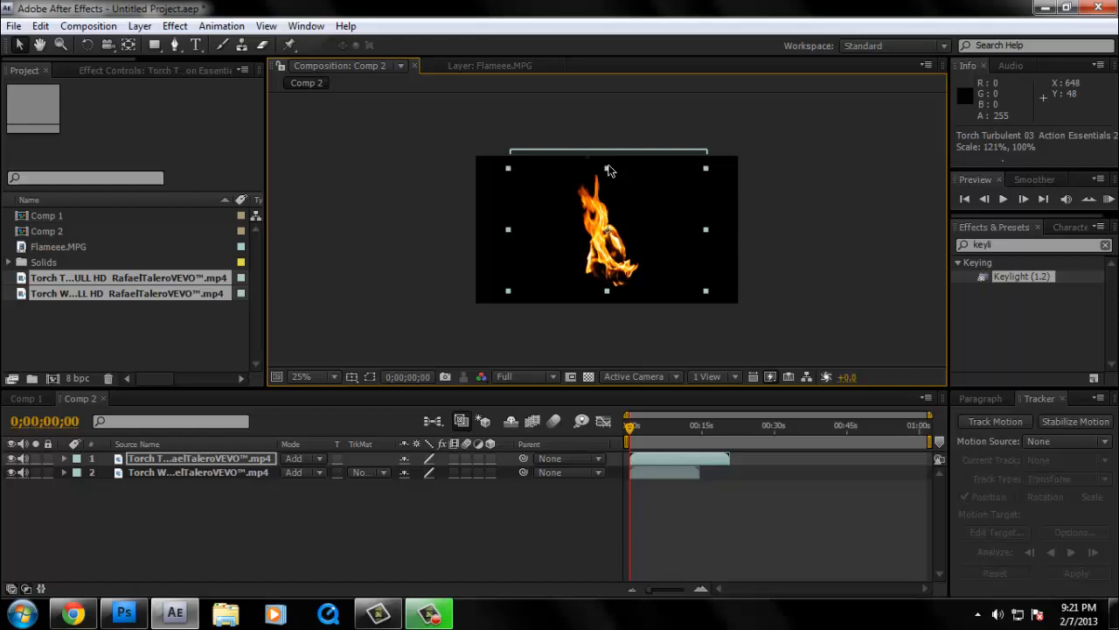
pyautogui.click(200, 472)
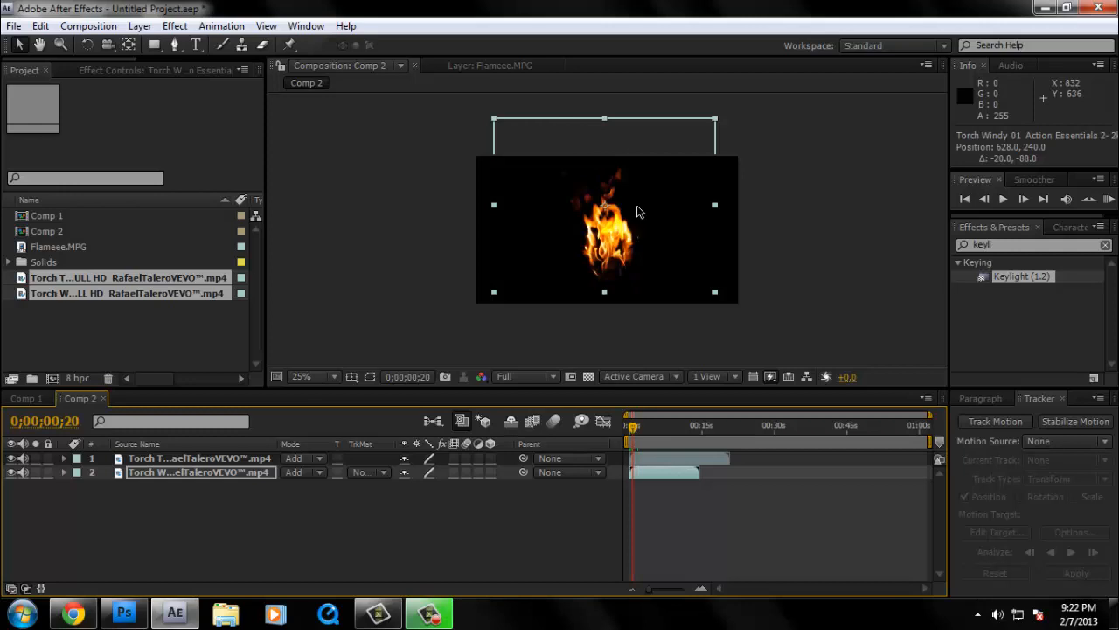
pyautogui.click(633, 427)
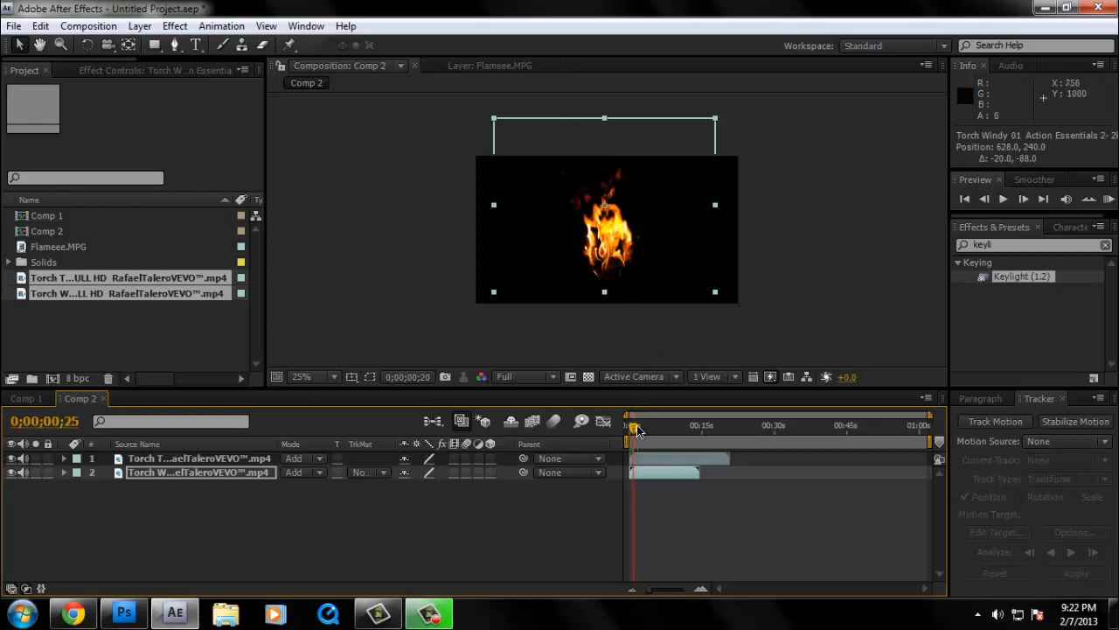
pyautogui.moveTo(633, 427); pyautogui.dragTo(638, 426)
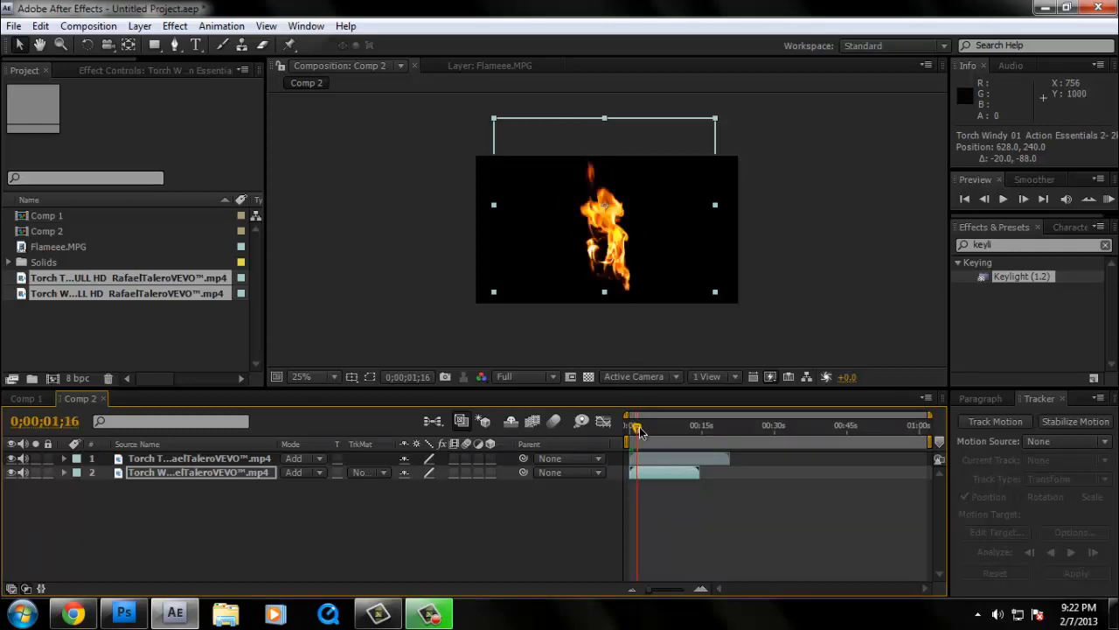
pyautogui.moveTo(628, 427); pyautogui.dragTo(640, 427)
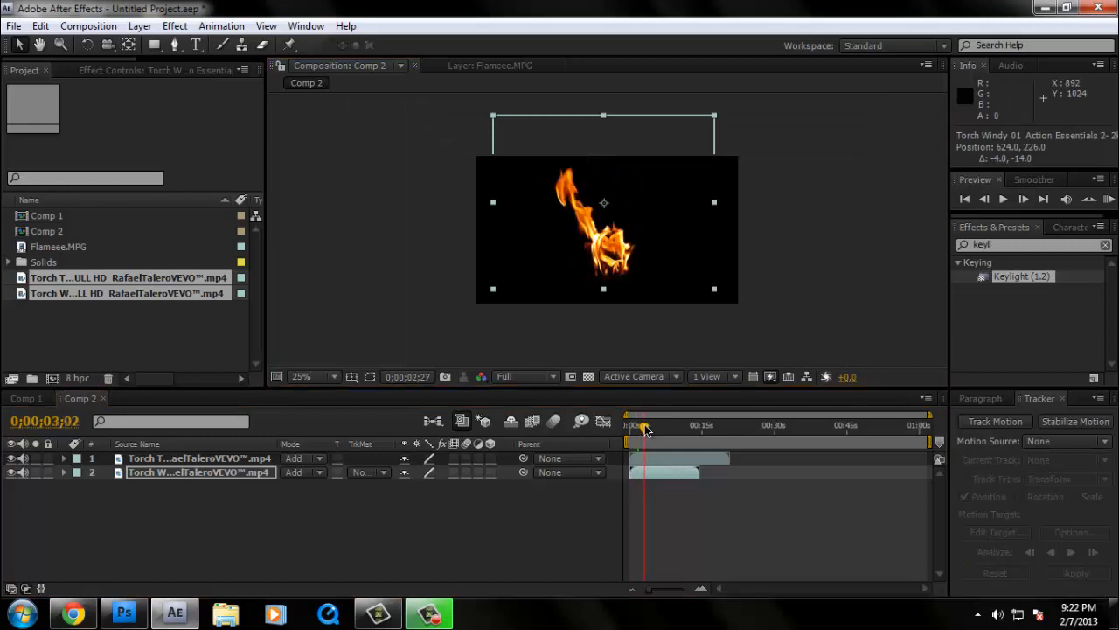
pyautogui.moveTo(645, 429); pyautogui.dragTo(649, 429)
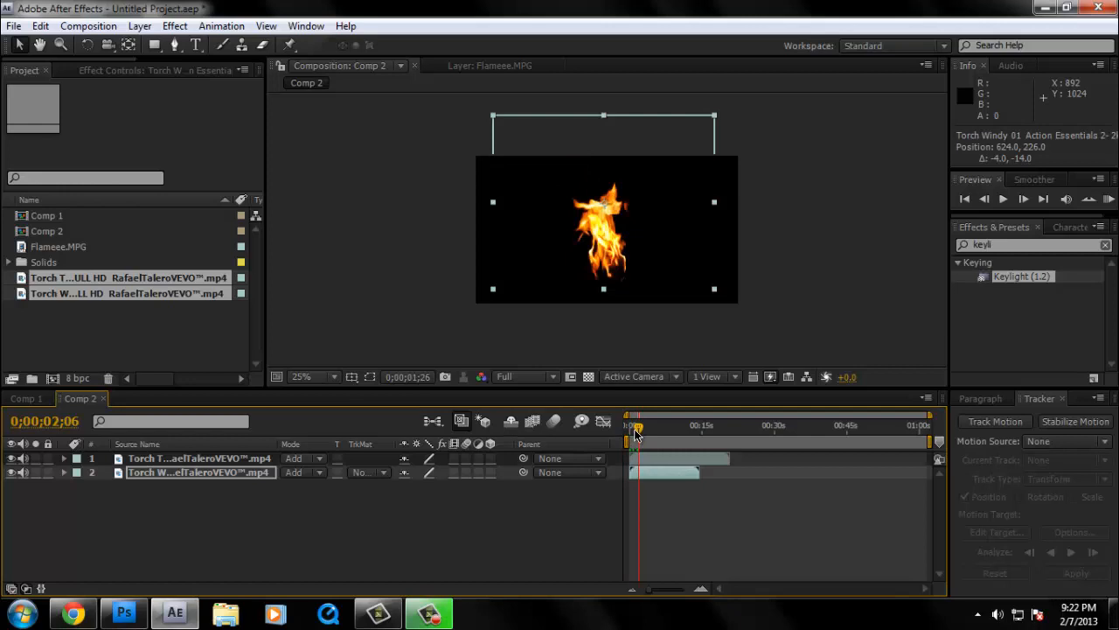
pyautogui.moveTo(637, 427); pyautogui.dragTo(648, 427)
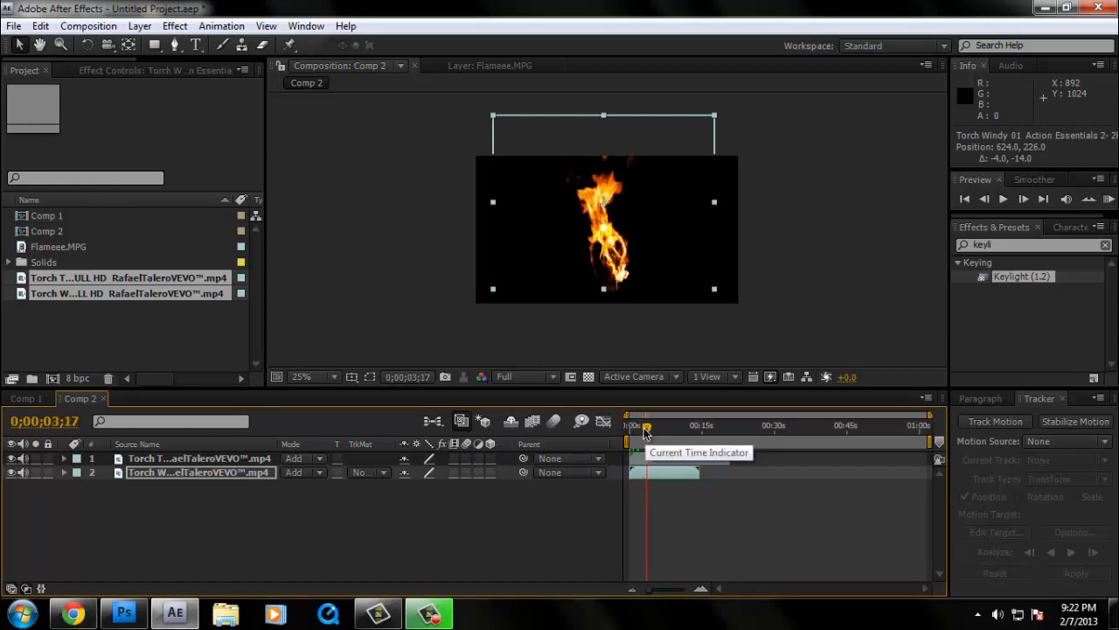
pyautogui.moveTo(645, 427); pyautogui.dragTo(651, 427)
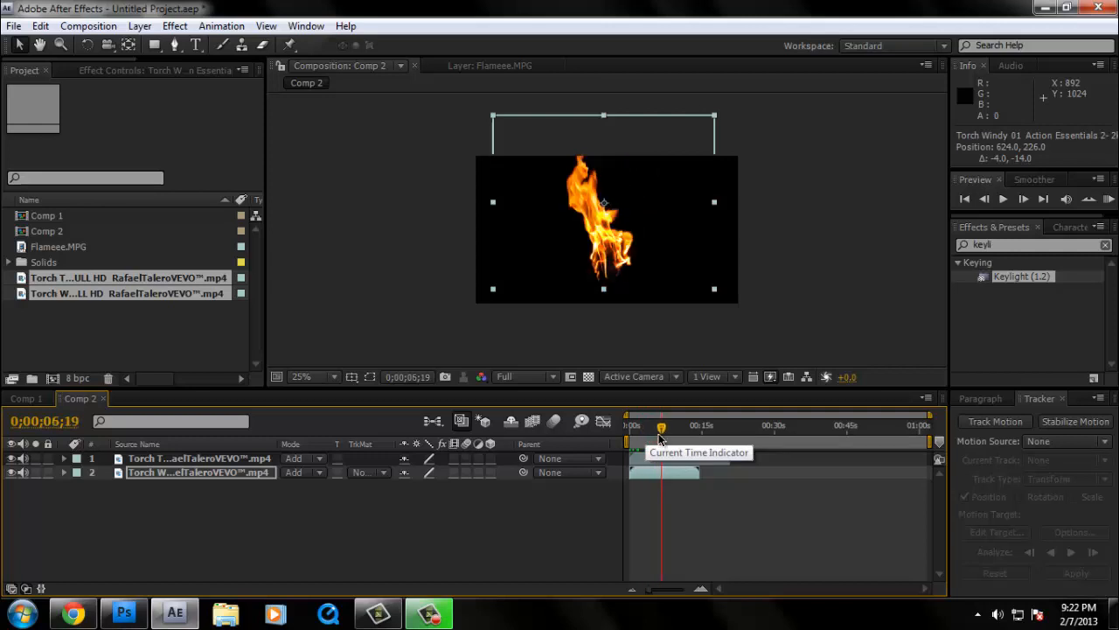
pyautogui.moveTo(662, 427); pyautogui.dragTo(644, 427)
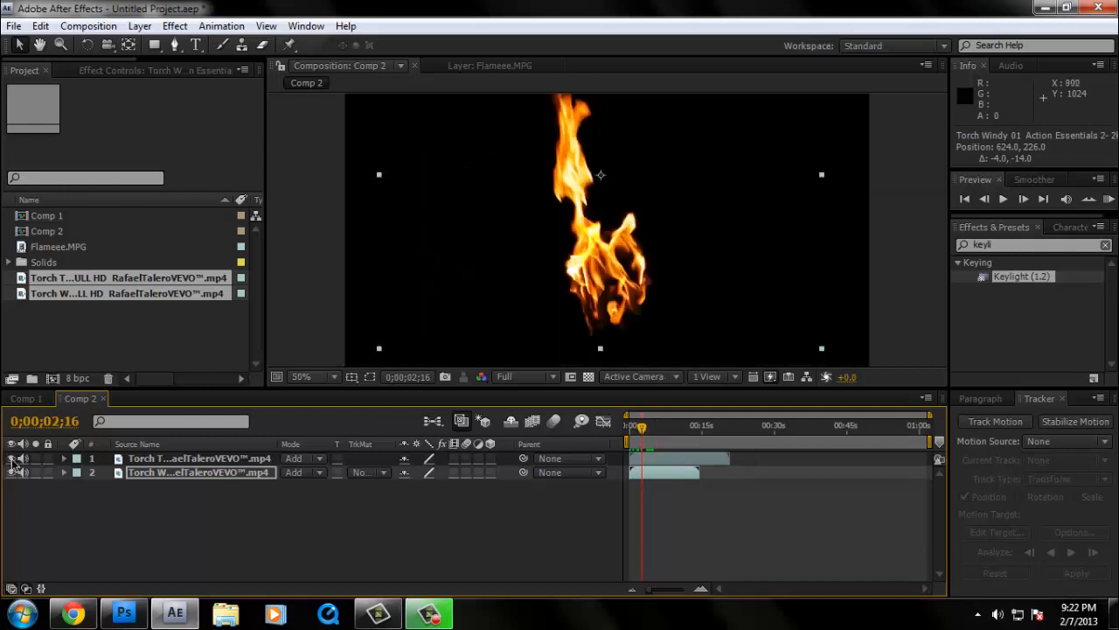
pyautogui.click(10, 472)
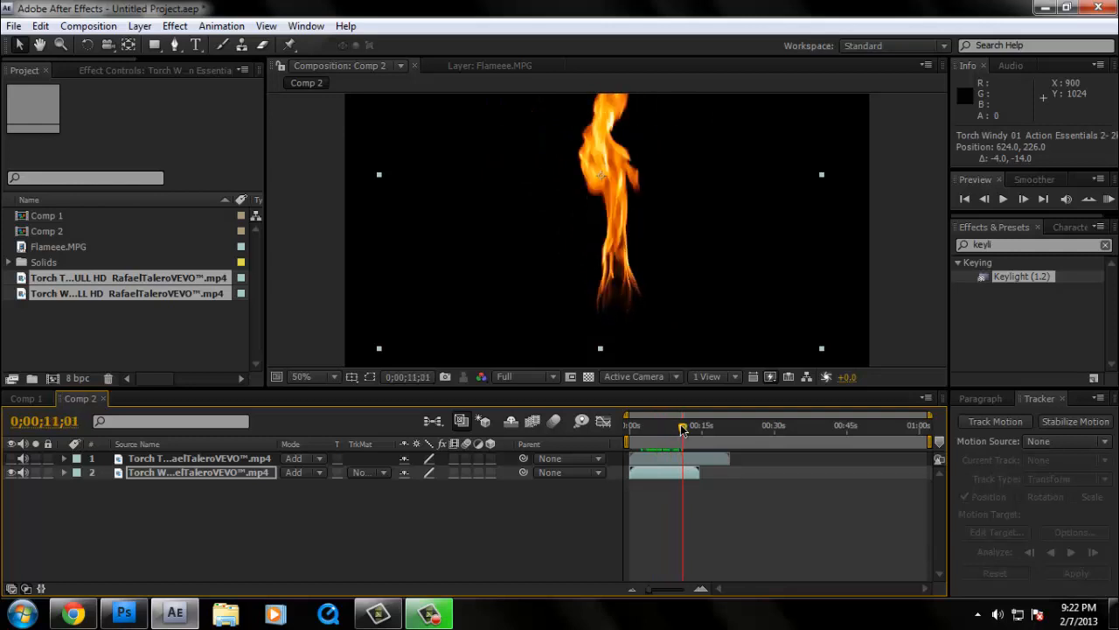
pyautogui.moveTo(682, 426); pyautogui.dragTo(644, 427)
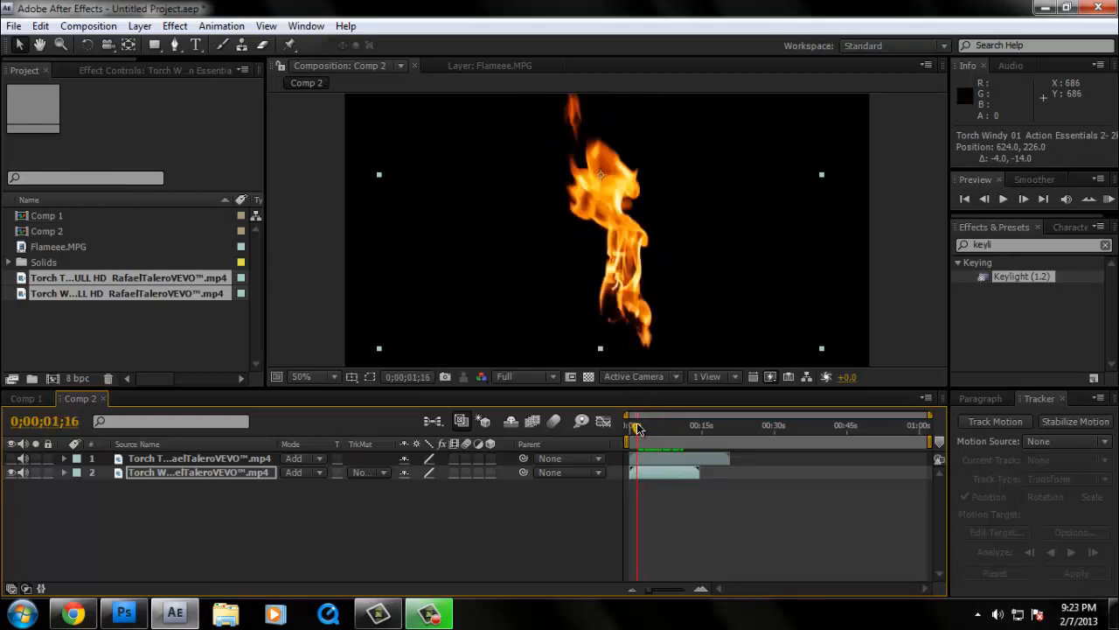
pyautogui.click(301, 376)
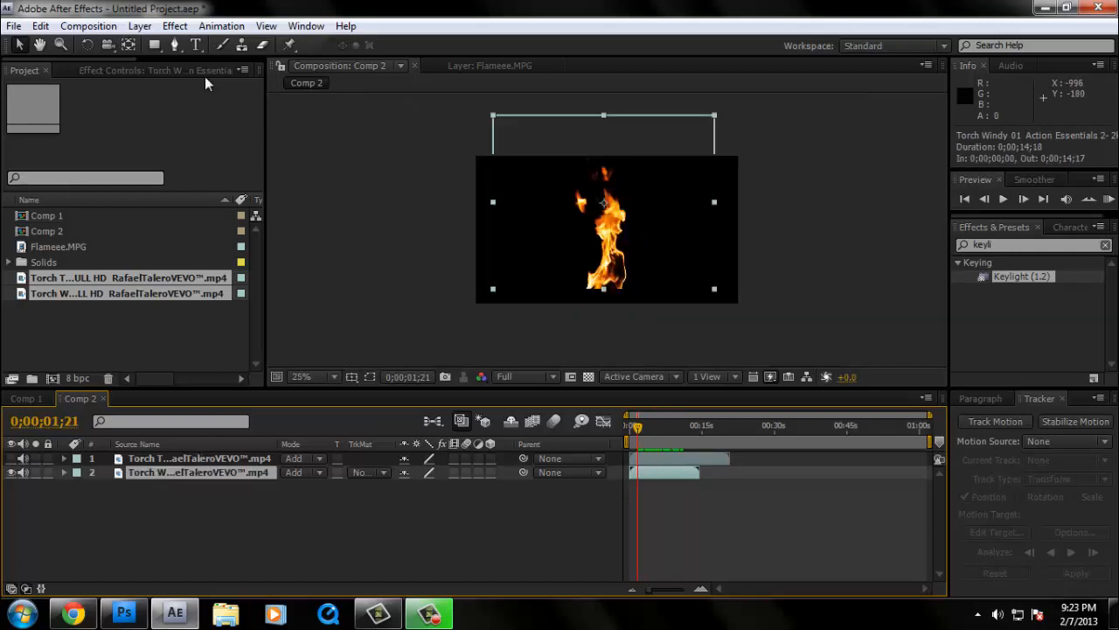
# - Draw an elliptical mask around the flame on the second torch clip and reshape its bottom
pyautogui.click(154, 45)
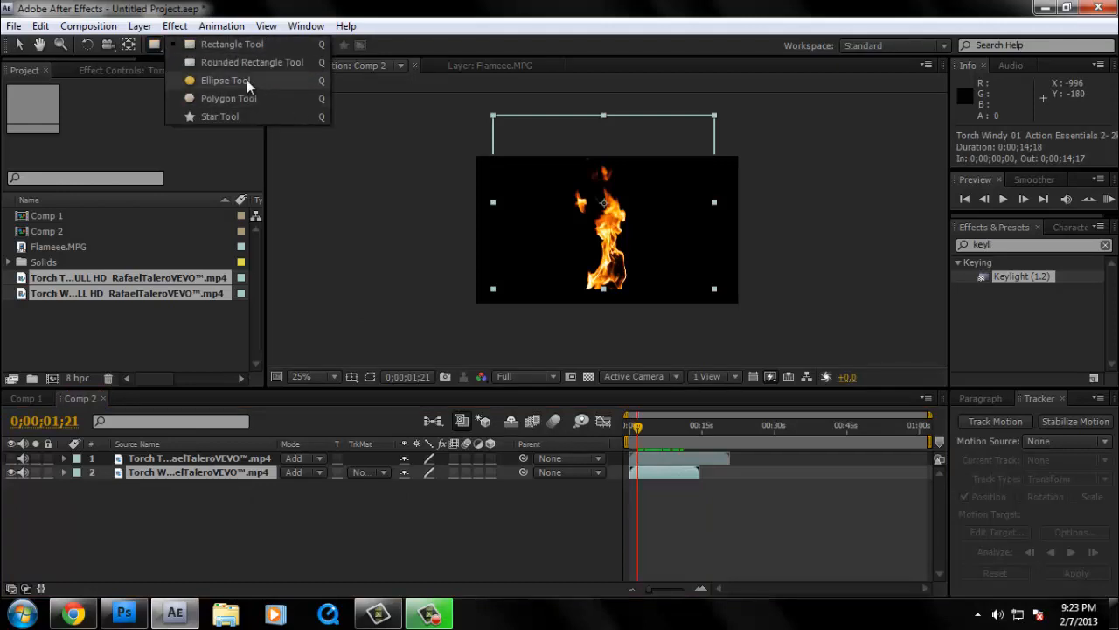
pyautogui.click(225, 80)
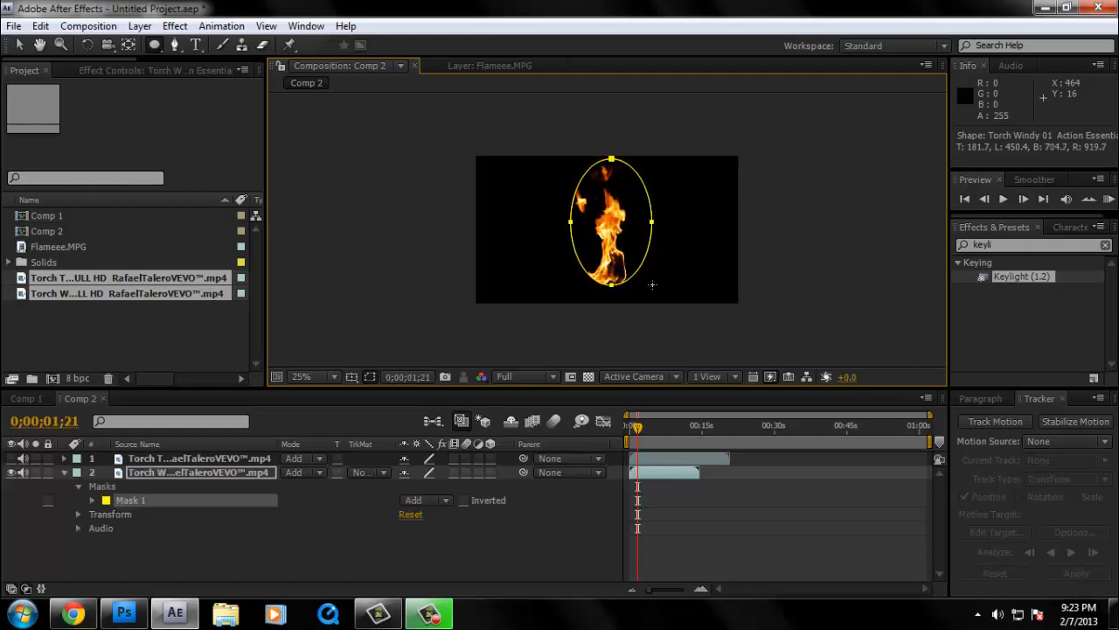
pyautogui.moveTo(612, 283); pyautogui.dragTo(612, 294)
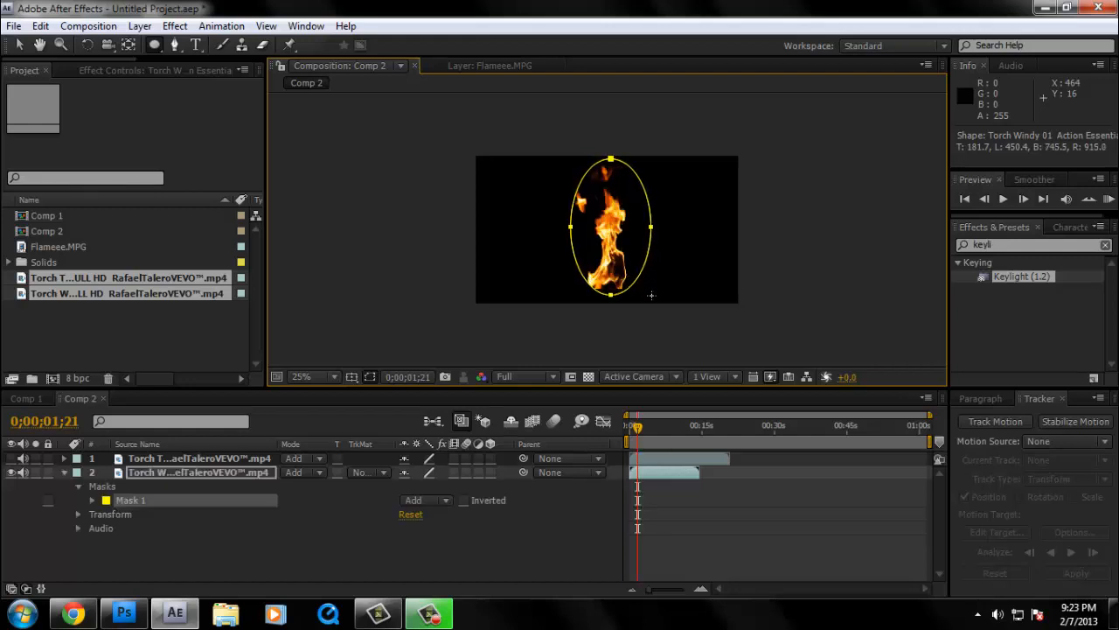
pyautogui.moveTo(612, 294); pyautogui.dragTo(612, 287)
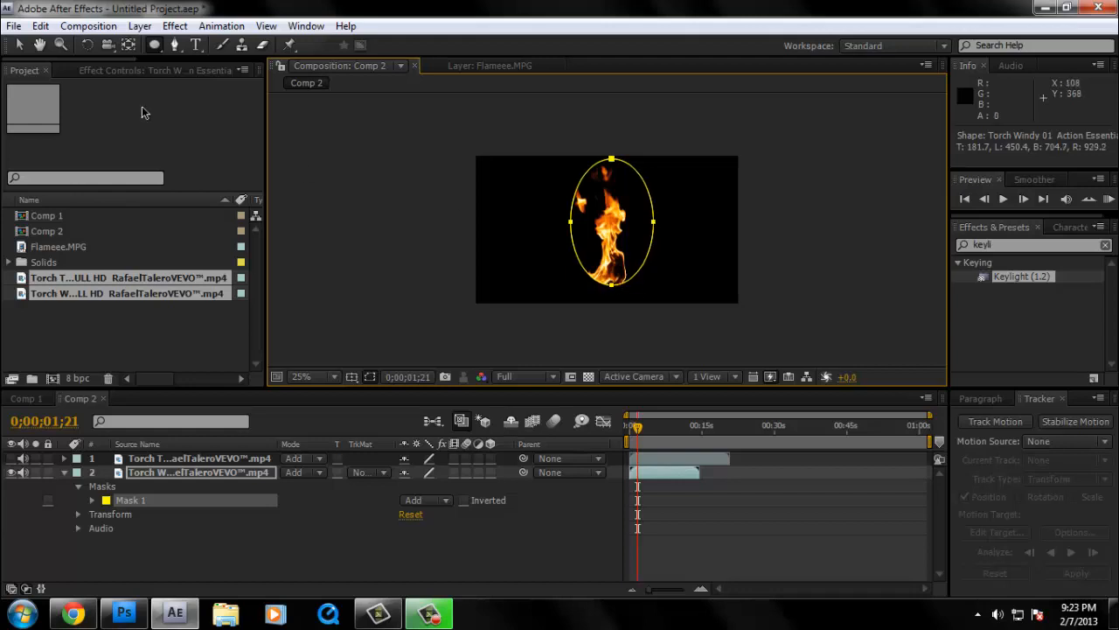
pyautogui.moveTo(574, 278)
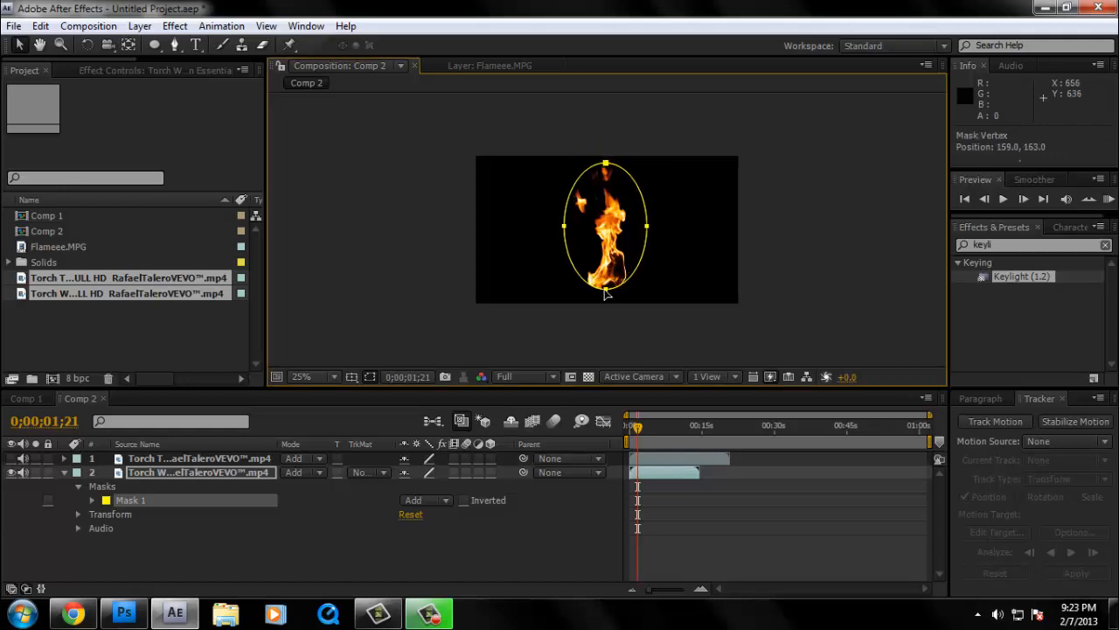
pyautogui.moveTo(646, 227); pyautogui.dragTo(656, 230)
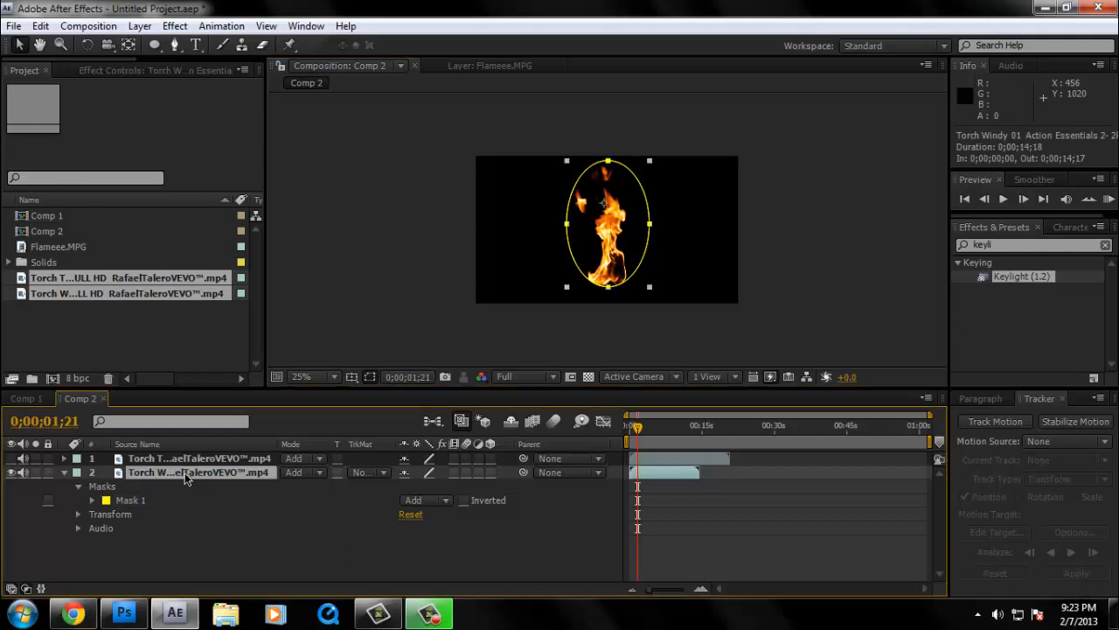
pyautogui.moveTo(190, 481)
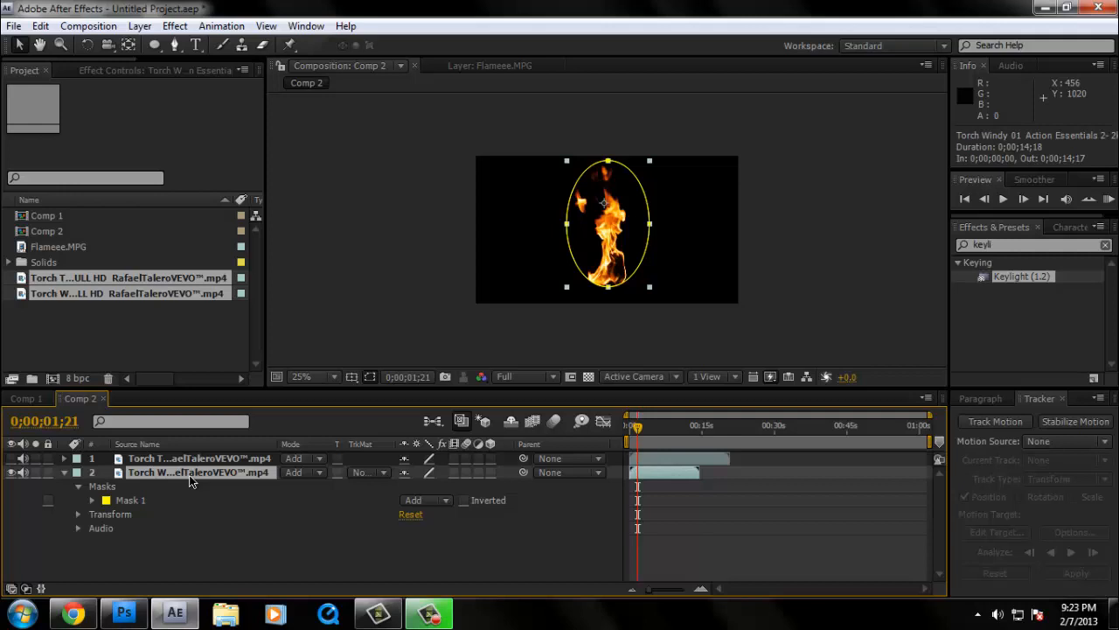
# - Set the mask feather on the torch clip to 33 pixels
pyautogui.click(91, 500)
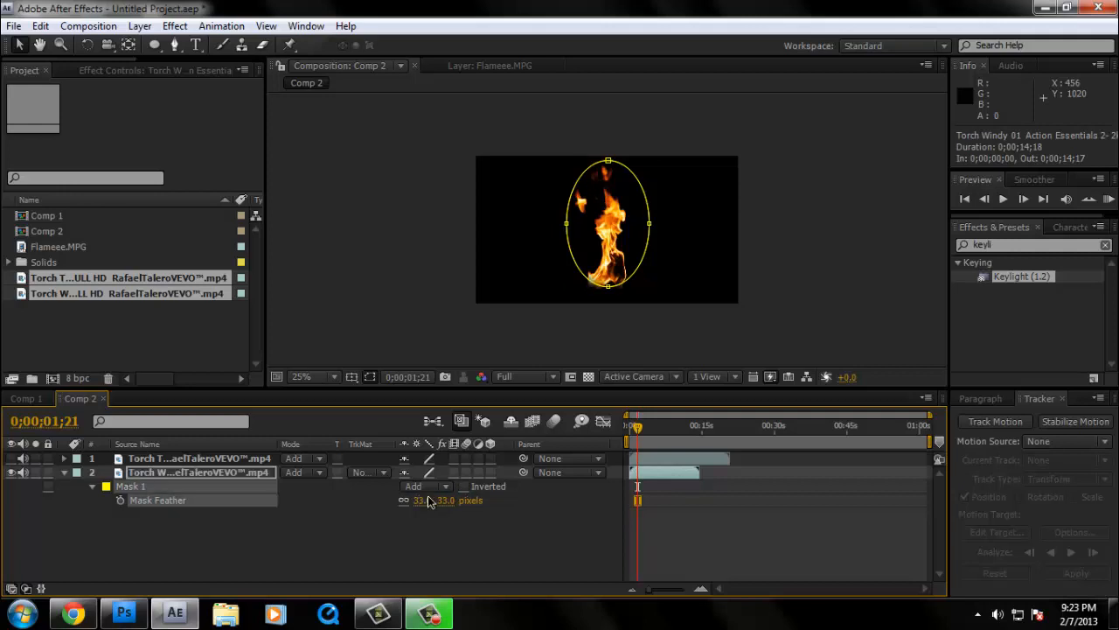
pyautogui.click(311, 378)
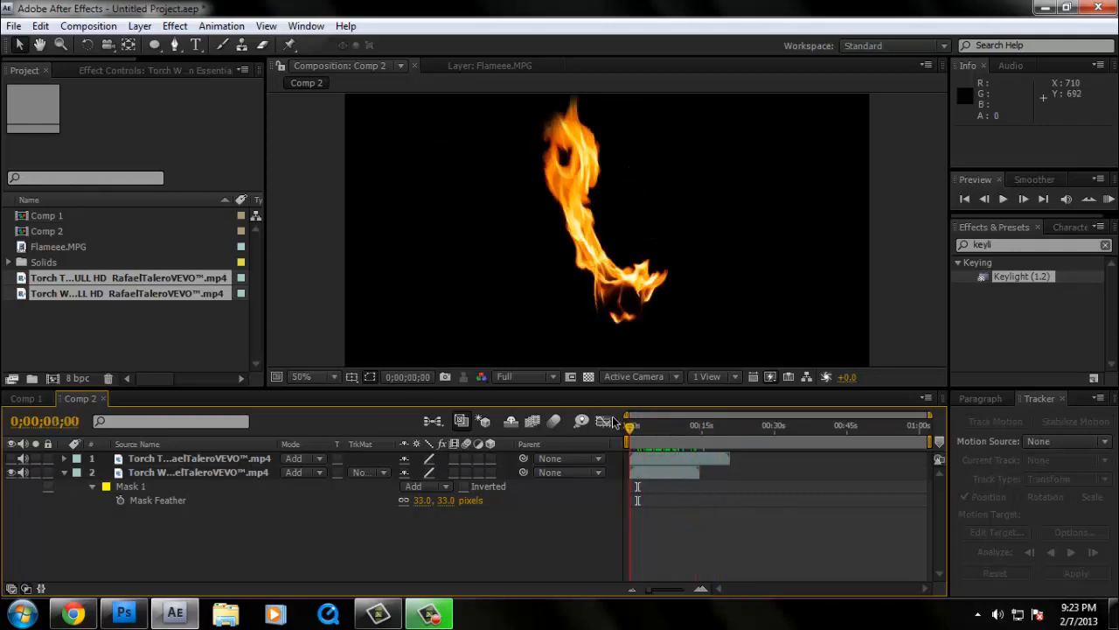
pyautogui.click(313, 376)
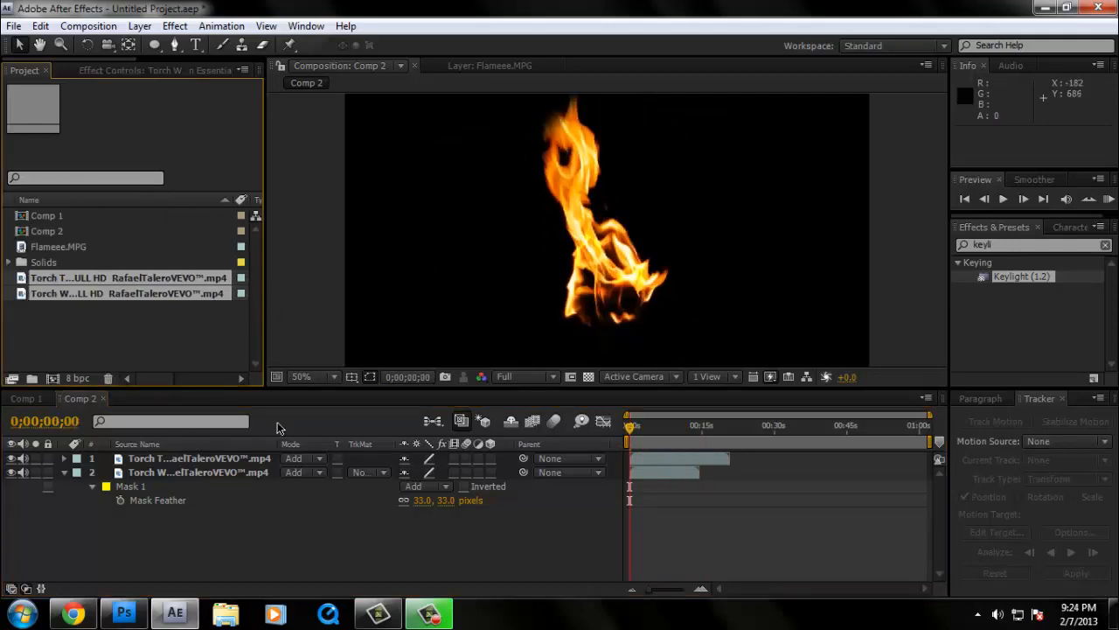
pyautogui.click(199, 472)
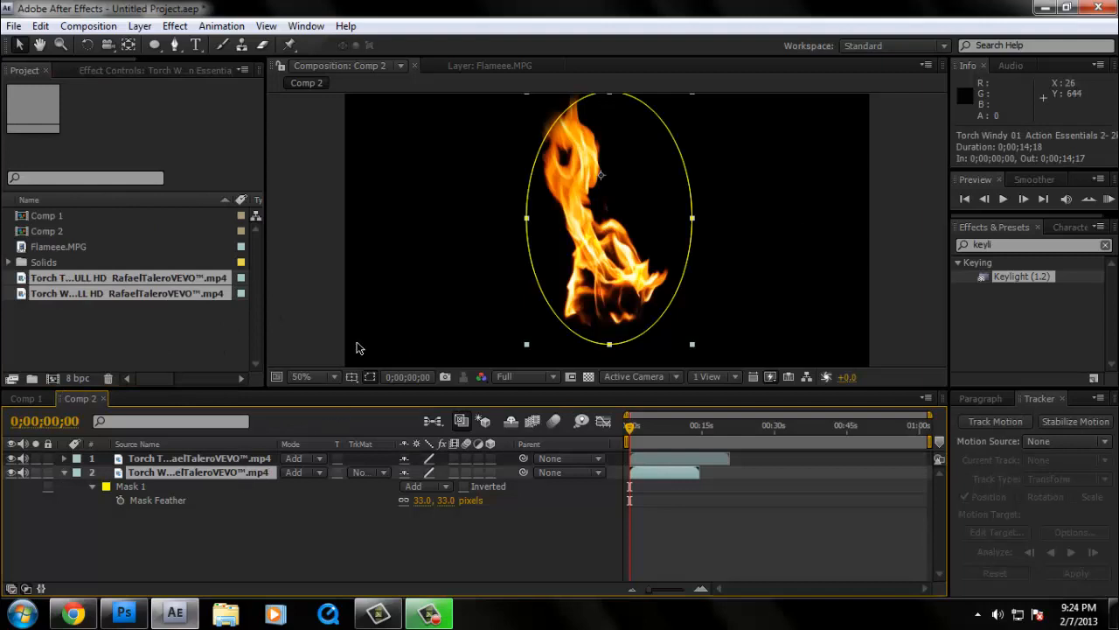
pyautogui.click(200, 458)
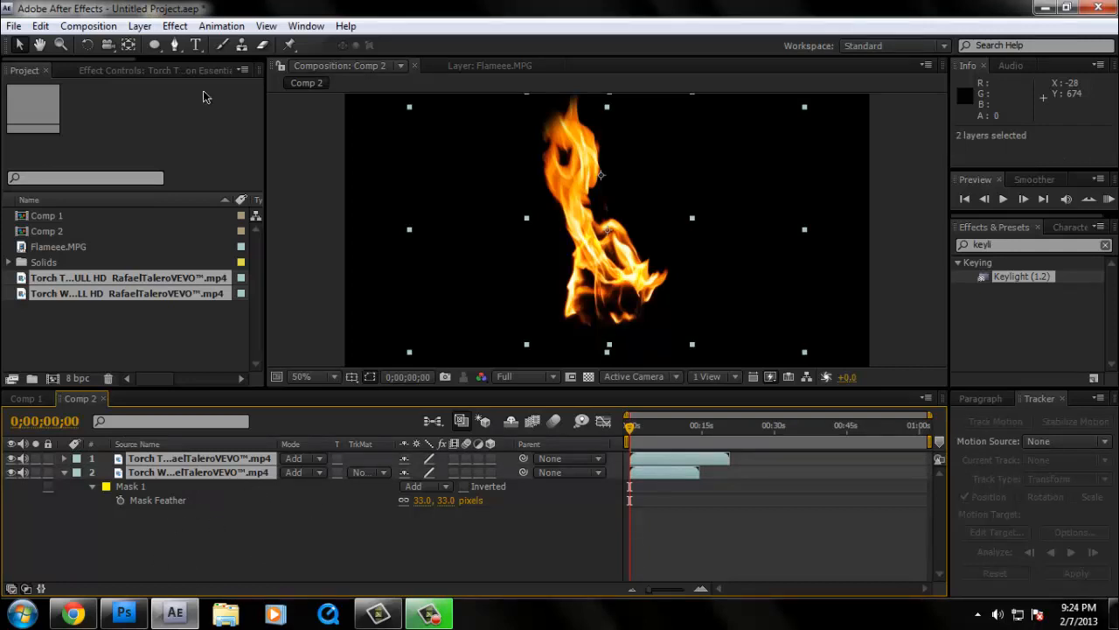
# - Pre-compose both torch layers into Pre-comp 1 and return to Comp 1
pyautogui.click(140, 26)
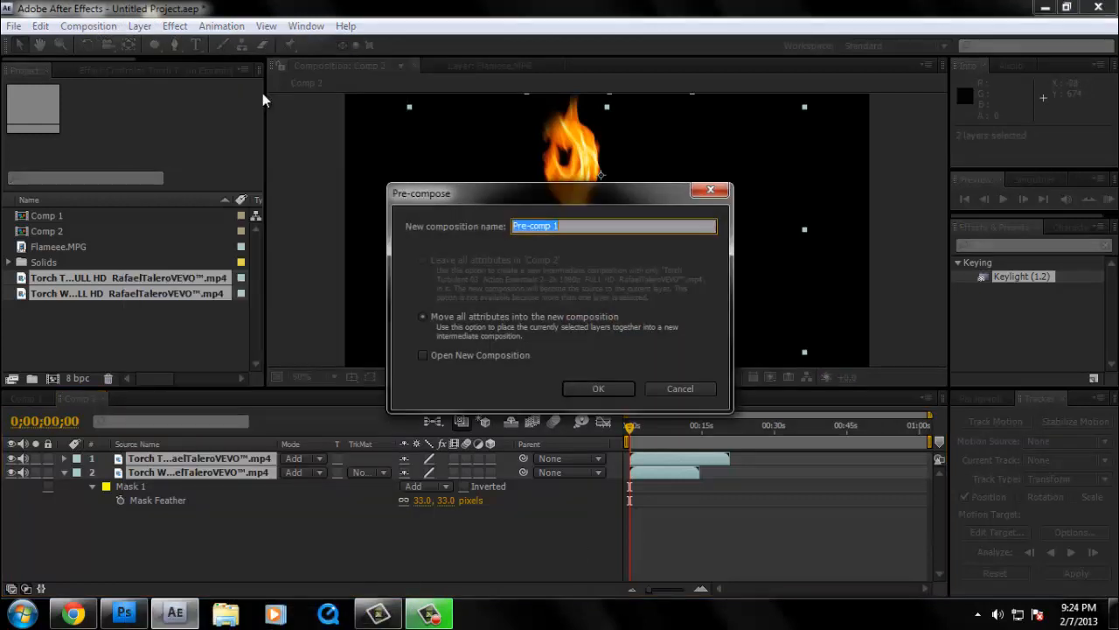
pyautogui.moveTo(623, 422)
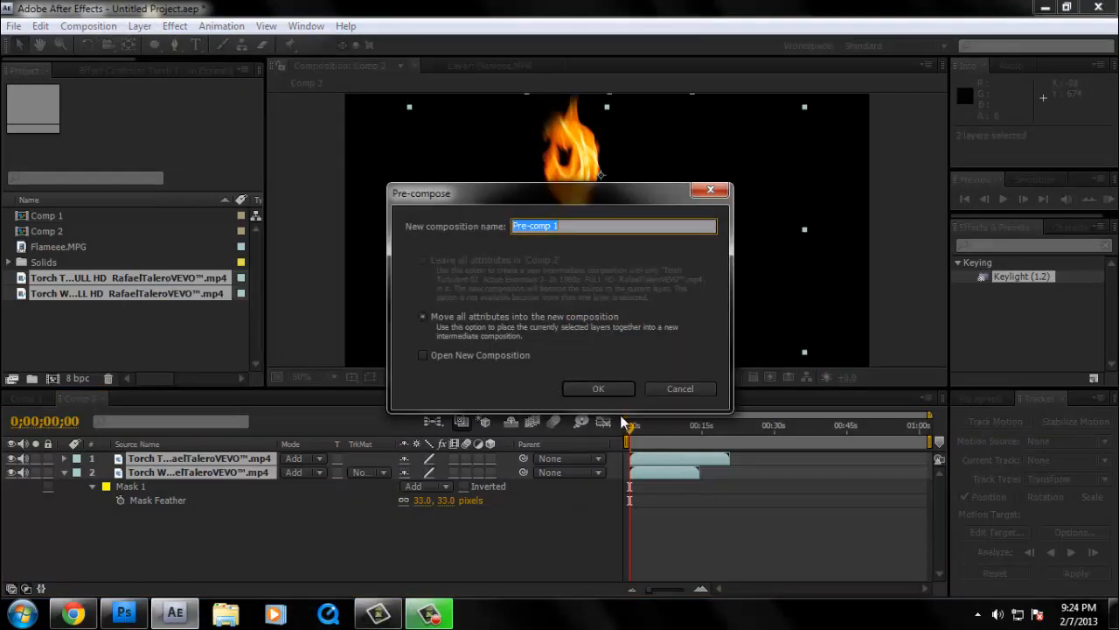
pyautogui.click(598, 389)
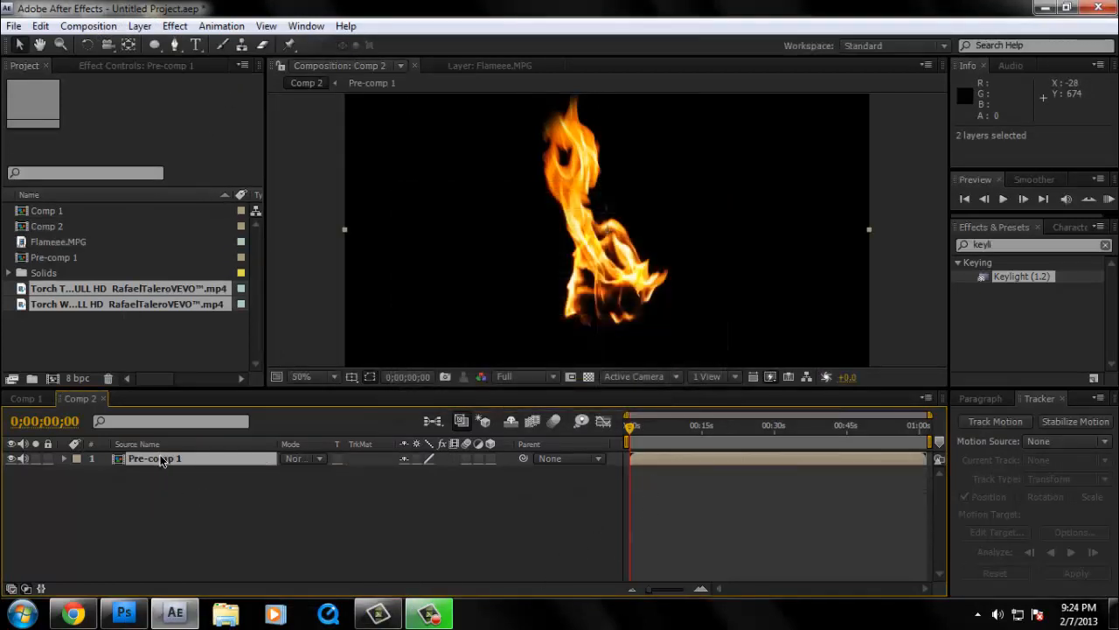
pyautogui.click(56, 257)
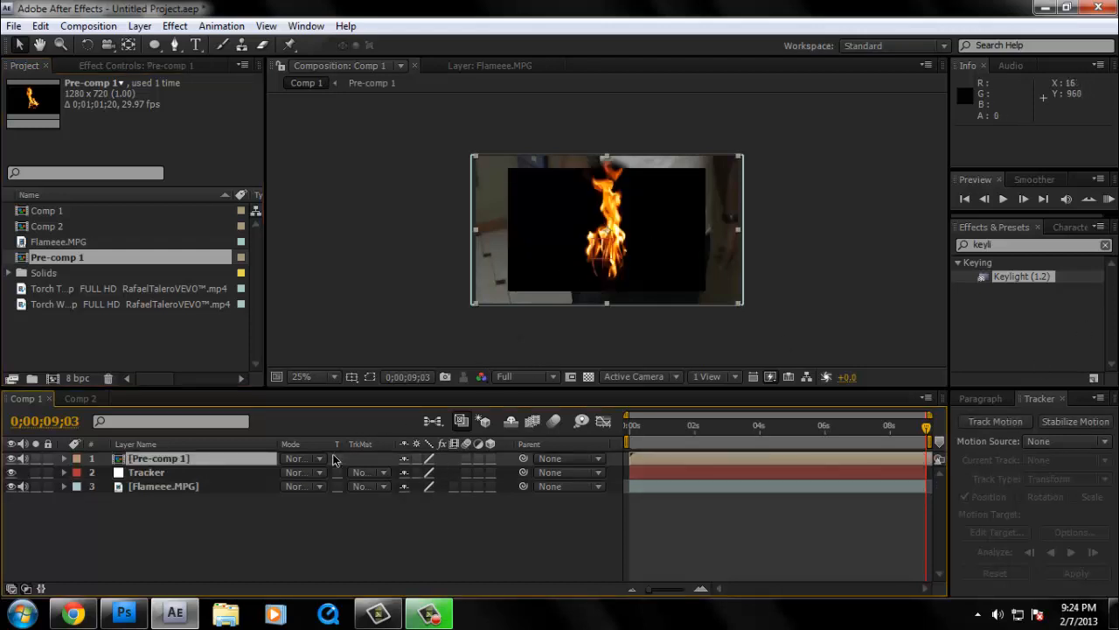
# - Blend Pre-comp 1 onto the hand footage in Add mode and scrub to check the fire on the hand
pyautogui.click(301, 459)
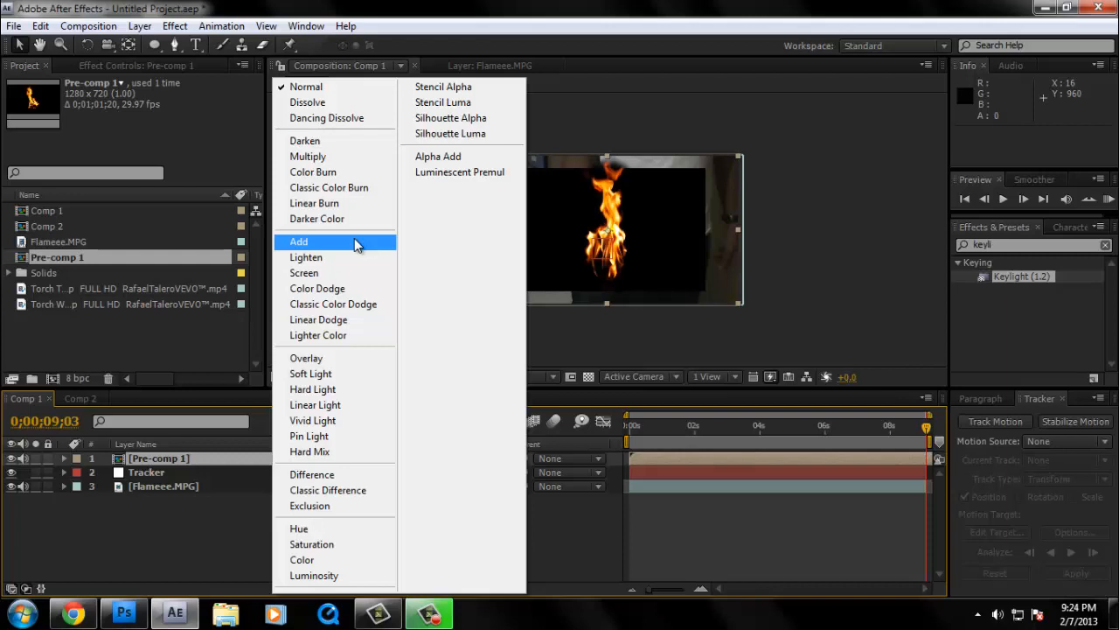
pyautogui.click(299, 242)
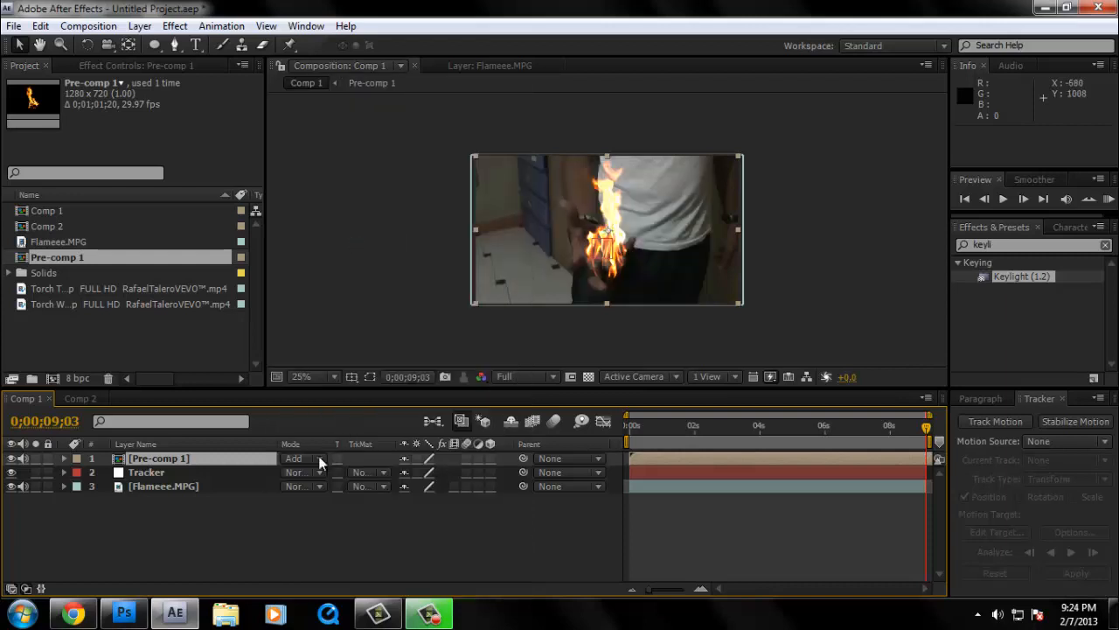
pyautogui.click(297, 458)
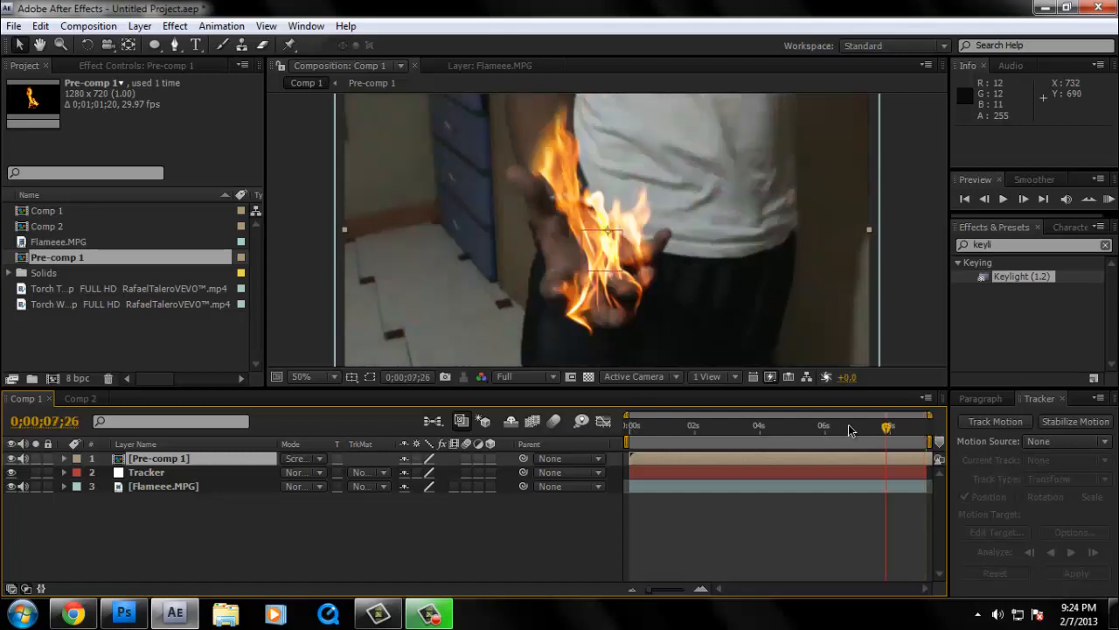
pyautogui.moveTo(888, 427); pyautogui.dragTo(759, 427)
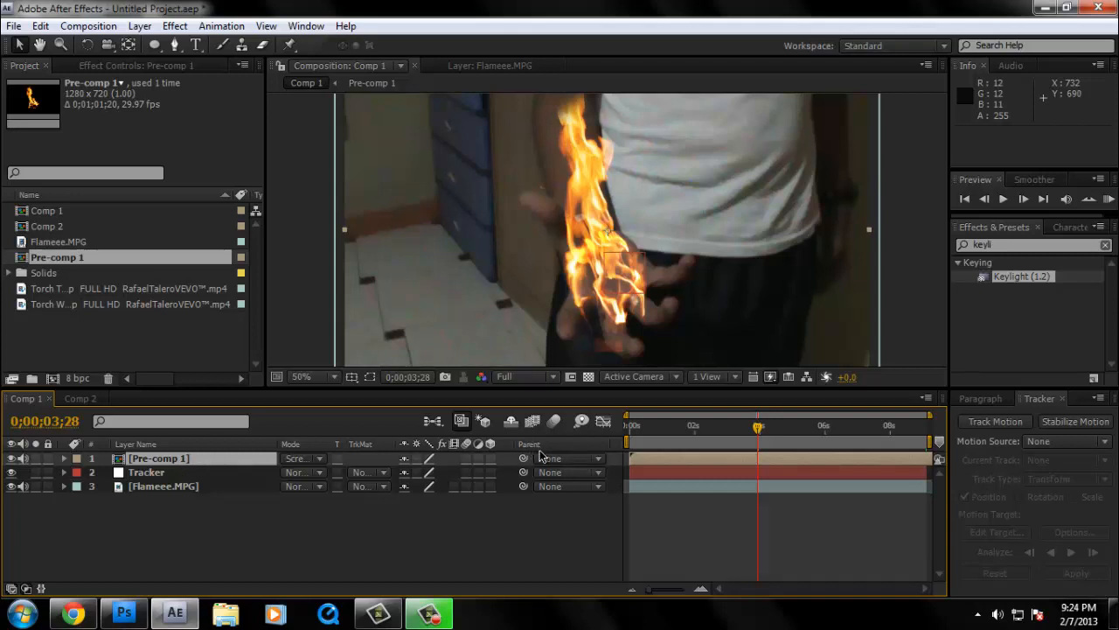
pyautogui.moveTo(545, 458)
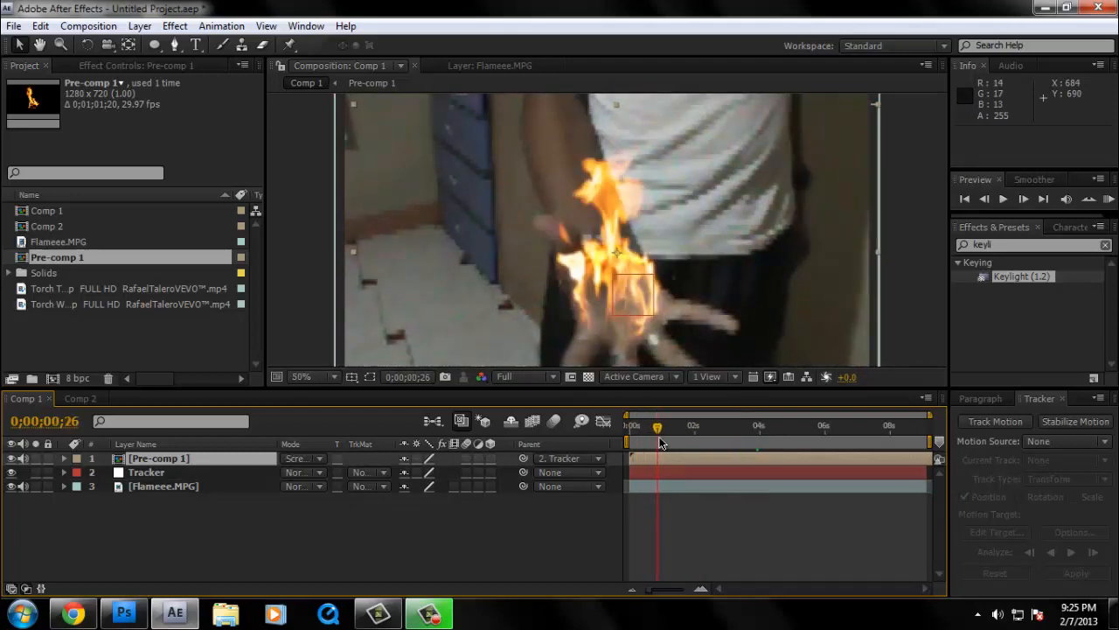
# - Shift Pre-comp 1's start time and drag the flame up onto the open palm, checking across the shot
pyautogui.moveTo(658, 426); pyautogui.dragTo(644, 427)
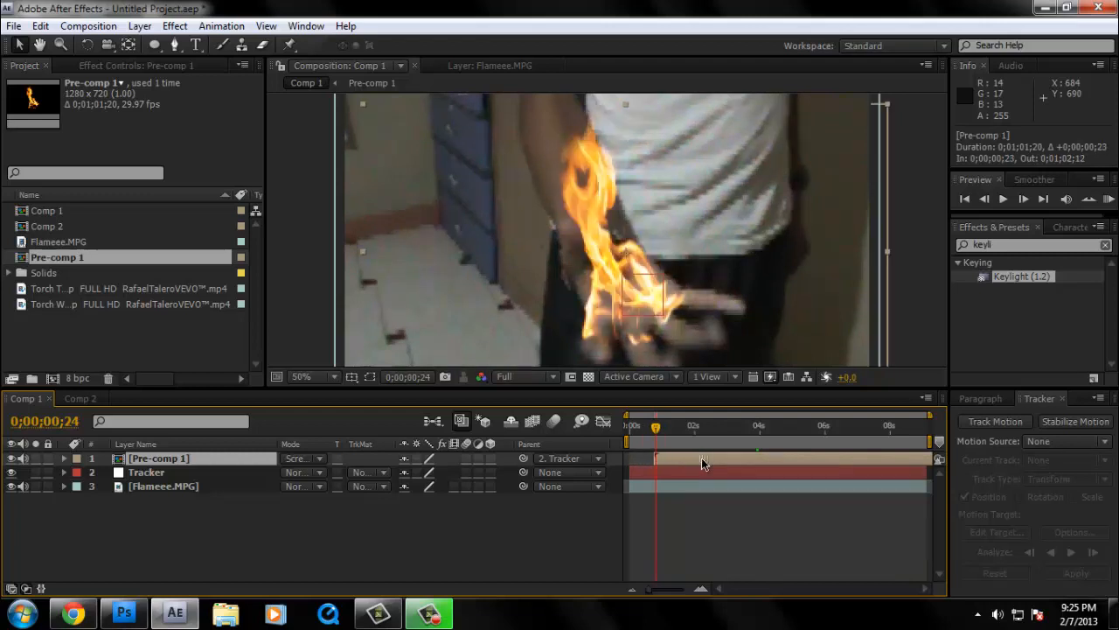
pyautogui.moveTo(654, 426); pyautogui.dragTo(650, 427)
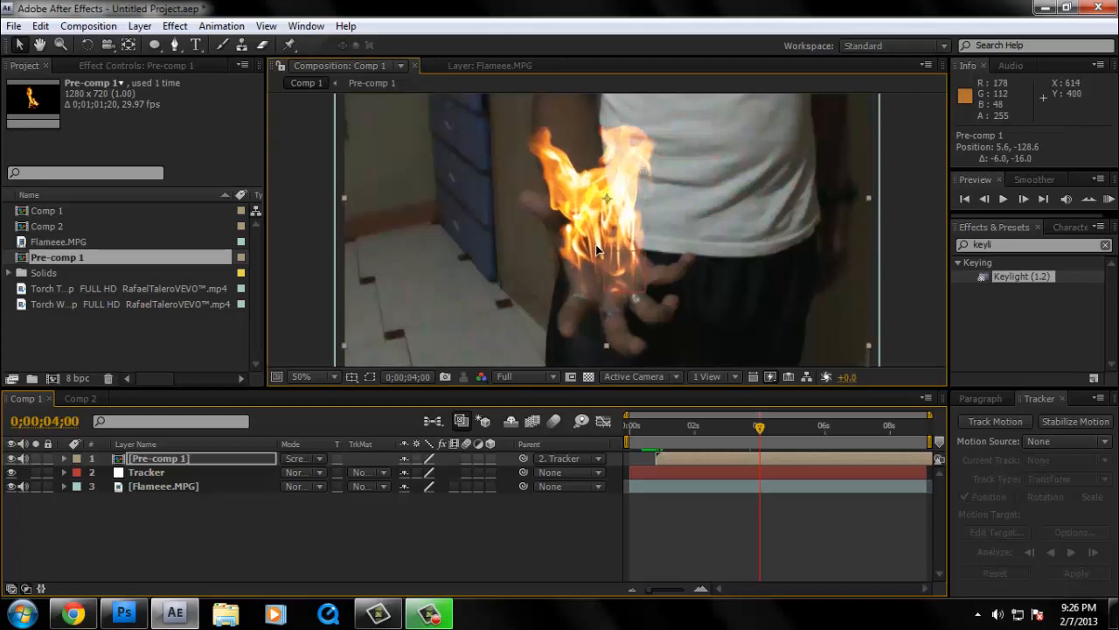
pyautogui.click(761, 427)
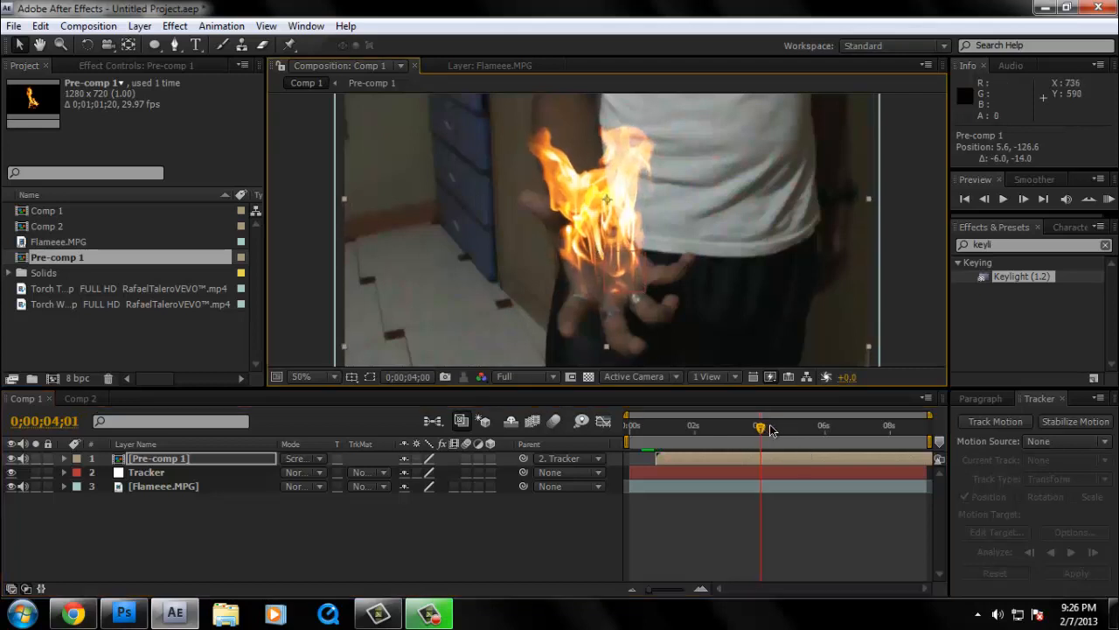
pyautogui.moveTo(761, 427); pyautogui.dragTo(787, 427)
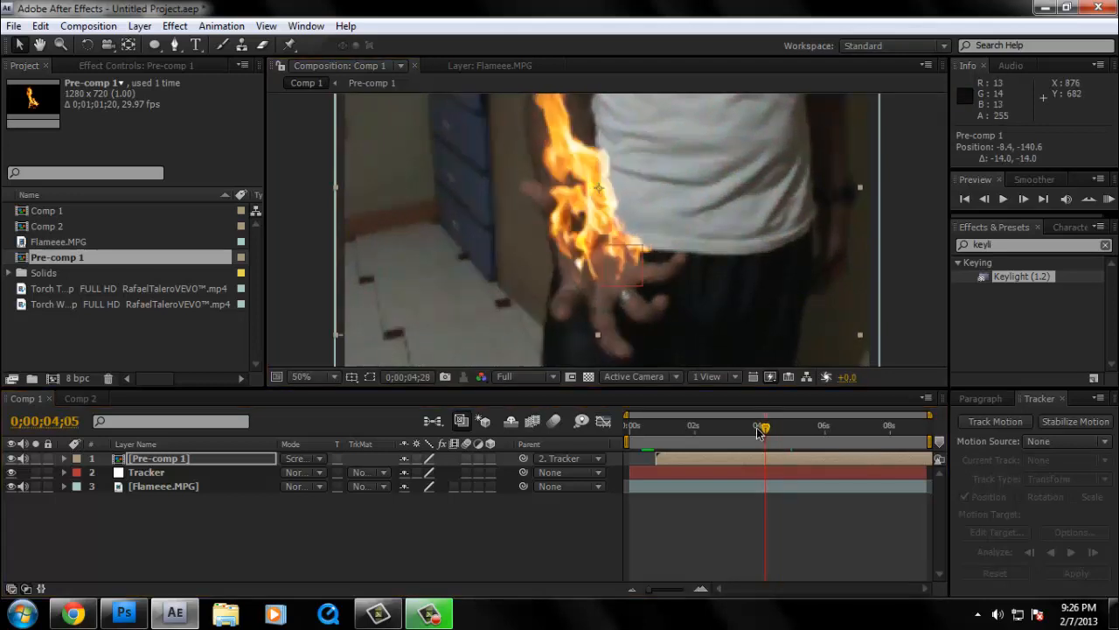
pyautogui.moveTo(763, 427); pyautogui.dragTo(861, 427)
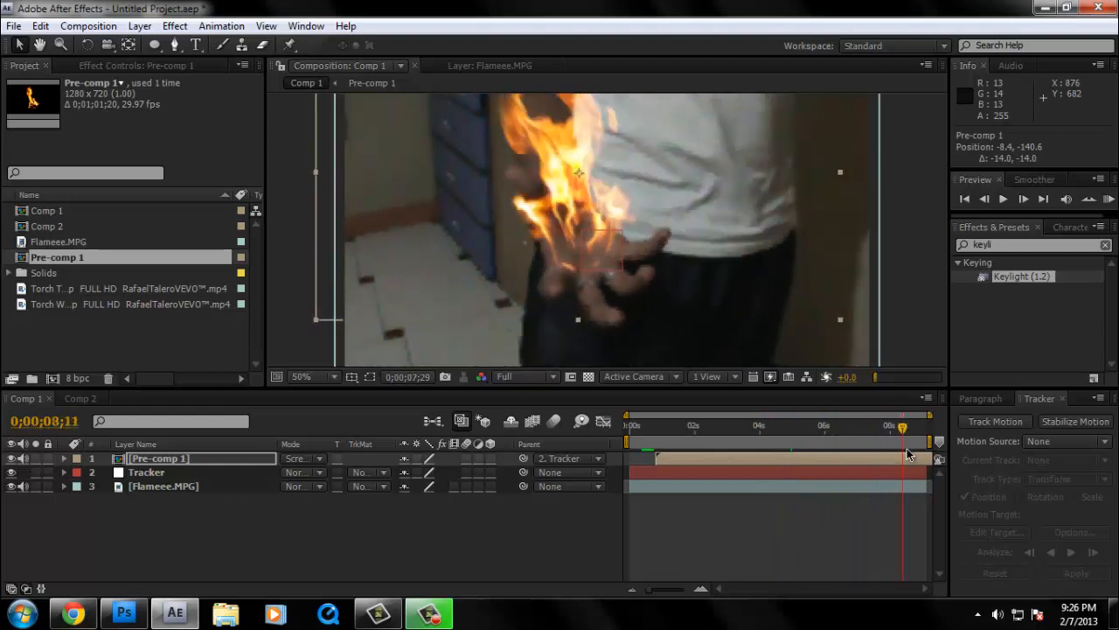
pyautogui.moveTo(902, 427); pyautogui.dragTo(926, 427)
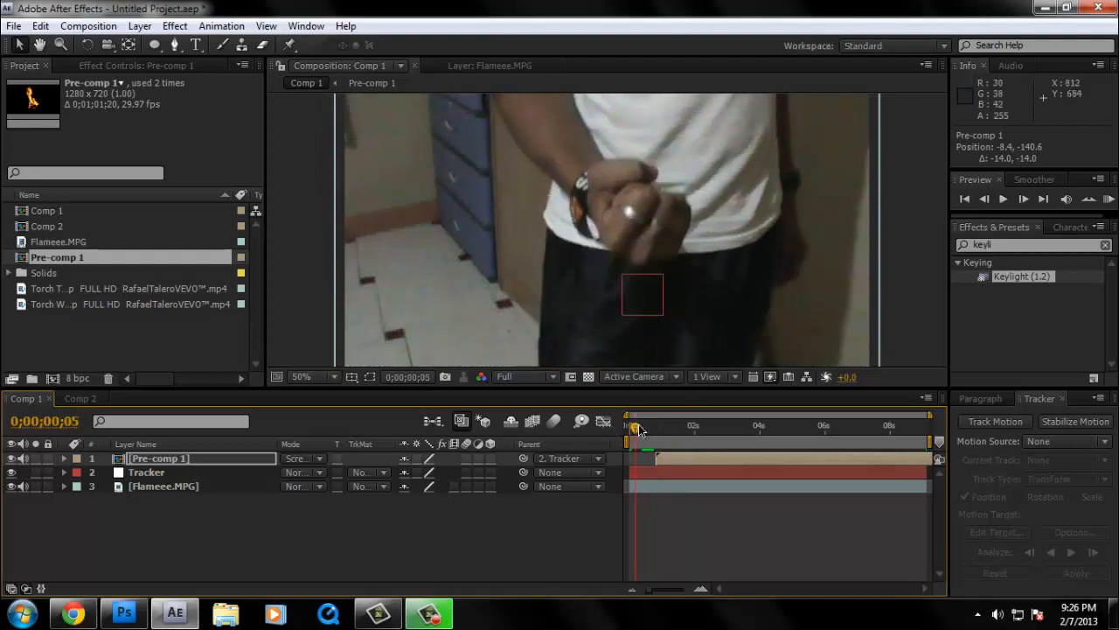
pyautogui.moveTo(639, 427); pyautogui.dragTo(658, 427)
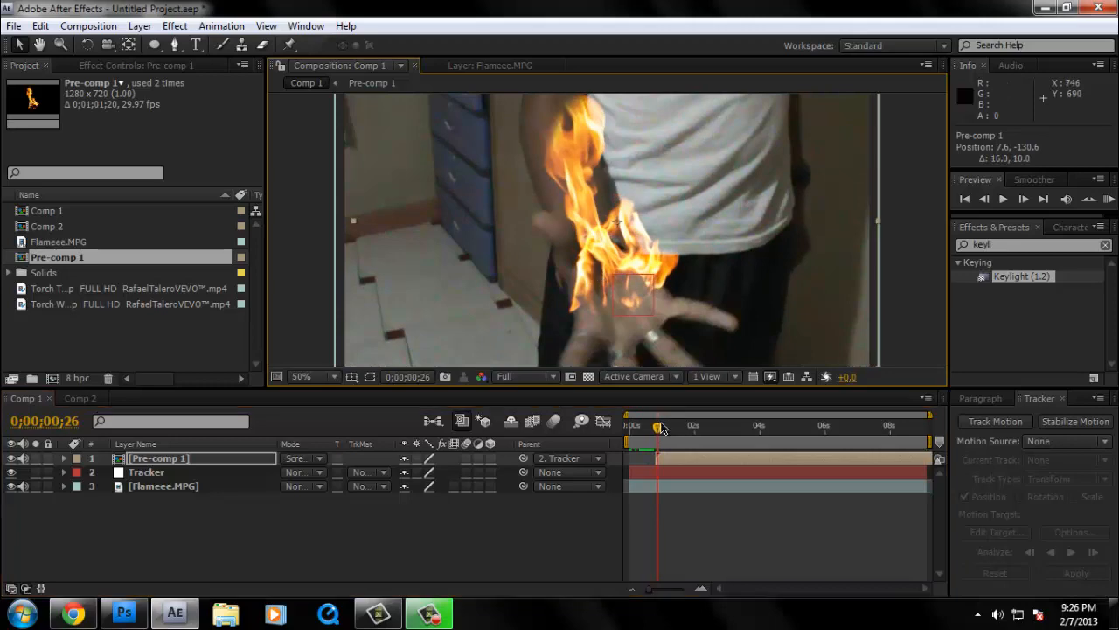
pyautogui.moveTo(658, 427); pyautogui.dragTo(696, 427)
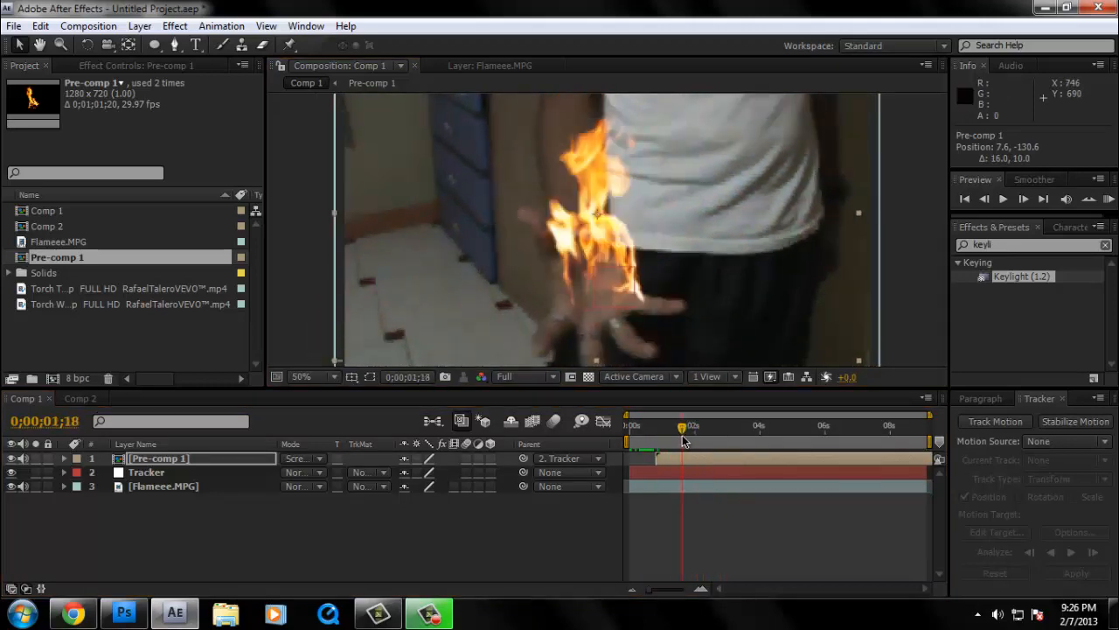
pyautogui.moveTo(683, 441)
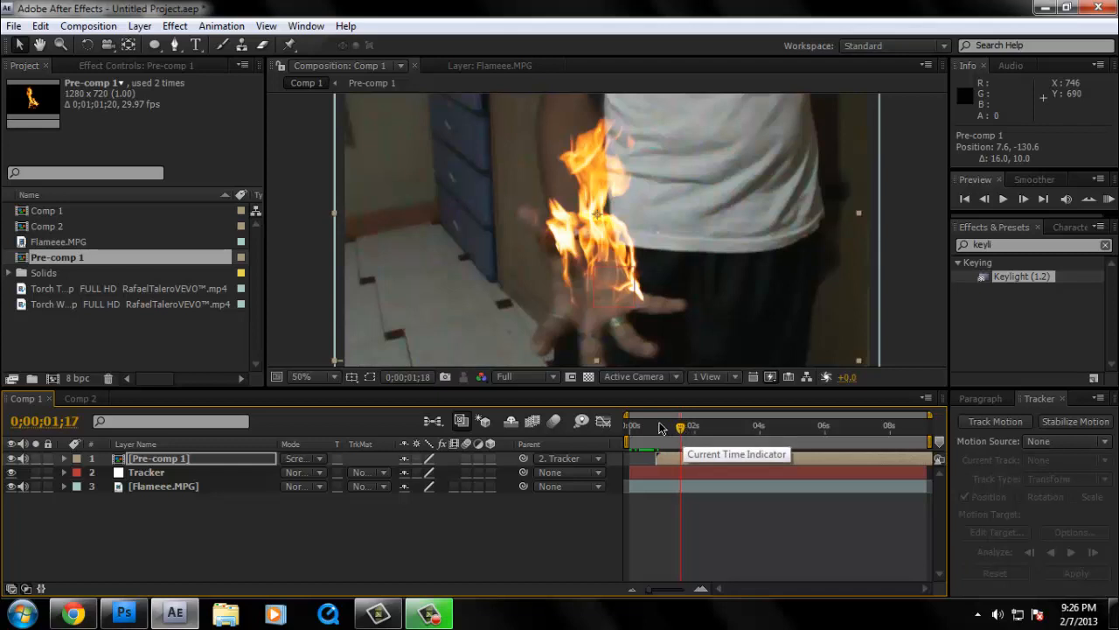
pyautogui.moveTo(661, 427); pyautogui.dragTo(673, 427)
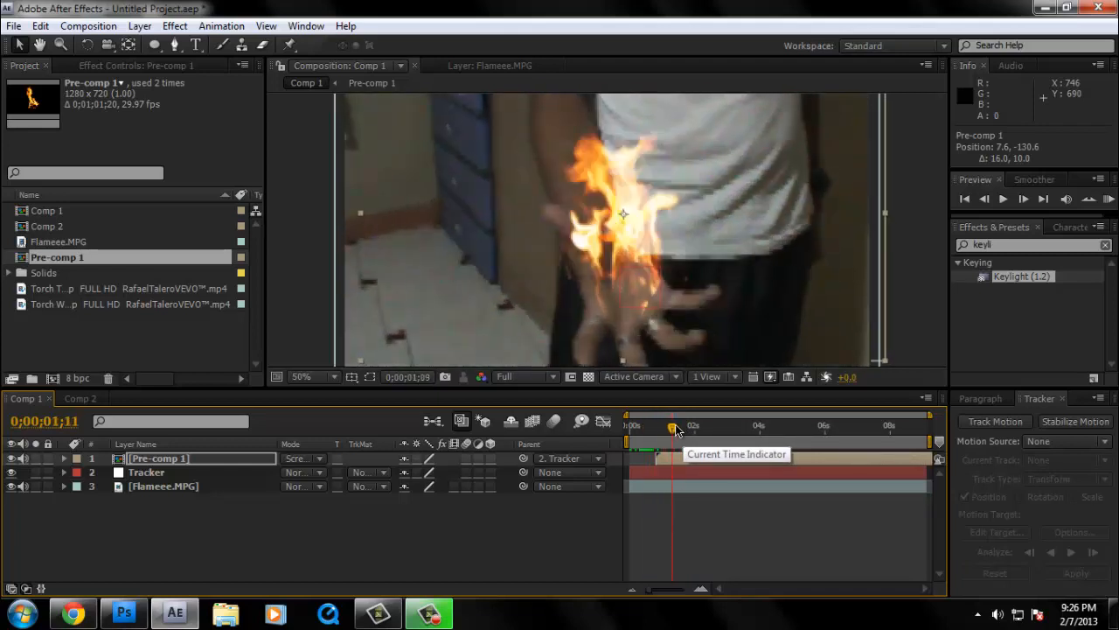
pyautogui.moveTo(673, 427); pyautogui.dragTo(682, 427)
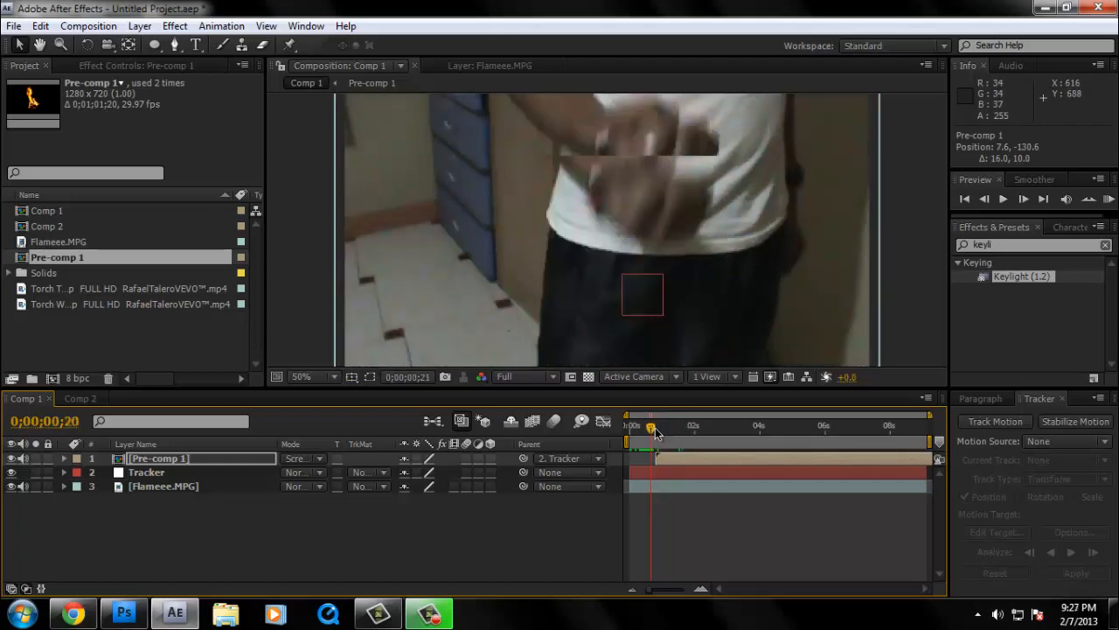
pyautogui.moveTo(651, 427); pyautogui.dragTo(657, 427)
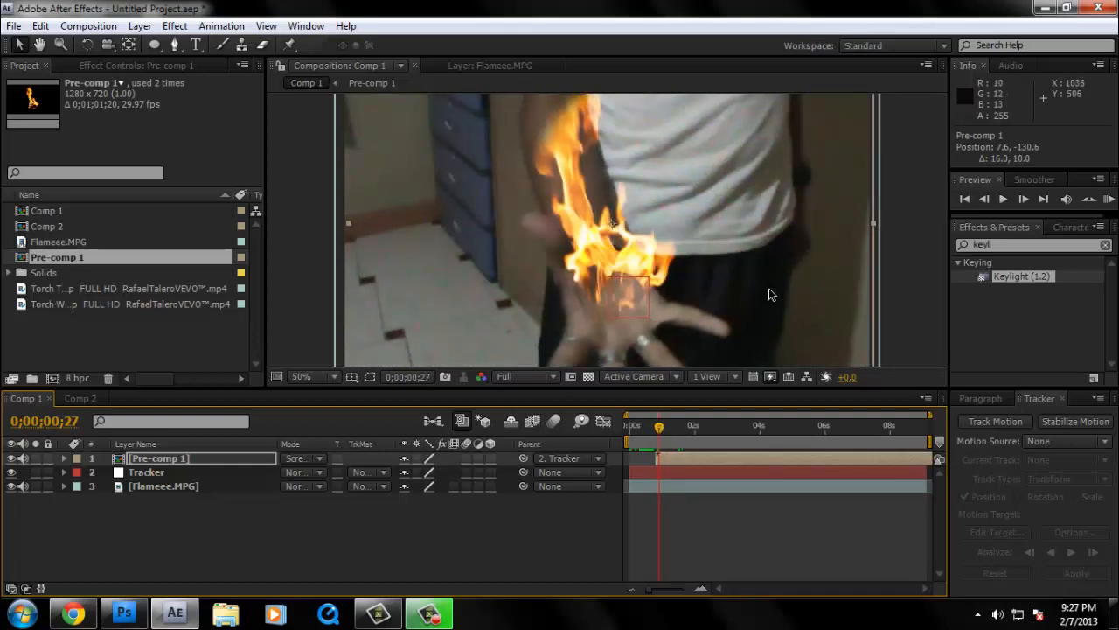
pyautogui.moveTo(766, 288)
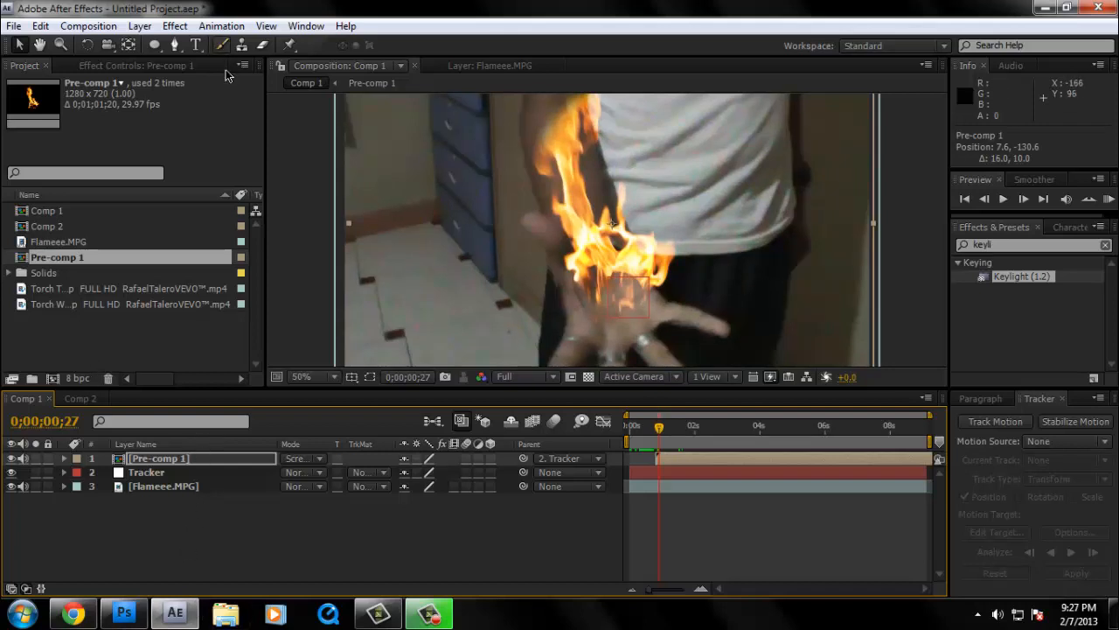
# - Create a new orange solid layer, Orange Solid 1, sized to match the composition
pyautogui.rightClick(201, 444)
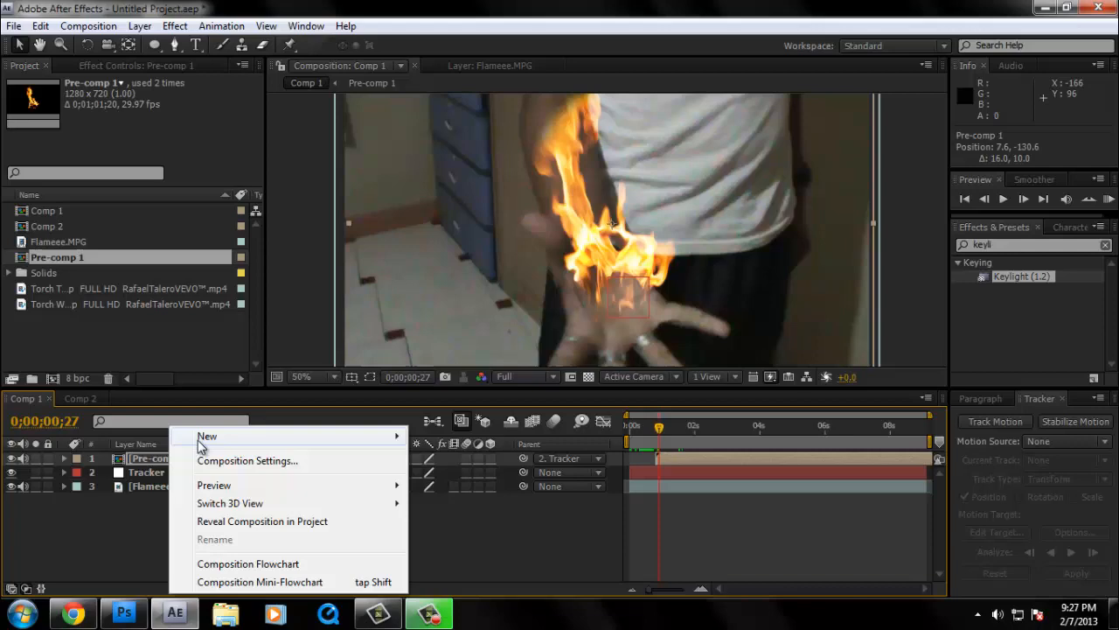
pyautogui.click(206, 435)
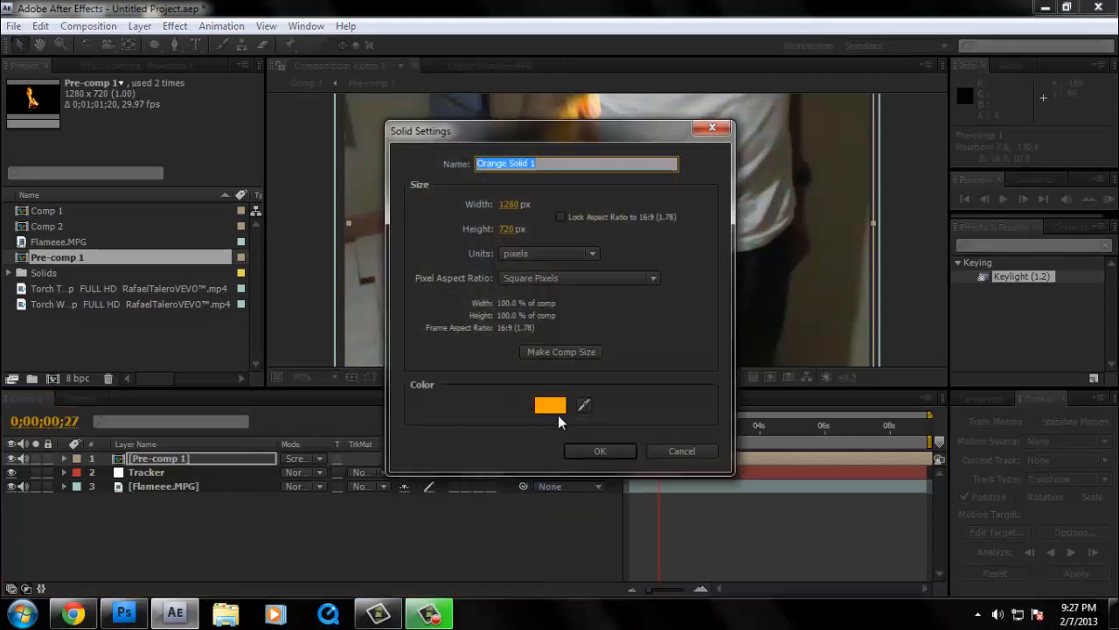
pyautogui.click(550, 406)
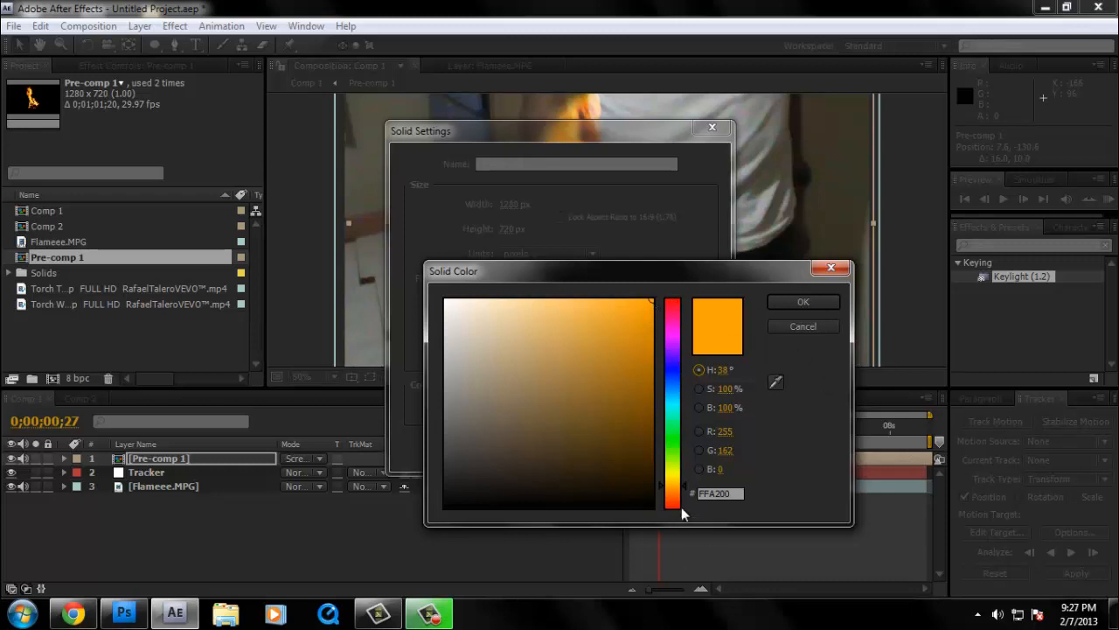
pyautogui.moveTo(685, 350)
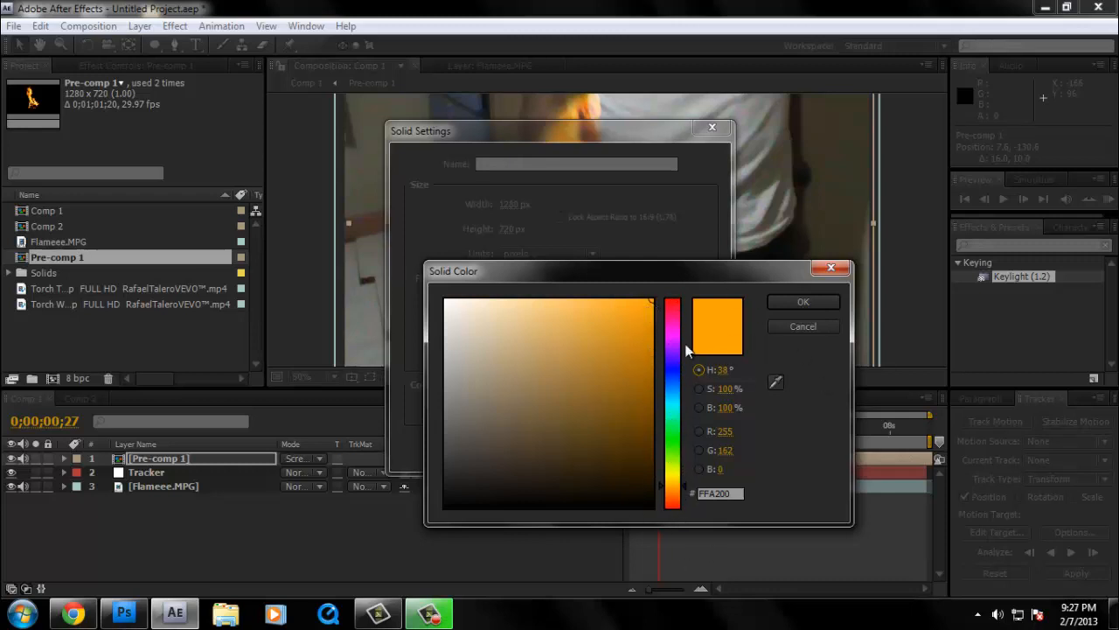
pyautogui.click(802, 301)
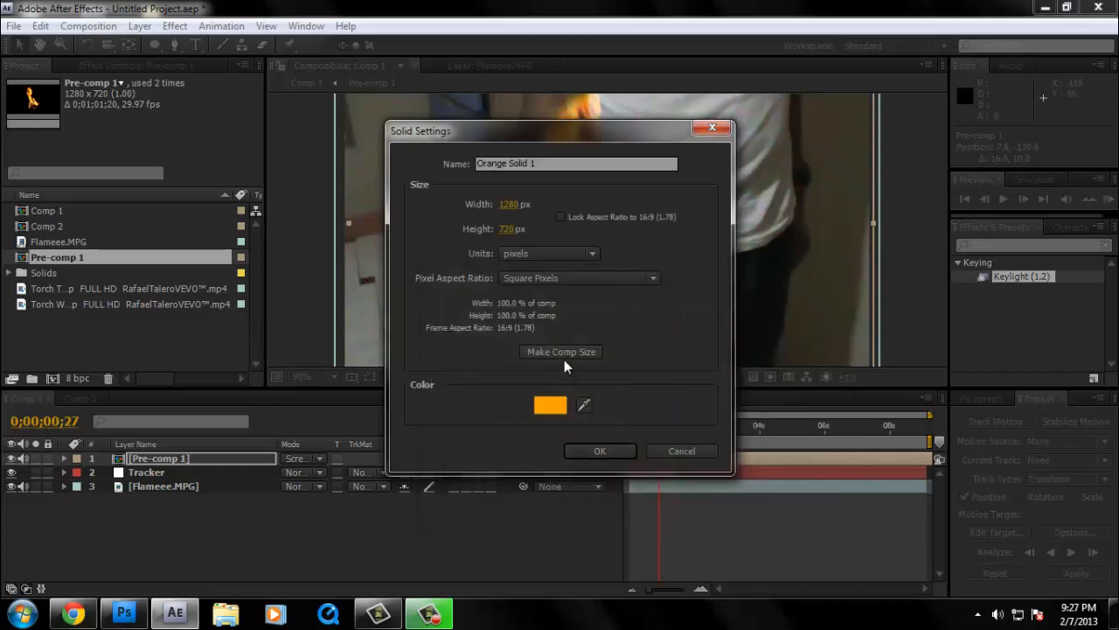
pyautogui.click(600, 451)
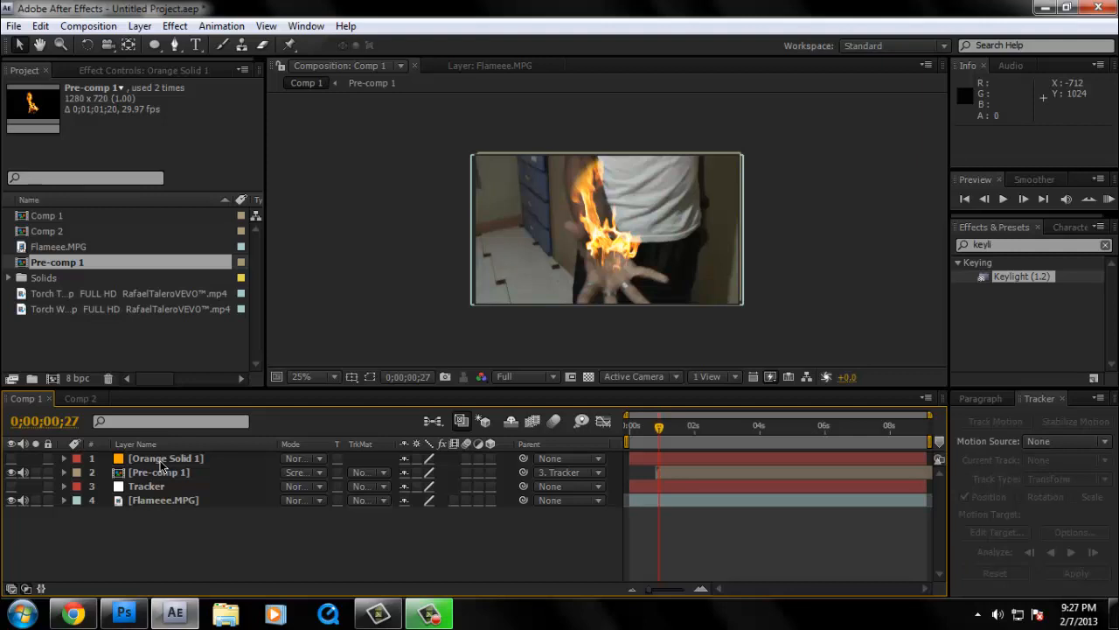
# - Hide Orange Solid 1 and outline the palm with a Pen-tool mask starting by the wrist
pyautogui.click(164, 458)
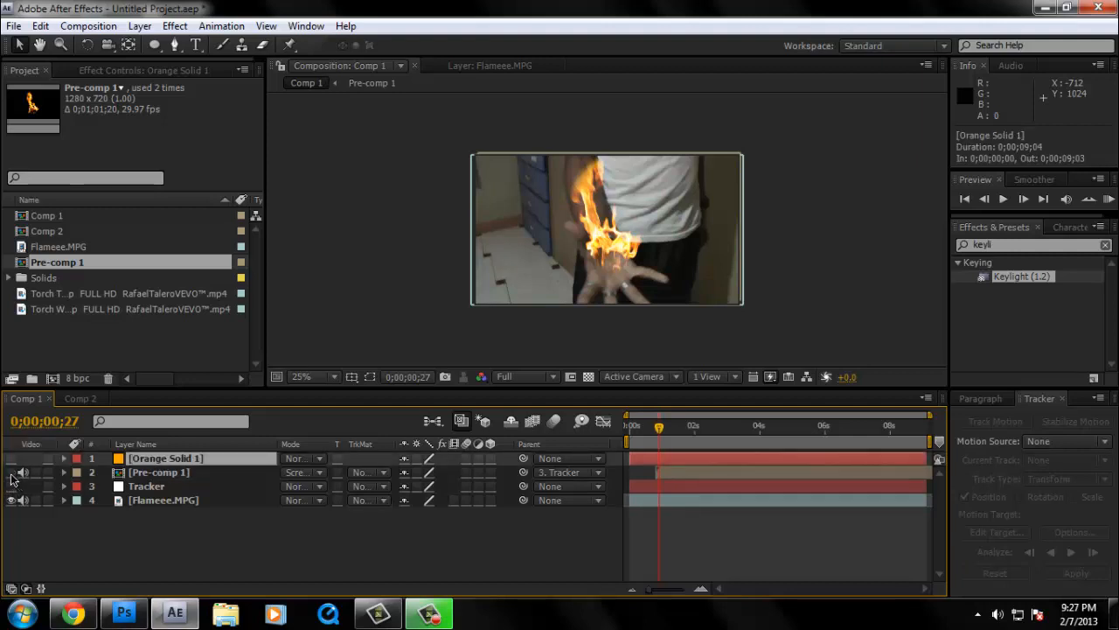
pyautogui.click(301, 378)
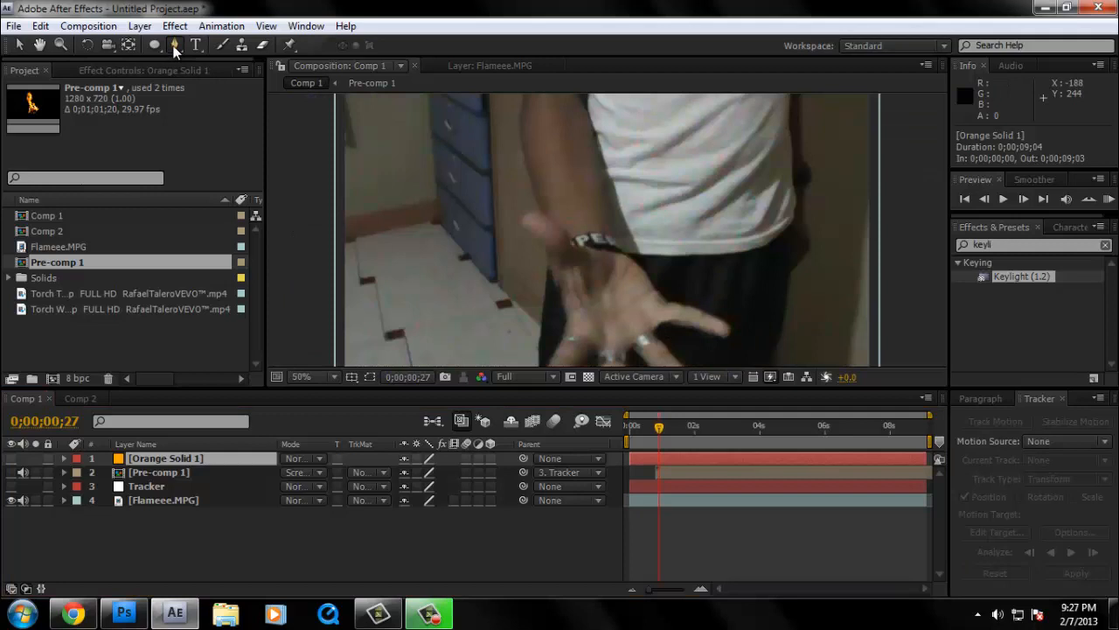
pyautogui.click(175, 49)
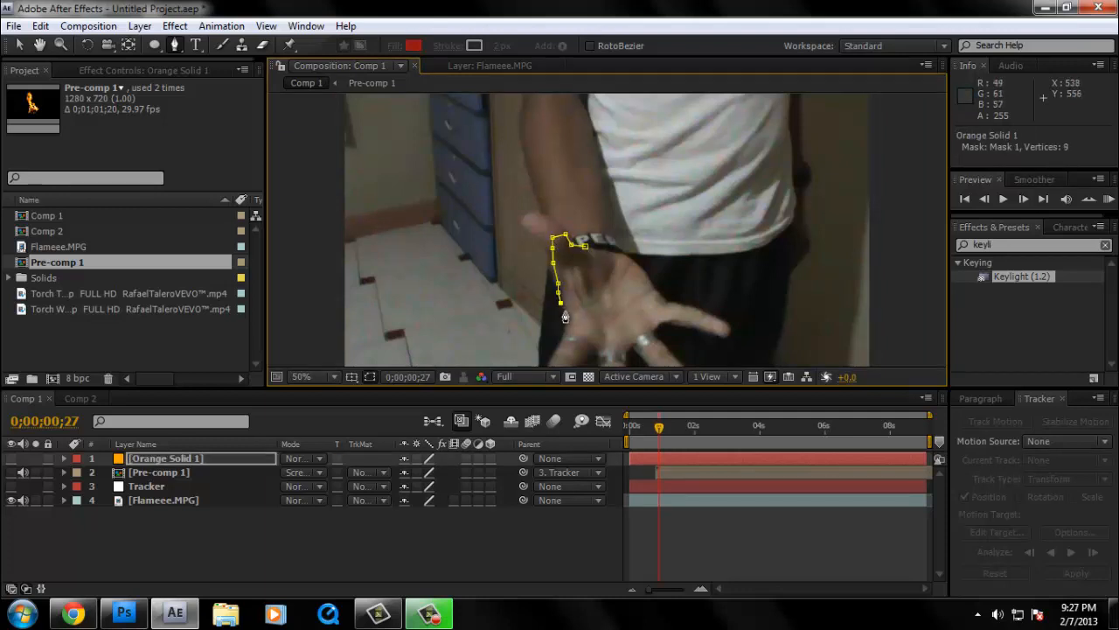
pyautogui.click(591, 348)
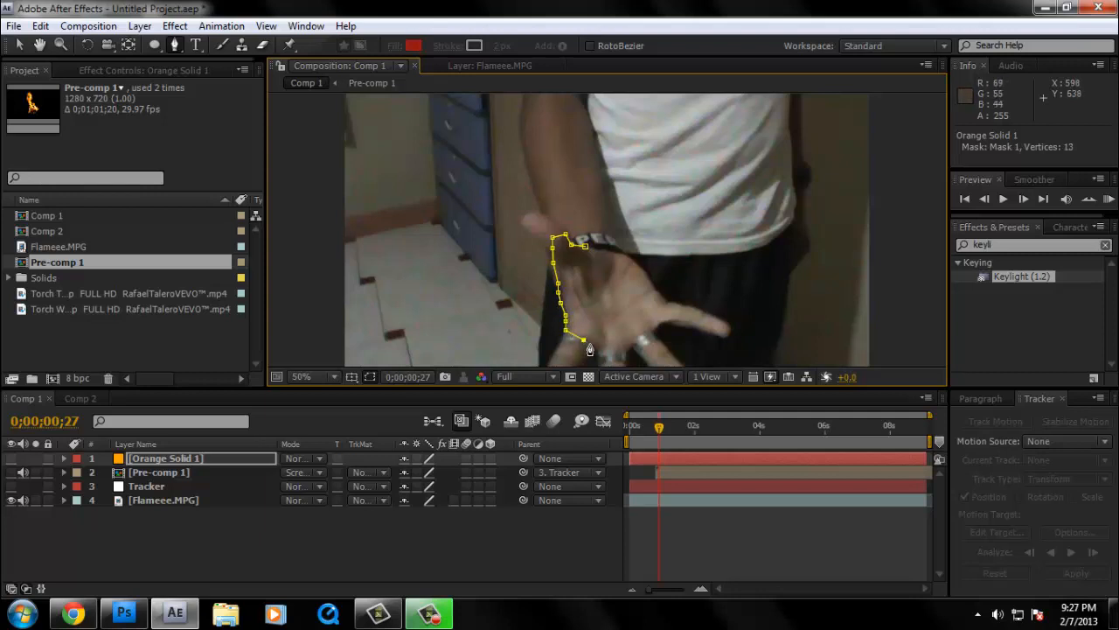
pyautogui.click(603, 349)
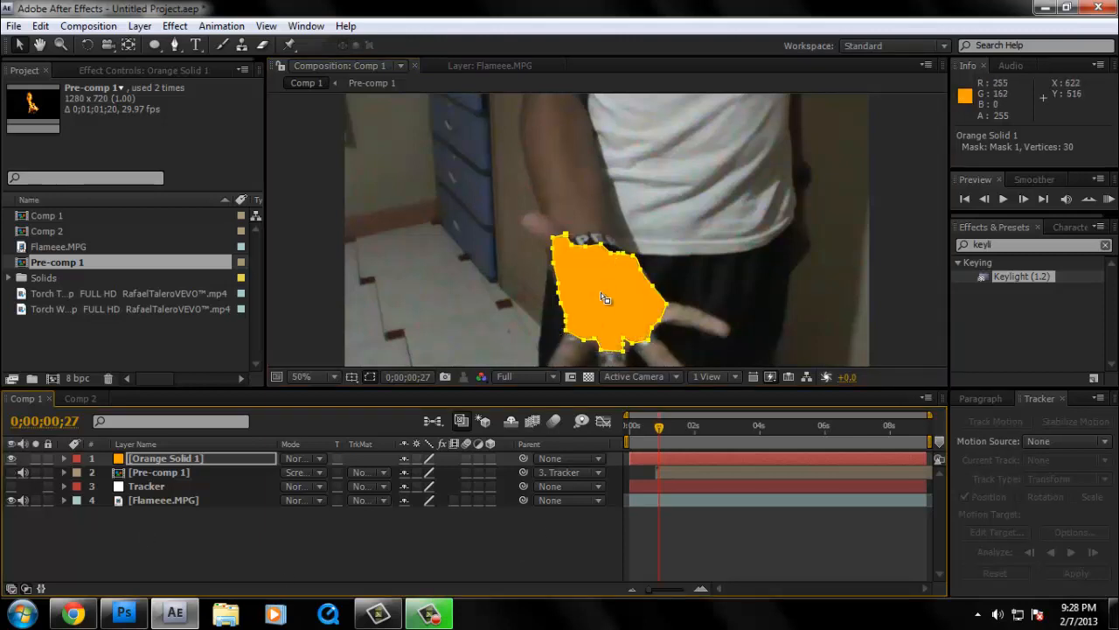
pyautogui.moveTo(636, 301)
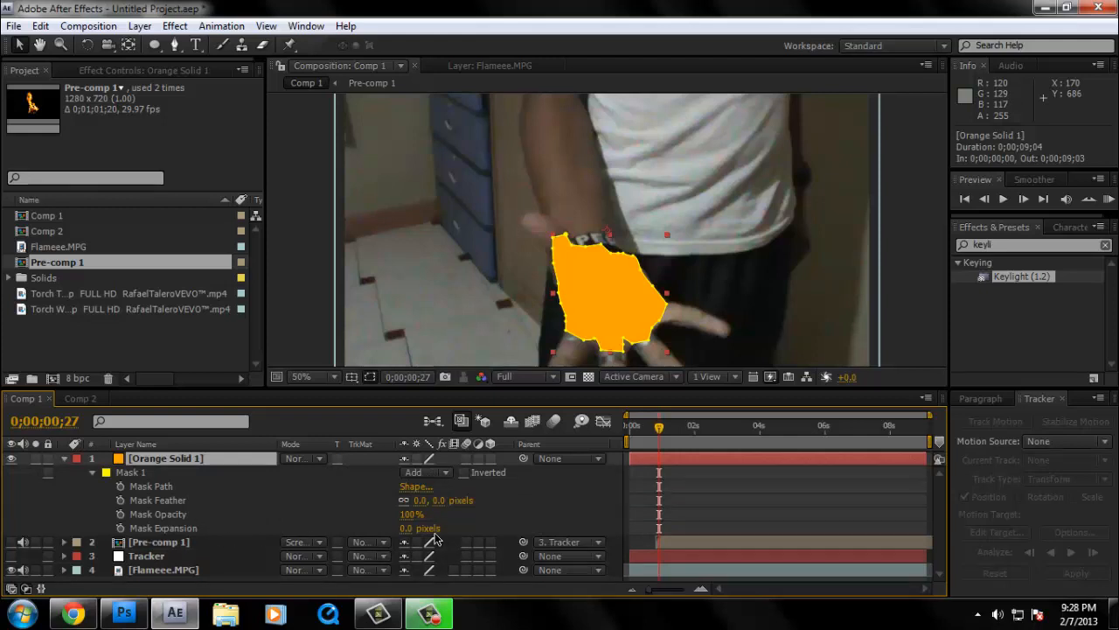
# - Reveal Mask 1's properties and adjust its combination mode and feather to soften the patch
pyautogui.click(430, 472)
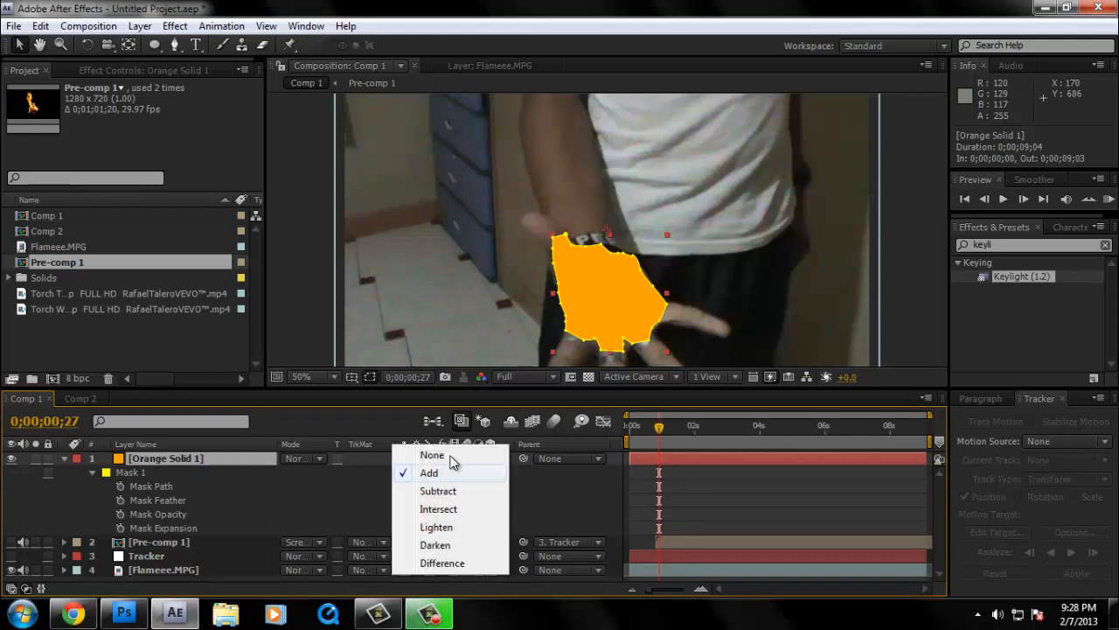
pyautogui.click(430, 473)
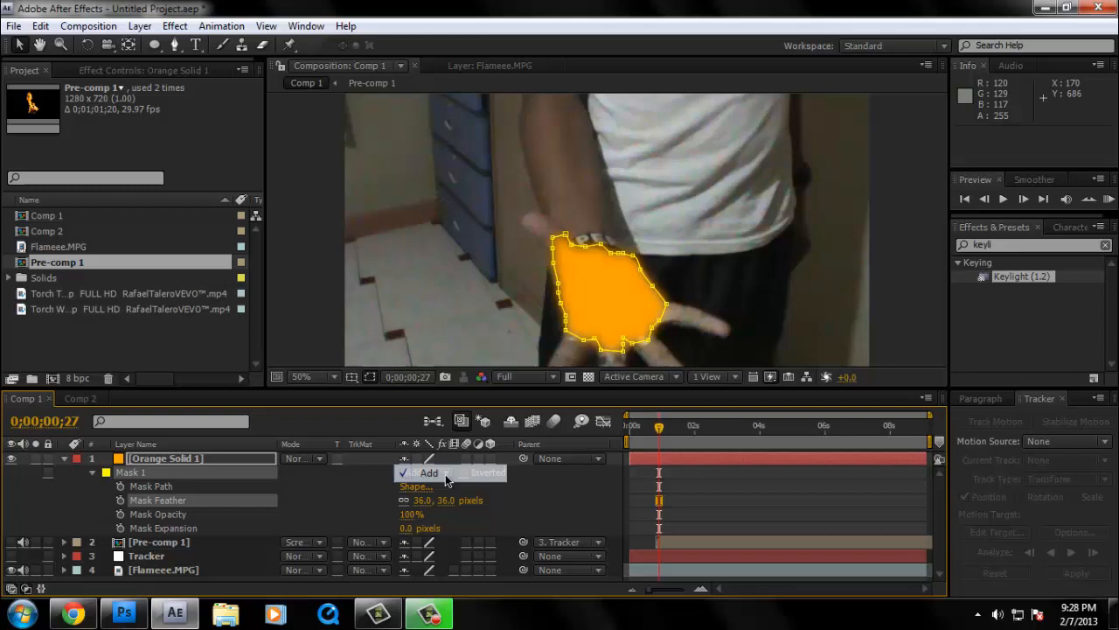
pyautogui.click(429, 472)
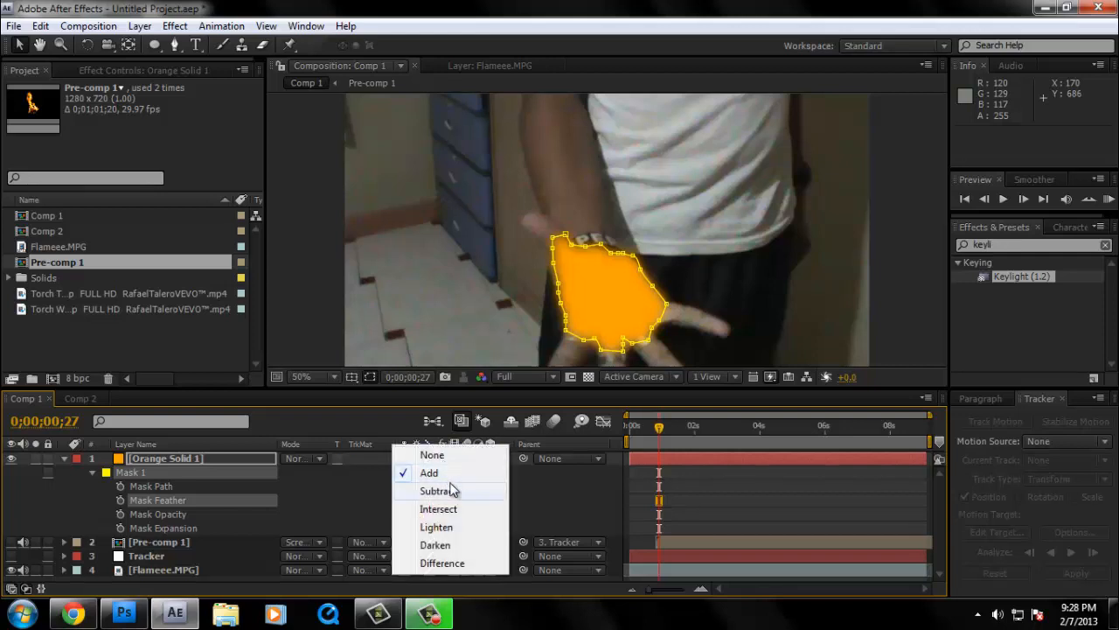
pyautogui.click(427, 472)
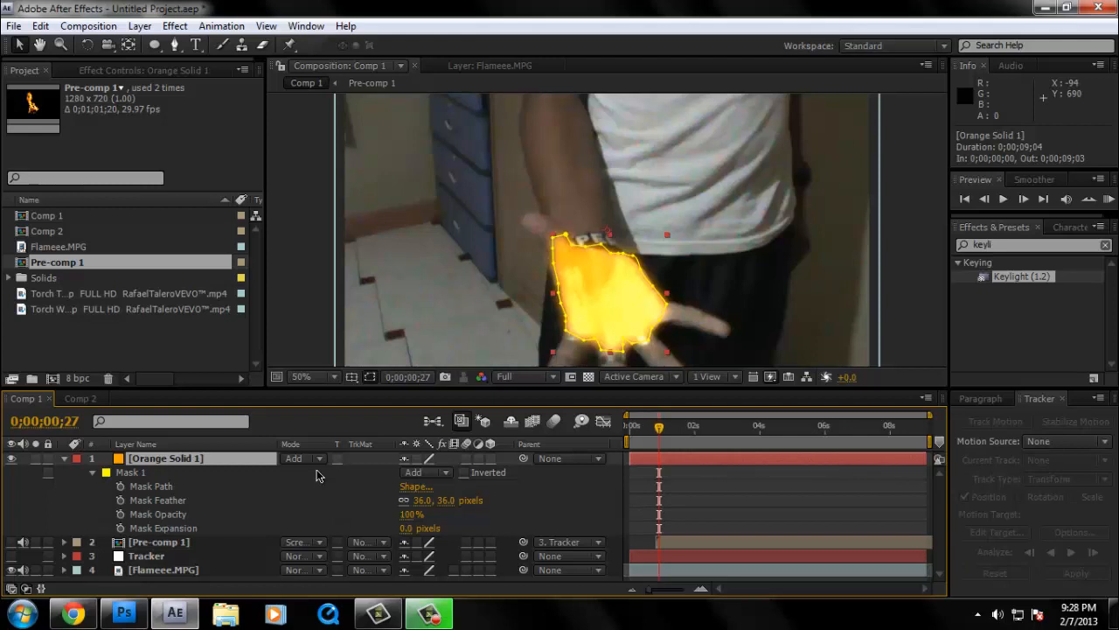
pyautogui.moveTo(342, 473)
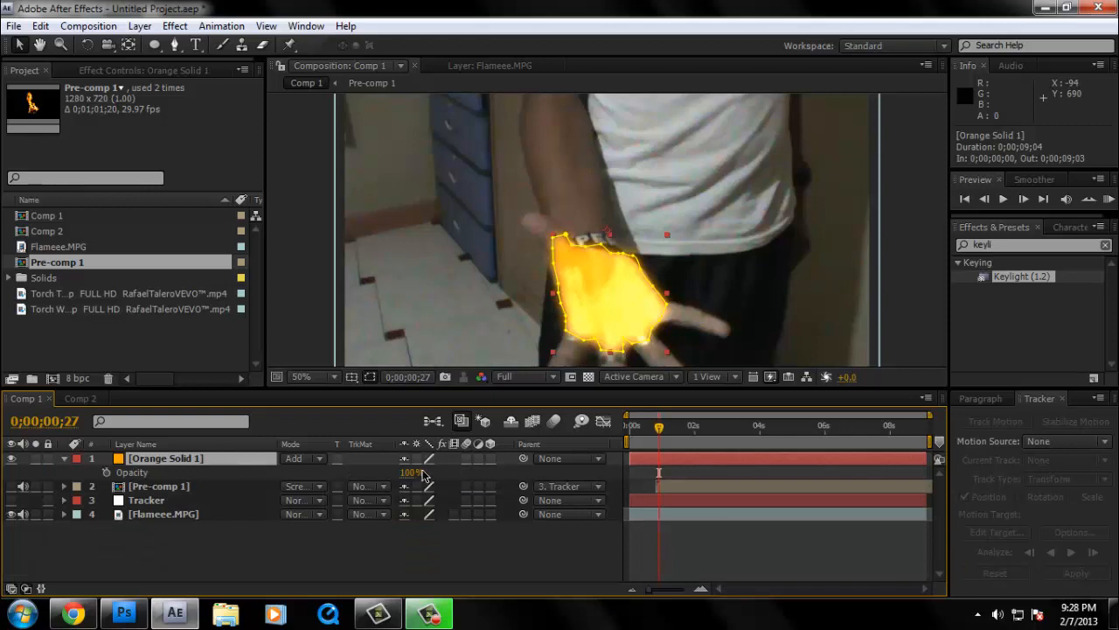
# - Lower Orange Solid 1's opacity to 37% and set its blending mode to Screen
pyautogui.doubleClick(409, 472)
pyautogui.write('37')
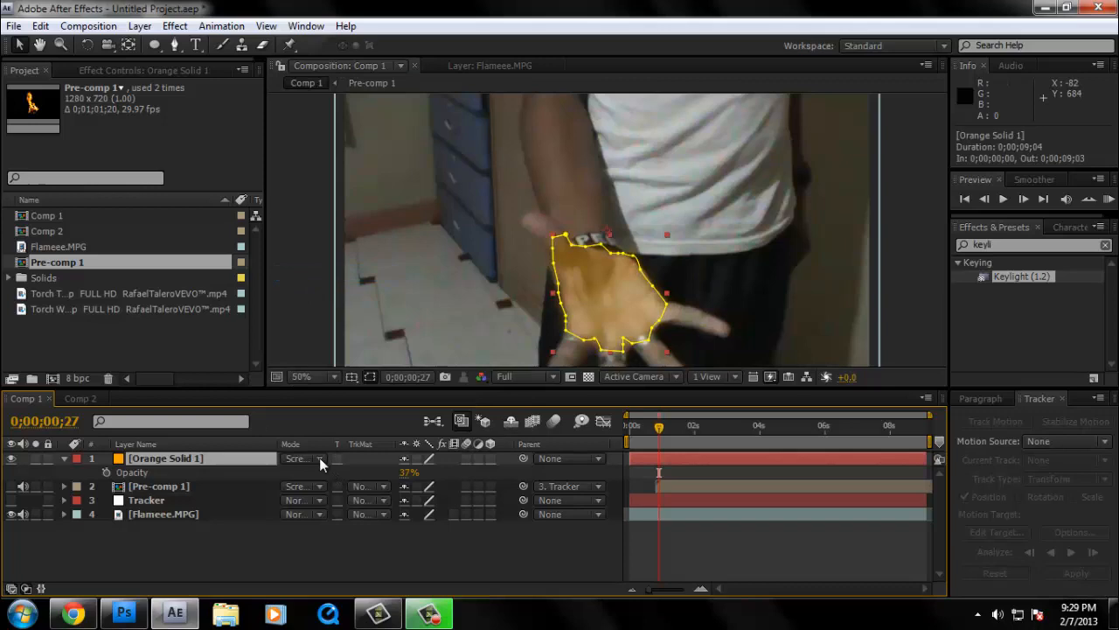
pyautogui.click(301, 458)
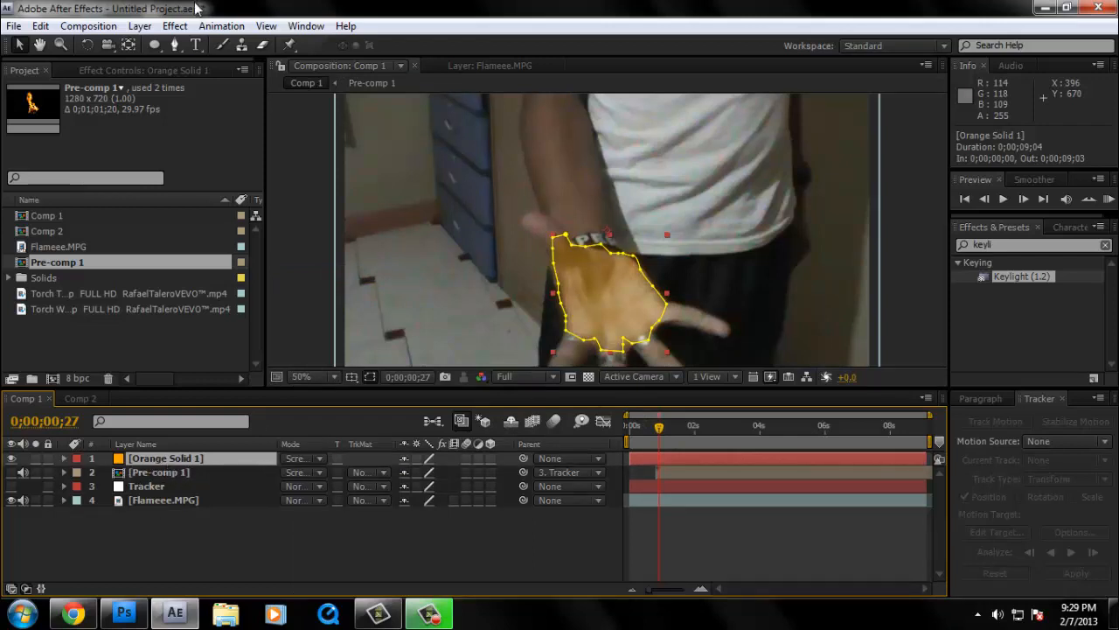
# - Apply a Glow effect to Orange Solid 1 based on its alpha channel with radius 75
pyautogui.click(175, 26)
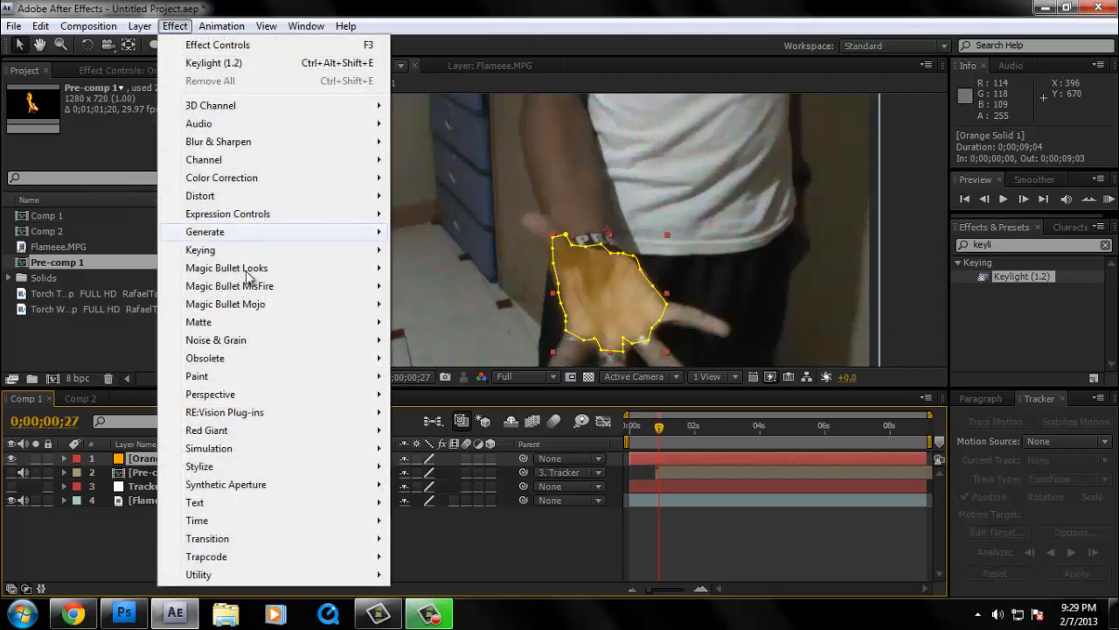
pyautogui.moveTo(199, 465)
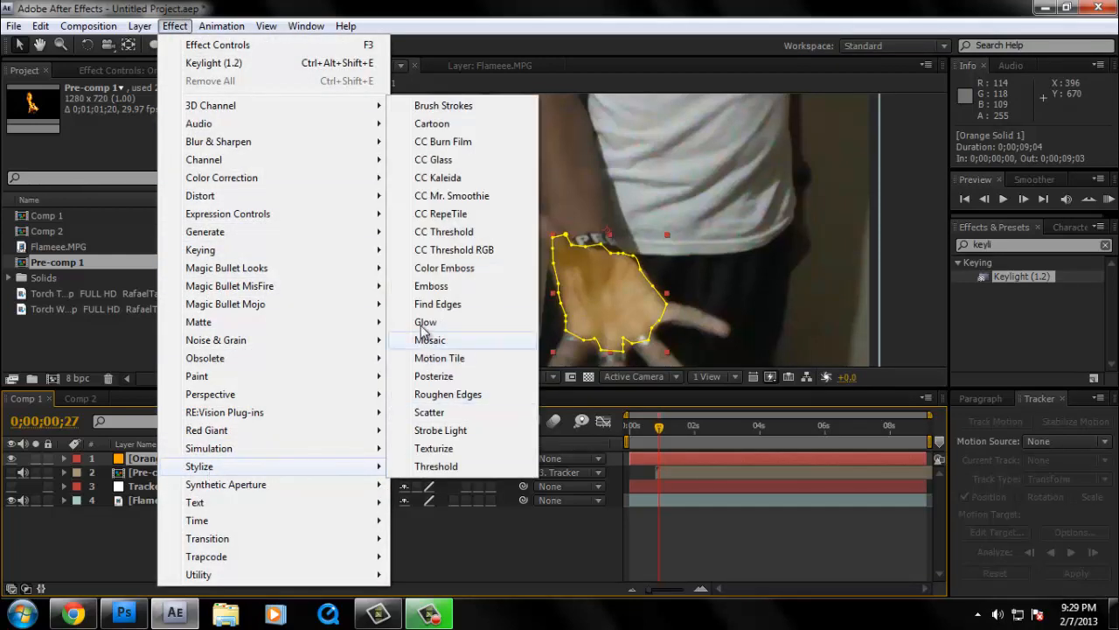
pyautogui.click(427, 322)
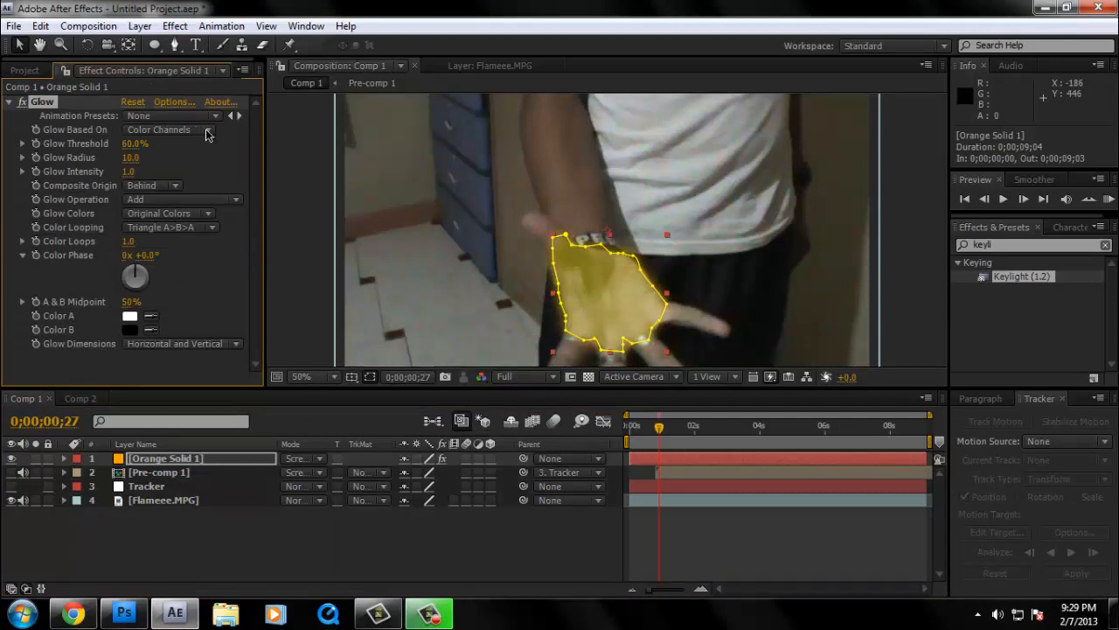
pyautogui.click(207, 129)
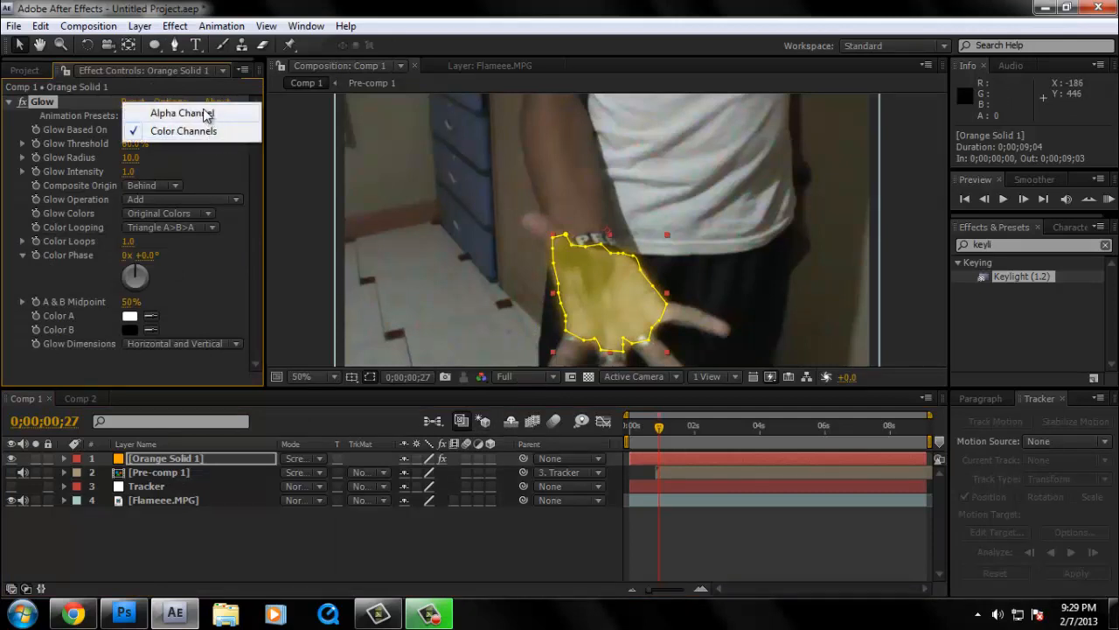
pyautogui.click(174, 112)
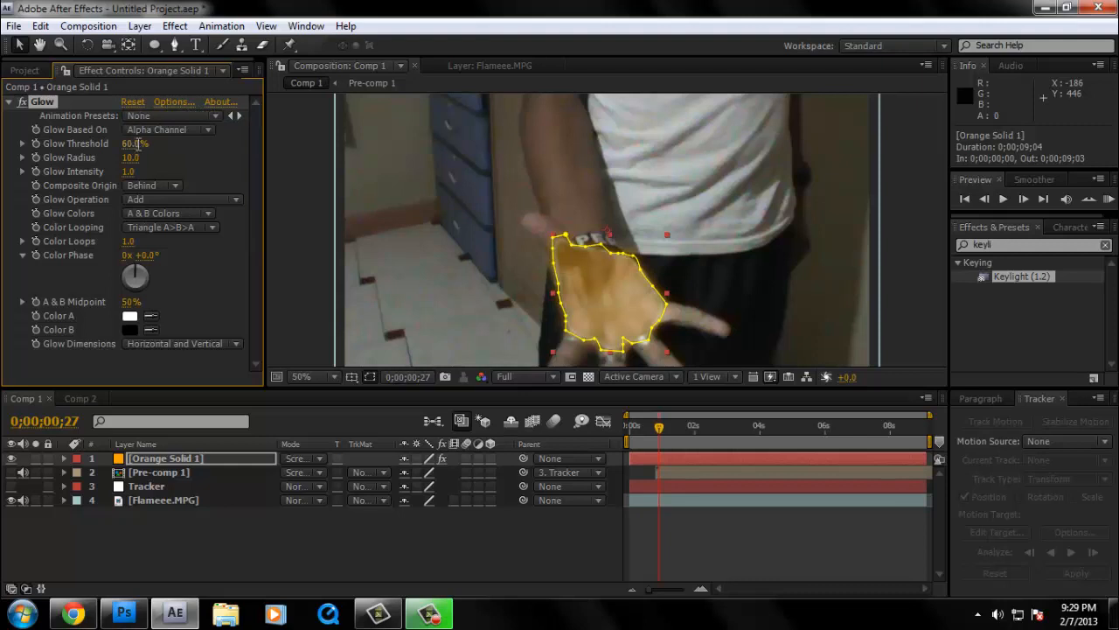
pyautogui.click(133, 143)
pyautogui.write('90')
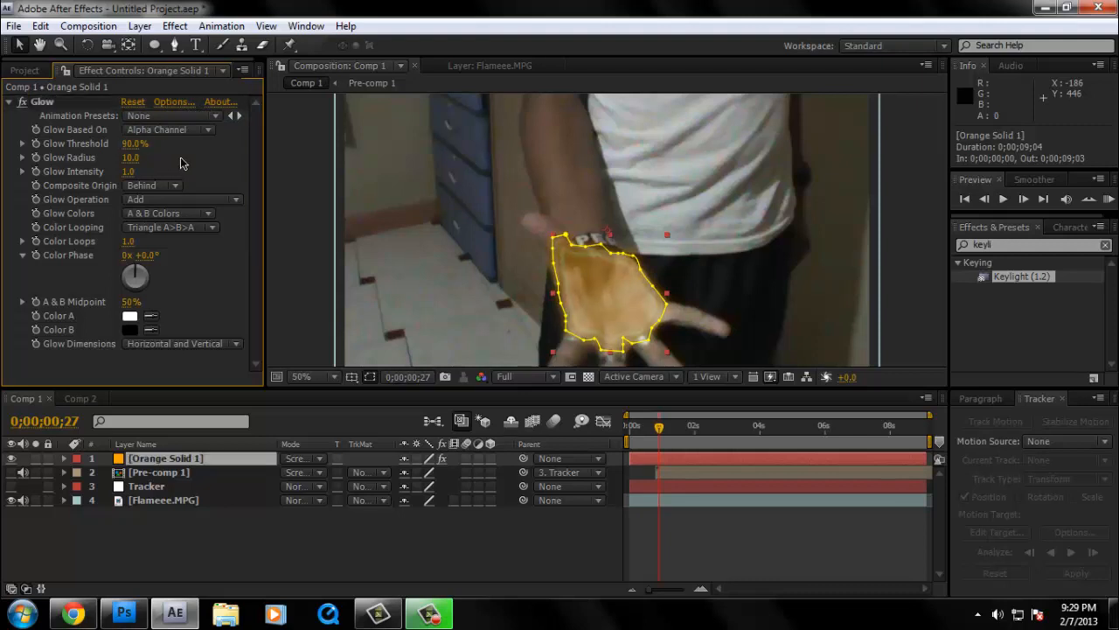
pyautogui.click(131, 158)
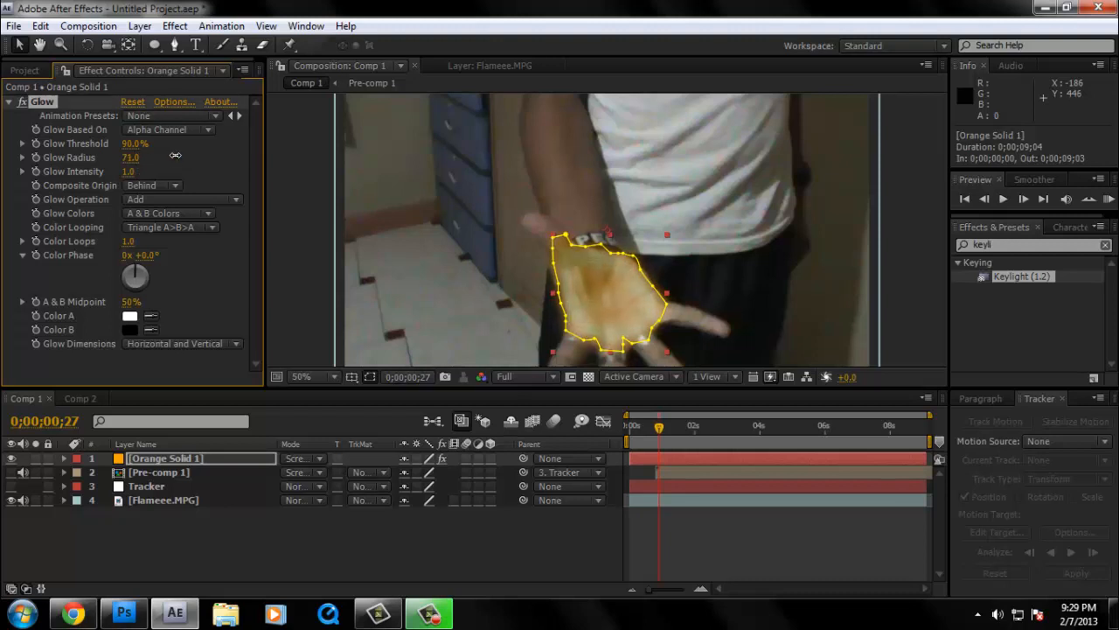
pyautogui.moveTo(126, 177)
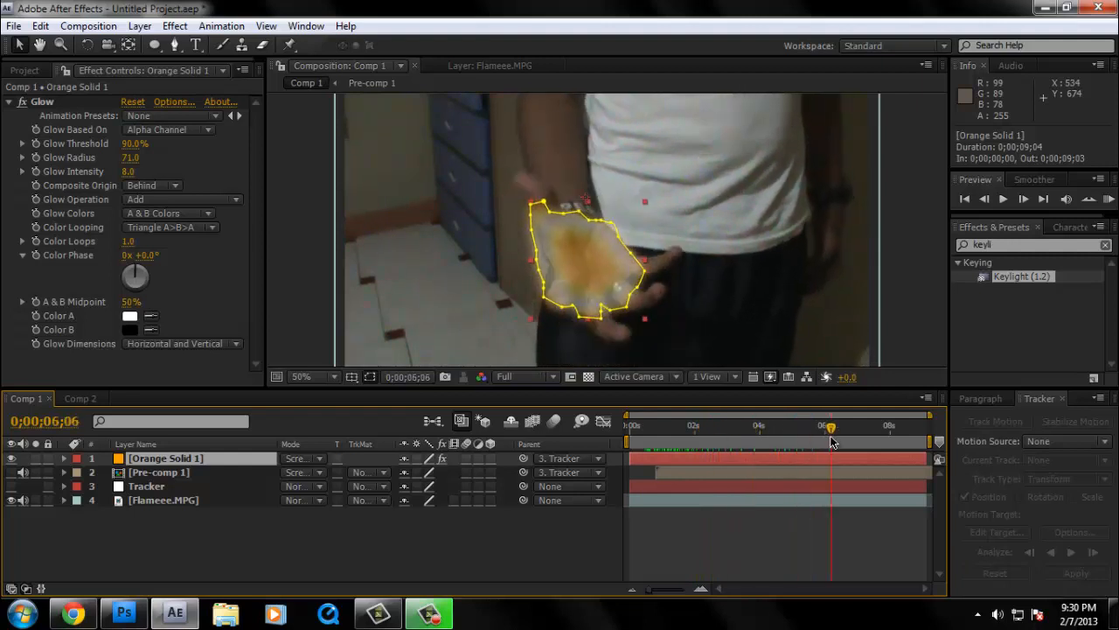
# - Scrub from the start to check the flame, then reveal Orange Solid 1's opacity to add an expression
pyautogui.click(668, 426)
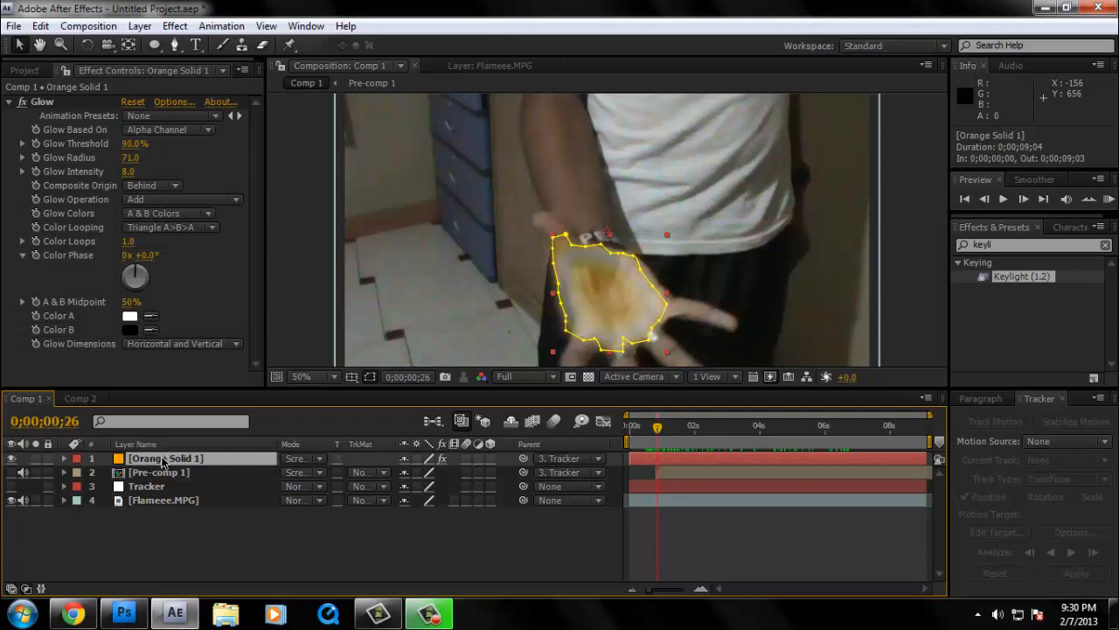
pyautogui.moveTo(28, 496)
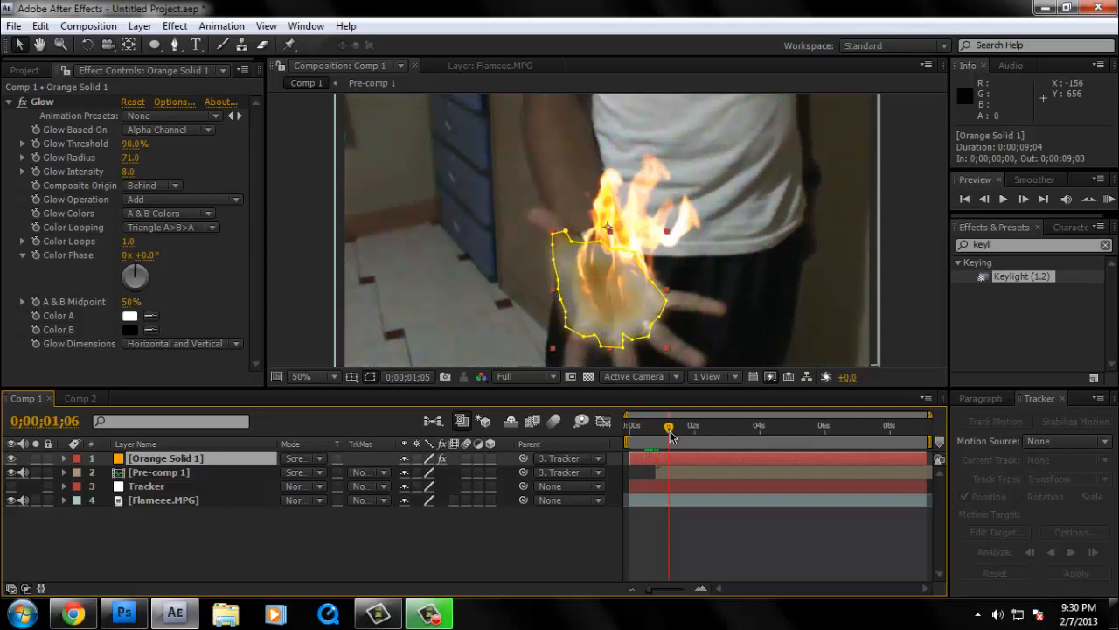
pyautogui.moveTo(668, 426); pyautogui.dragTo(665, 427)
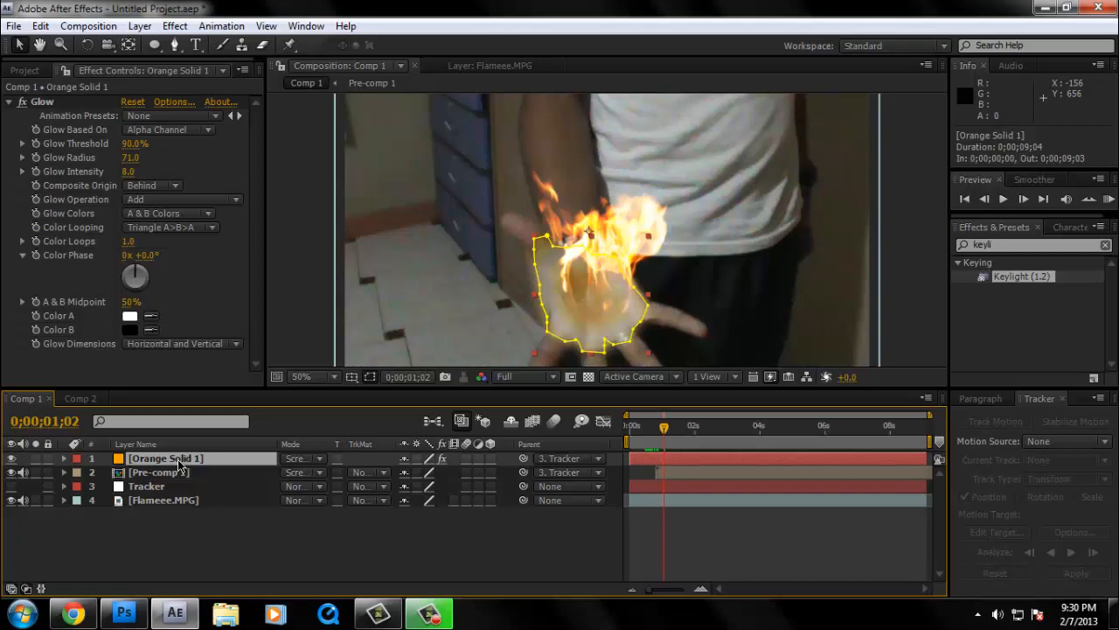
pyautogui.click(63, 459)
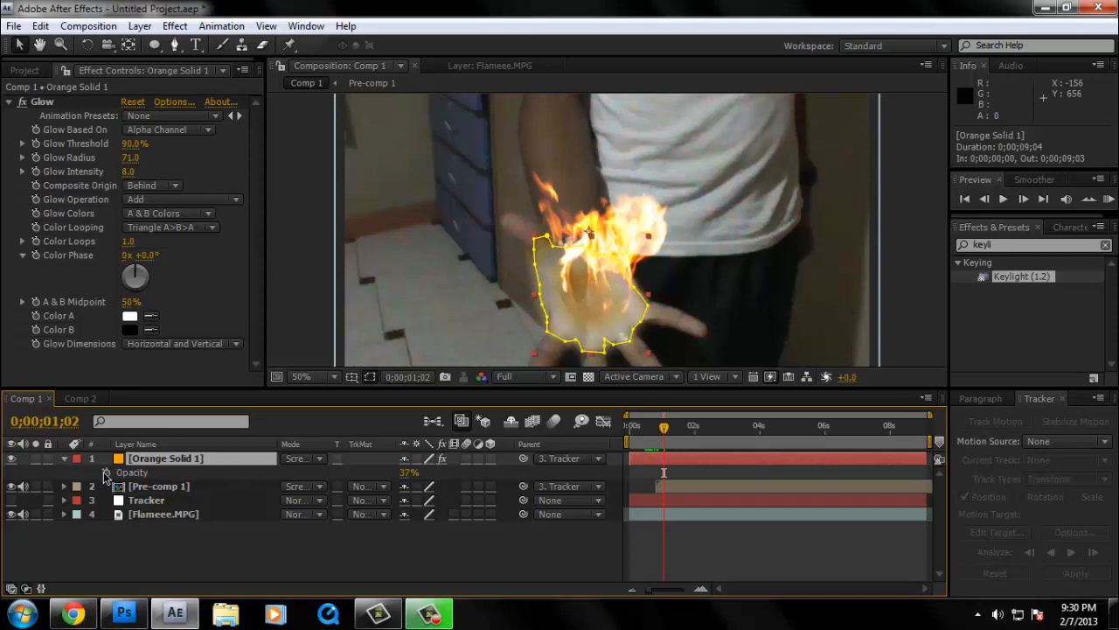
pyautogui.click(105, 472)
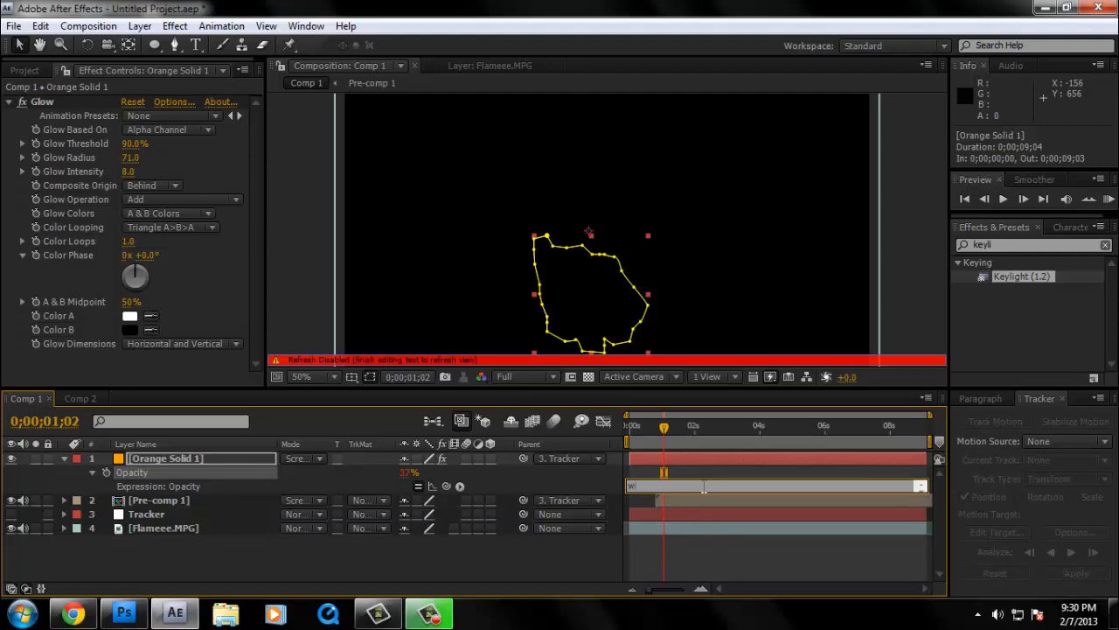
# - Enter a wiggle(10,10) opacity expression and preview the flickering glow across frames
pyautogui.write('iggle(10,10')
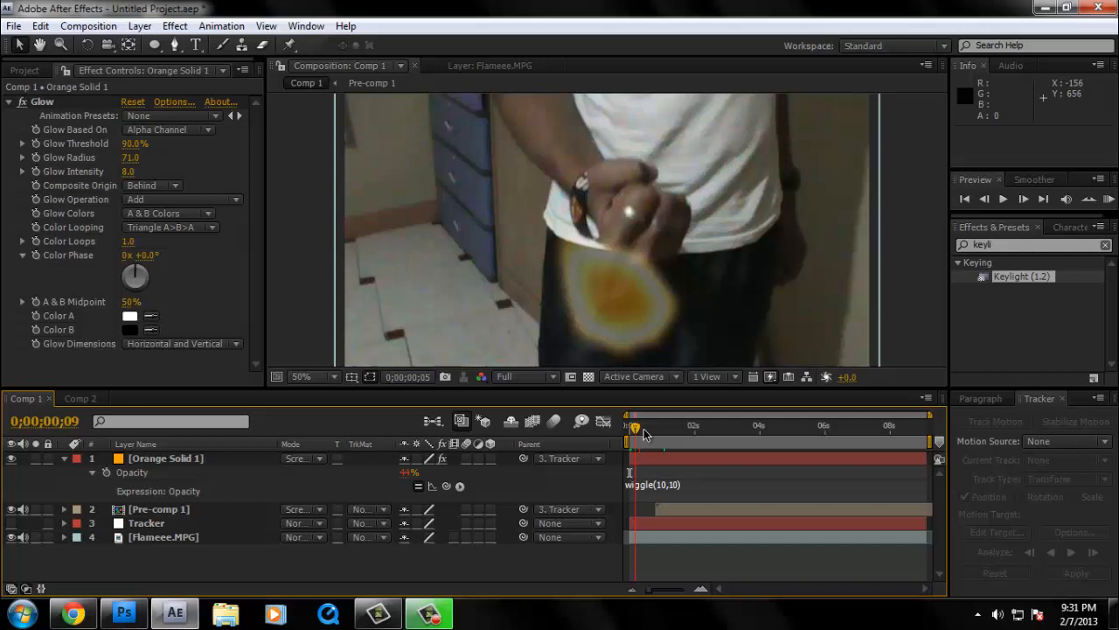
pyautogui.moveTo(636, 427); pyautogui.dragTo(656, 426)
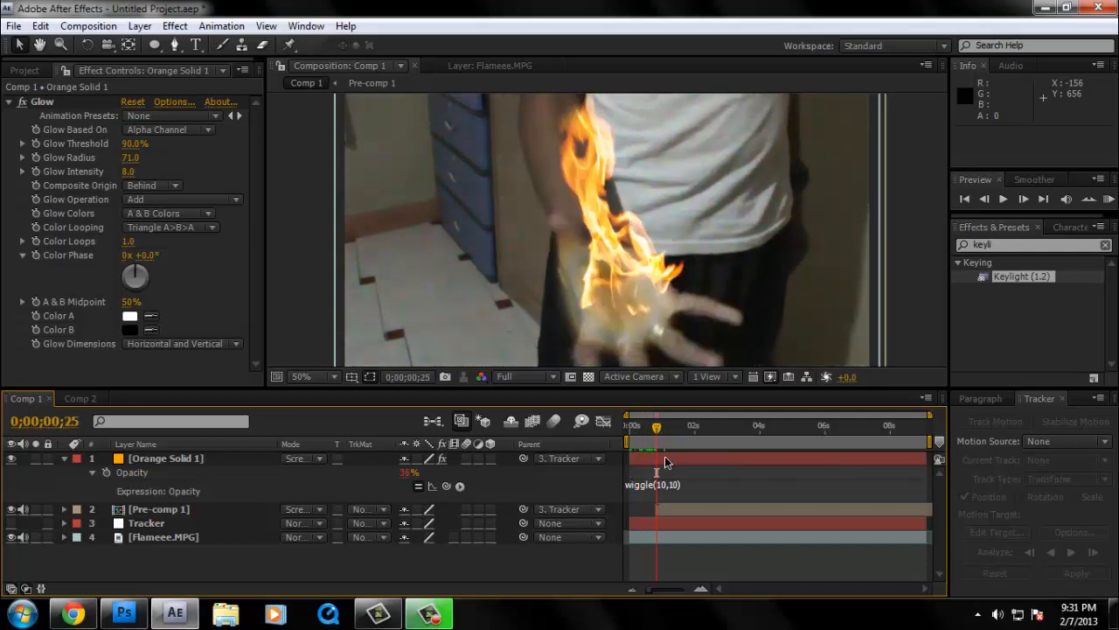
pyautogui.click(166, 458)
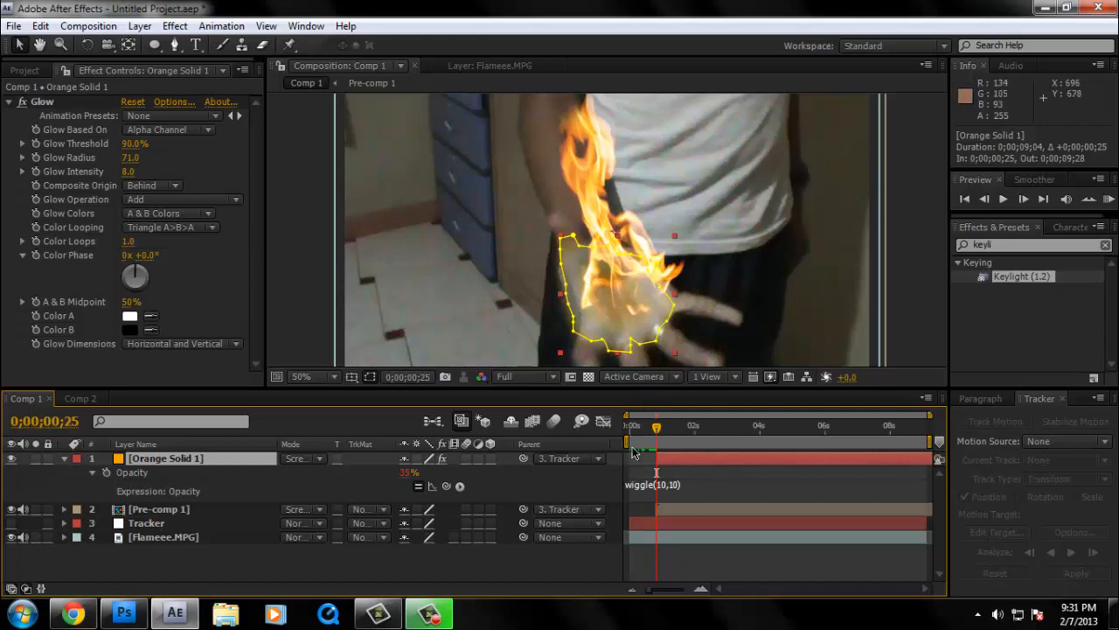
pyautogui.click(63, 459)
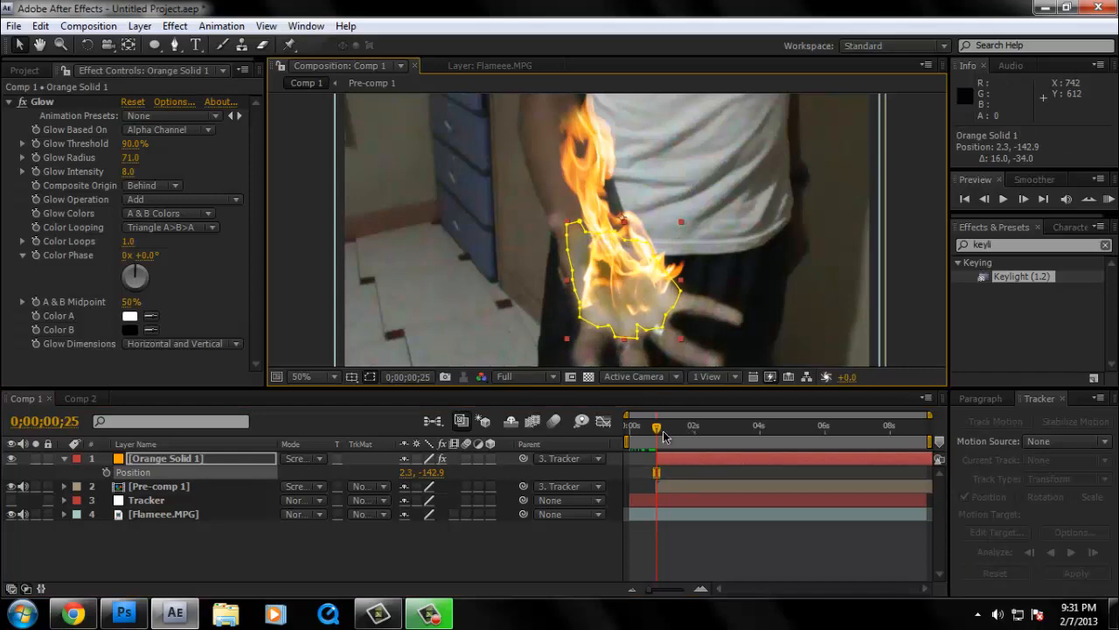
# - Step through the shot comparing glow and flame so Orange Solid 1 sits at about -5.2, -106.9
pyautogui.moveTo(656, 427); pyautogui.dragTo(654, 427)
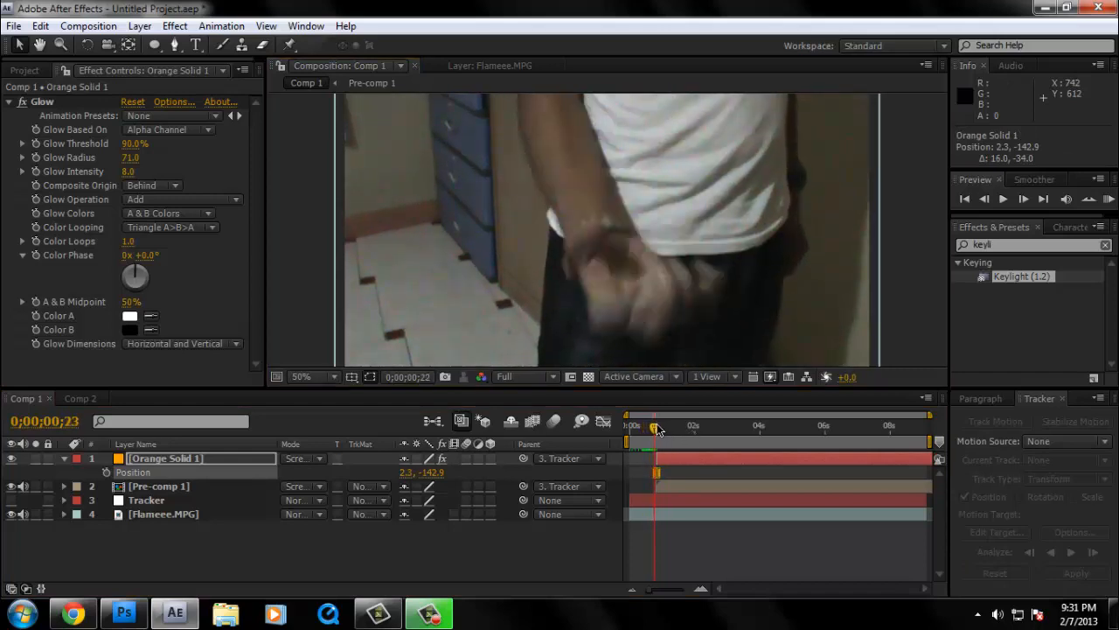
pyautogui.moveTo(654, 426); pyautogui.dragTo(661, 427)
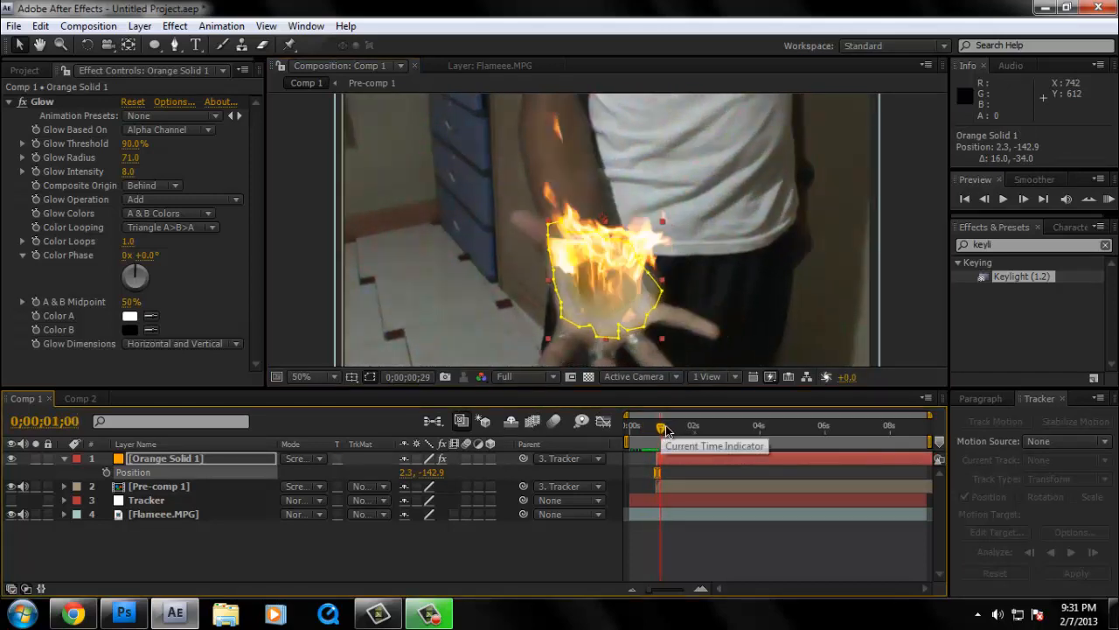
pyautogui.moveTo(662, 426); pyautogui.dragTo(671, 427)
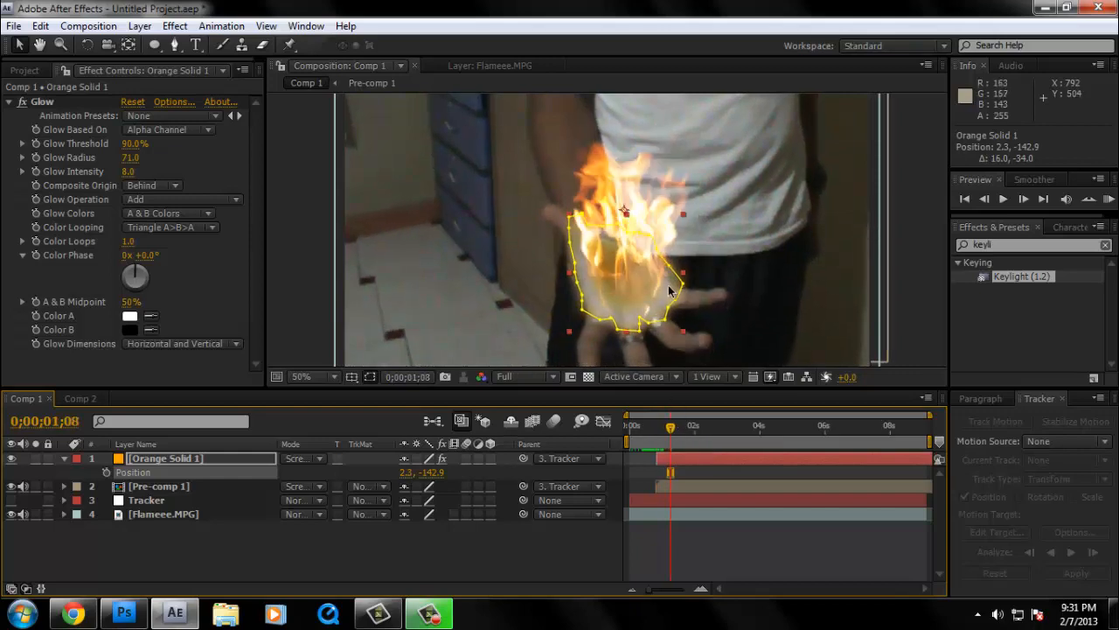
pyautogui.click(671, 427)
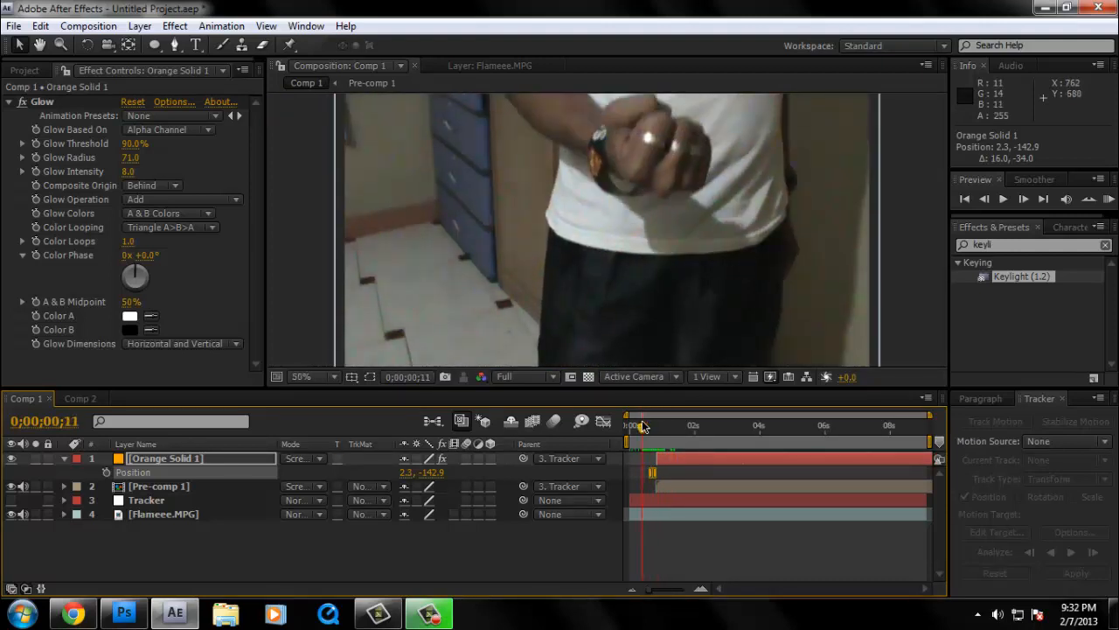
pyautogui.moveTo(644, 427); pyautogui.dragTo(636, 427)
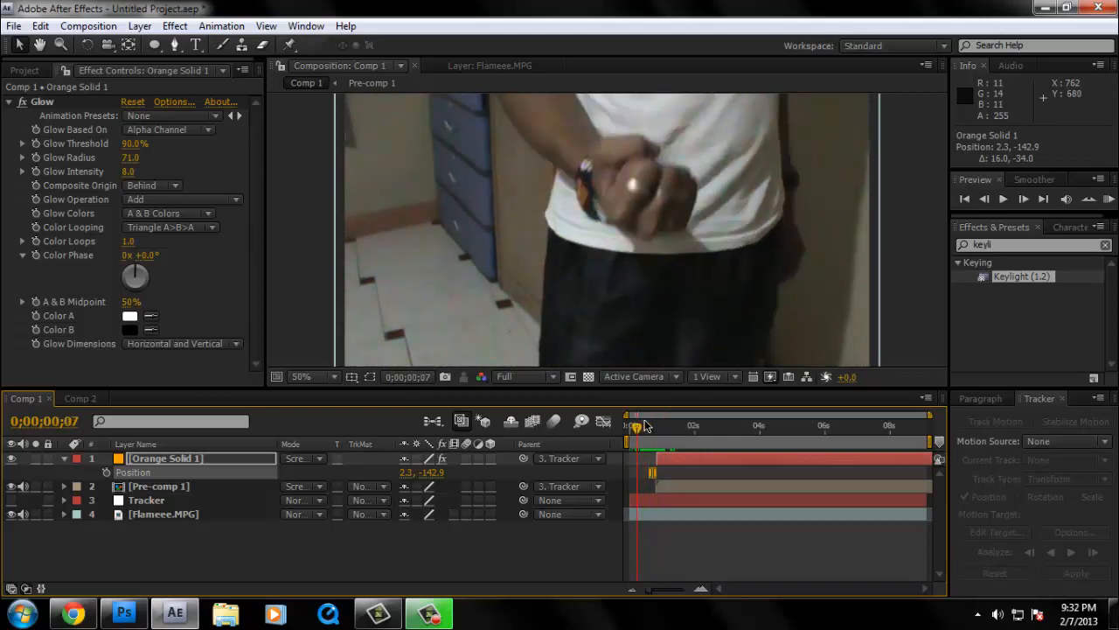
pyautogui.moveTo(639, 427); pyautogui.dragTo(656, 427)
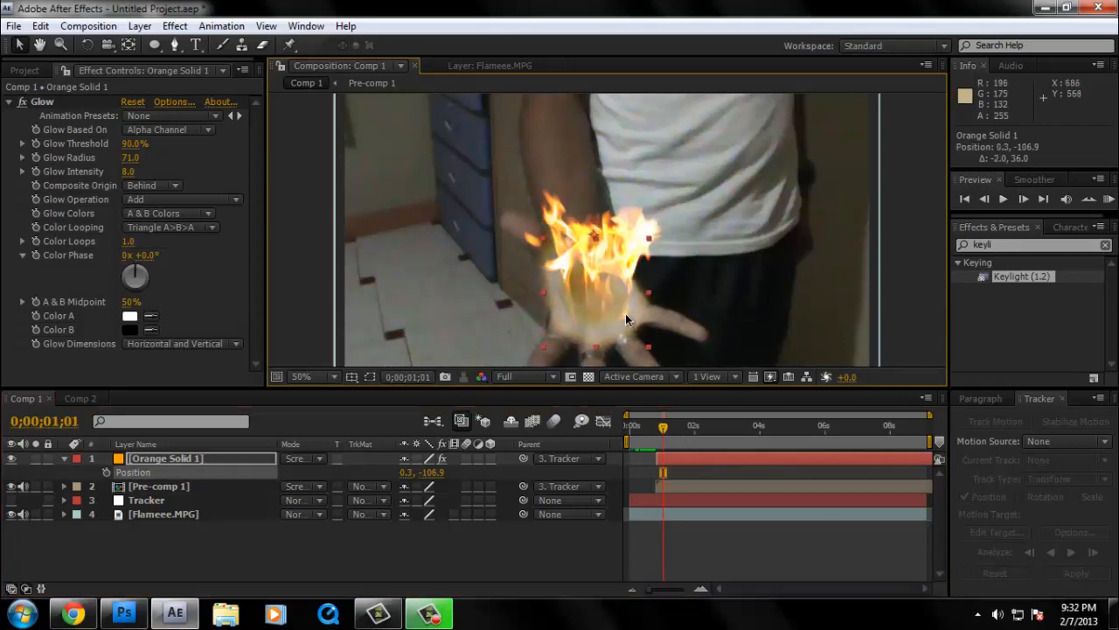
pyautogui.click(306, 376)
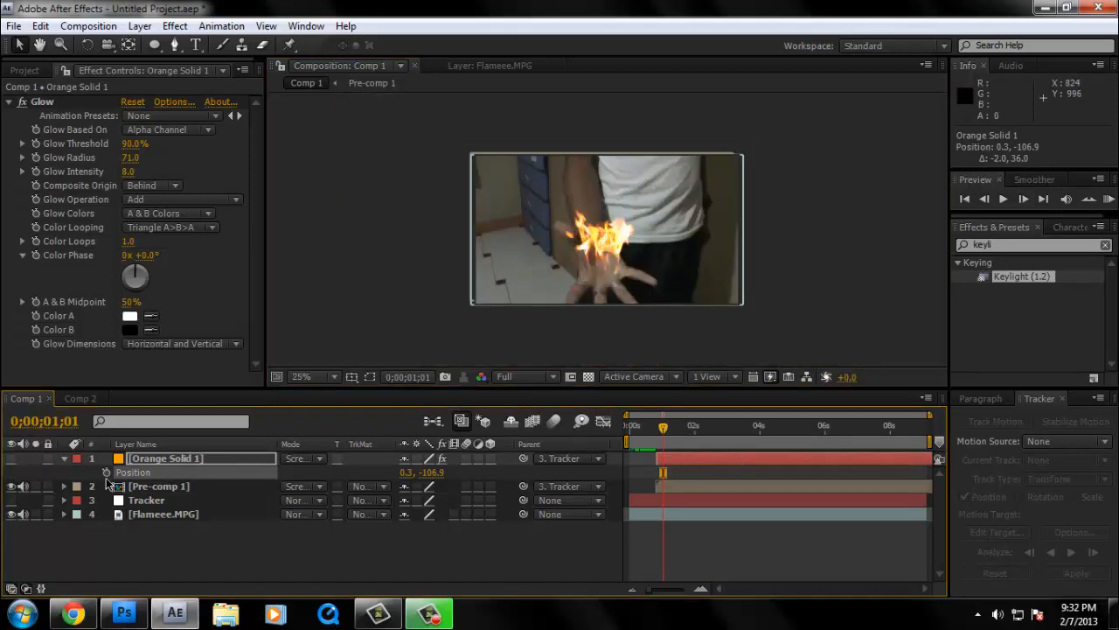
# - Move Orange Solid 1 below Pre-comp 1 in the layer stack and zoom the view back to 50%
pyautogui.click(647, 427)
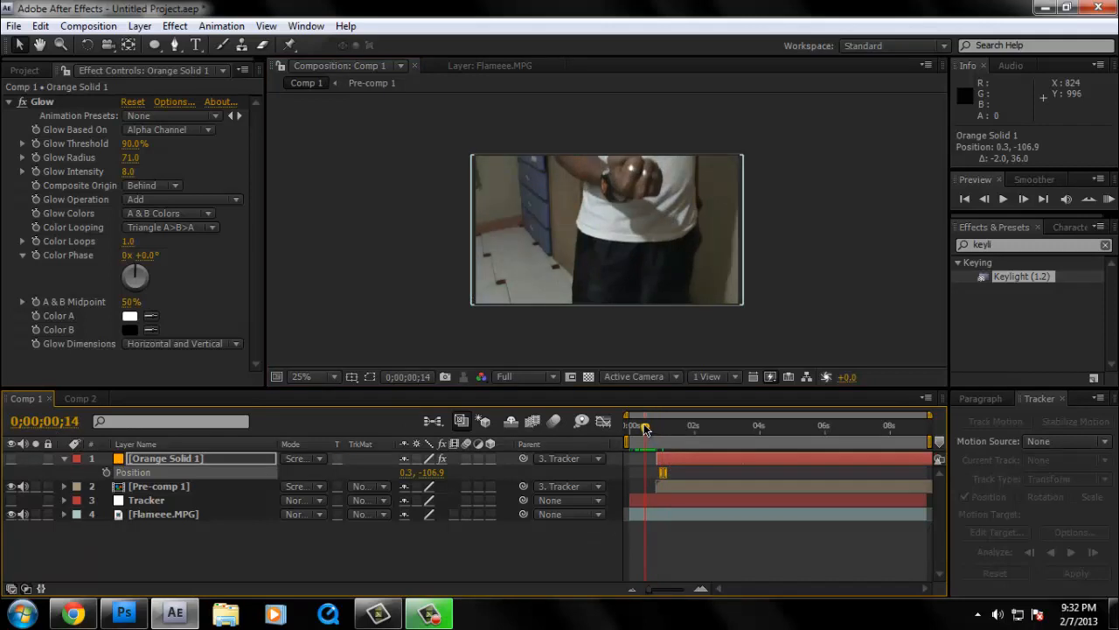
pyautogui.moveTo(645, 427); pyautogui.dragTo(691, 426)
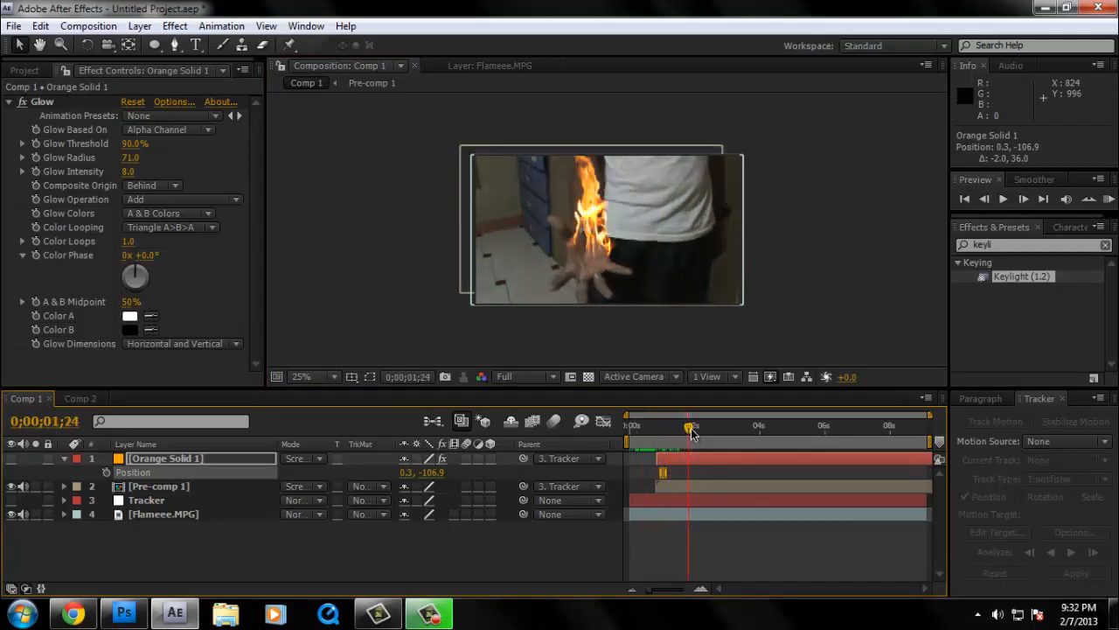
pyautogui.moveTo(691, 427); pyautogui.dragTo(671, 427)
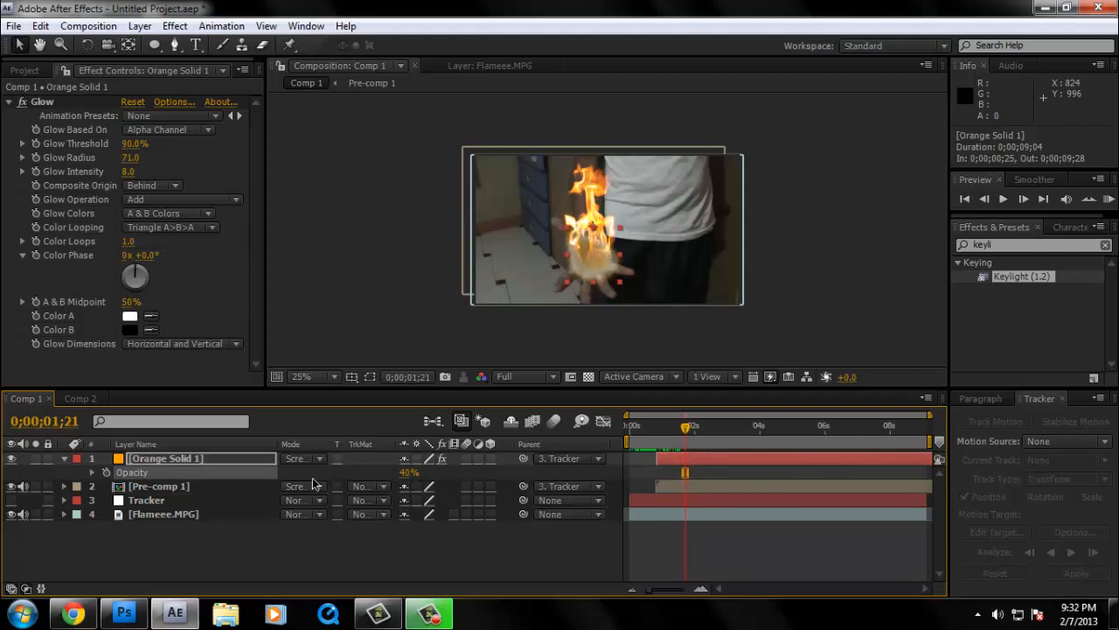
pyautogui.moveTo(166, 458); pyautogui.dragTo(166, 472)
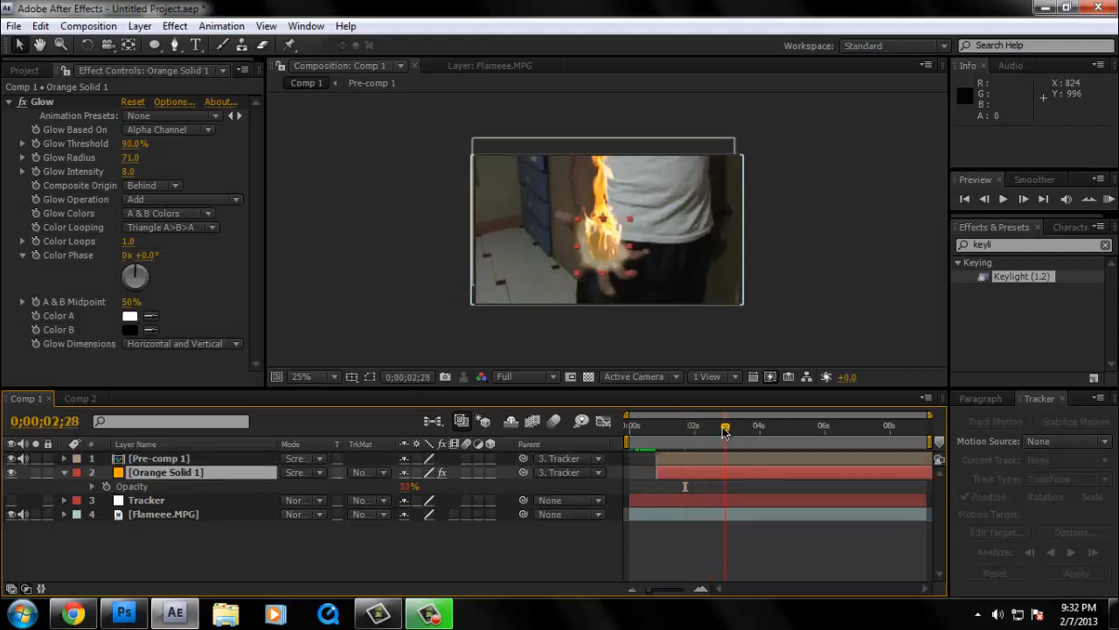
pyautogui.click(308, 377)
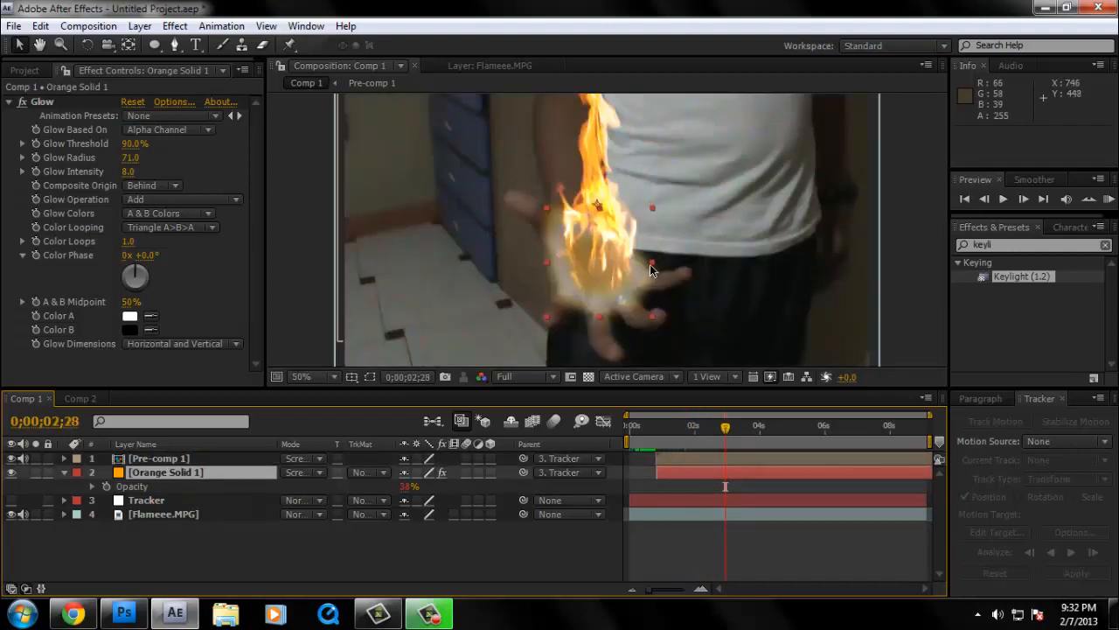